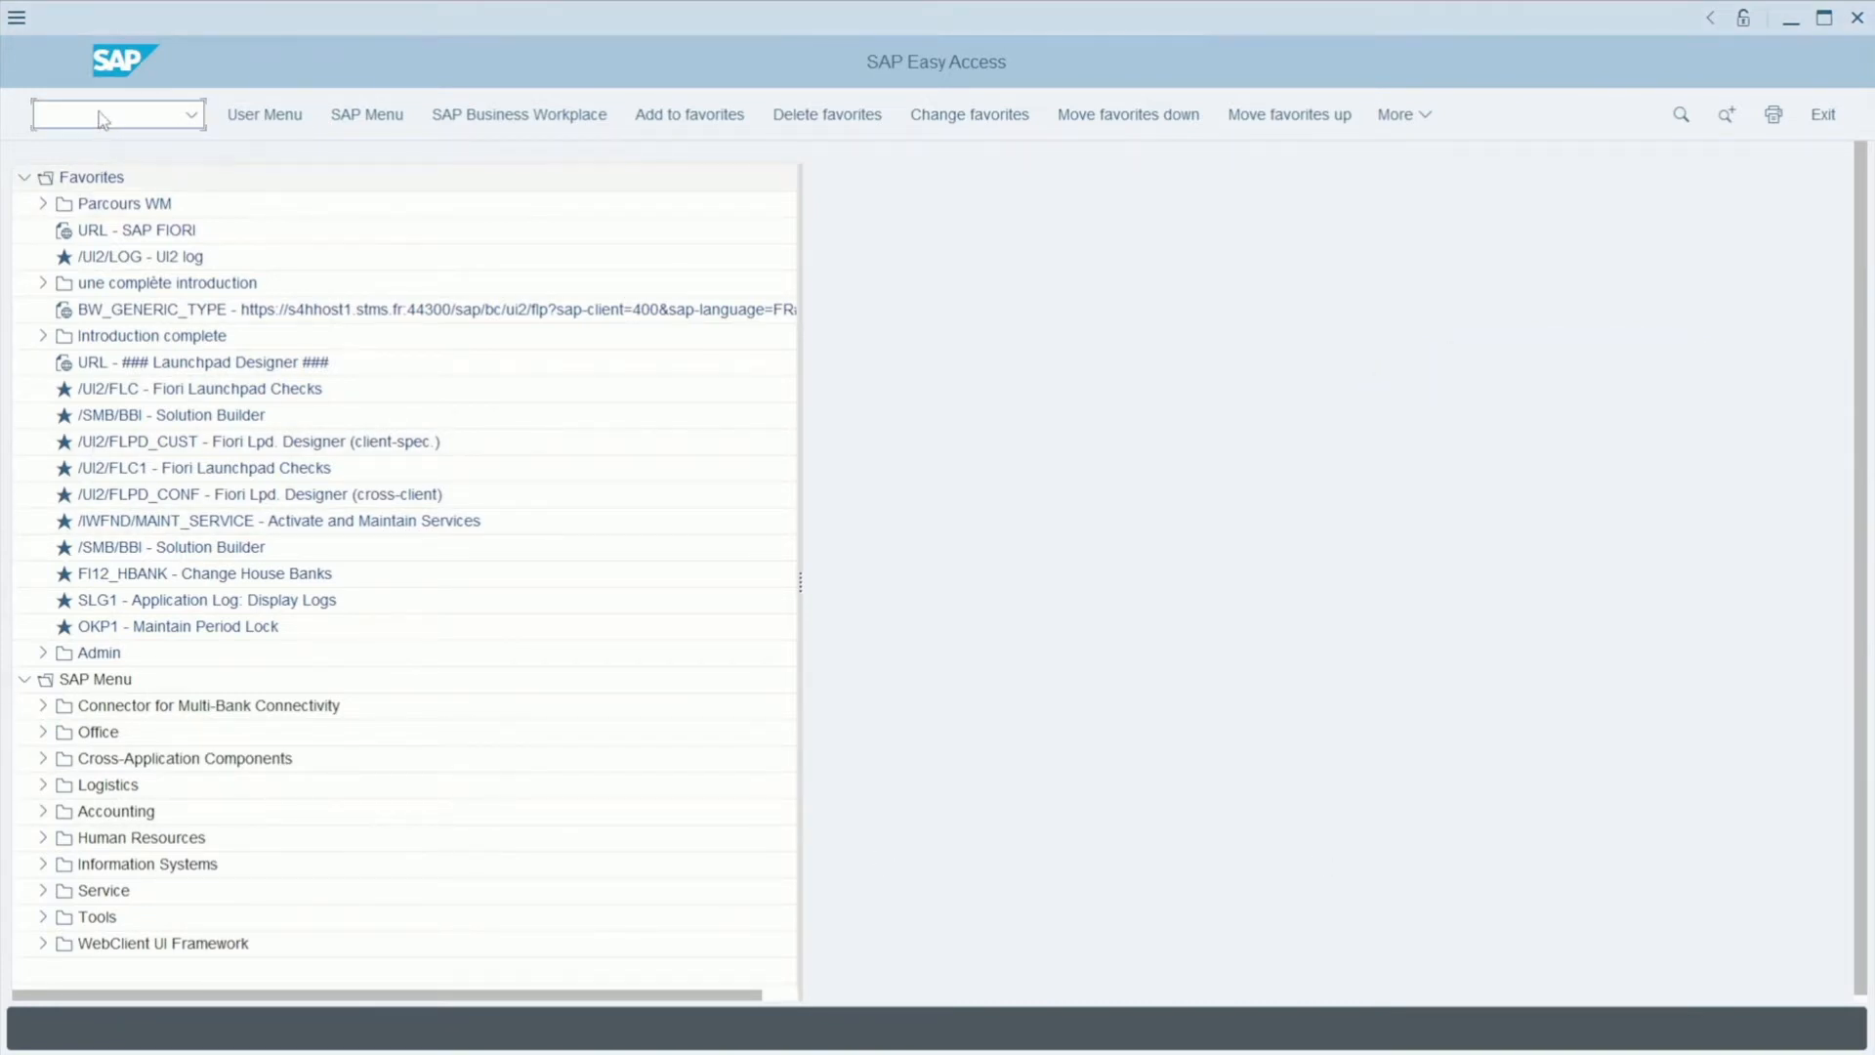
Start transaction VA01 from the command field to reach Create Sales Documents
type("va")
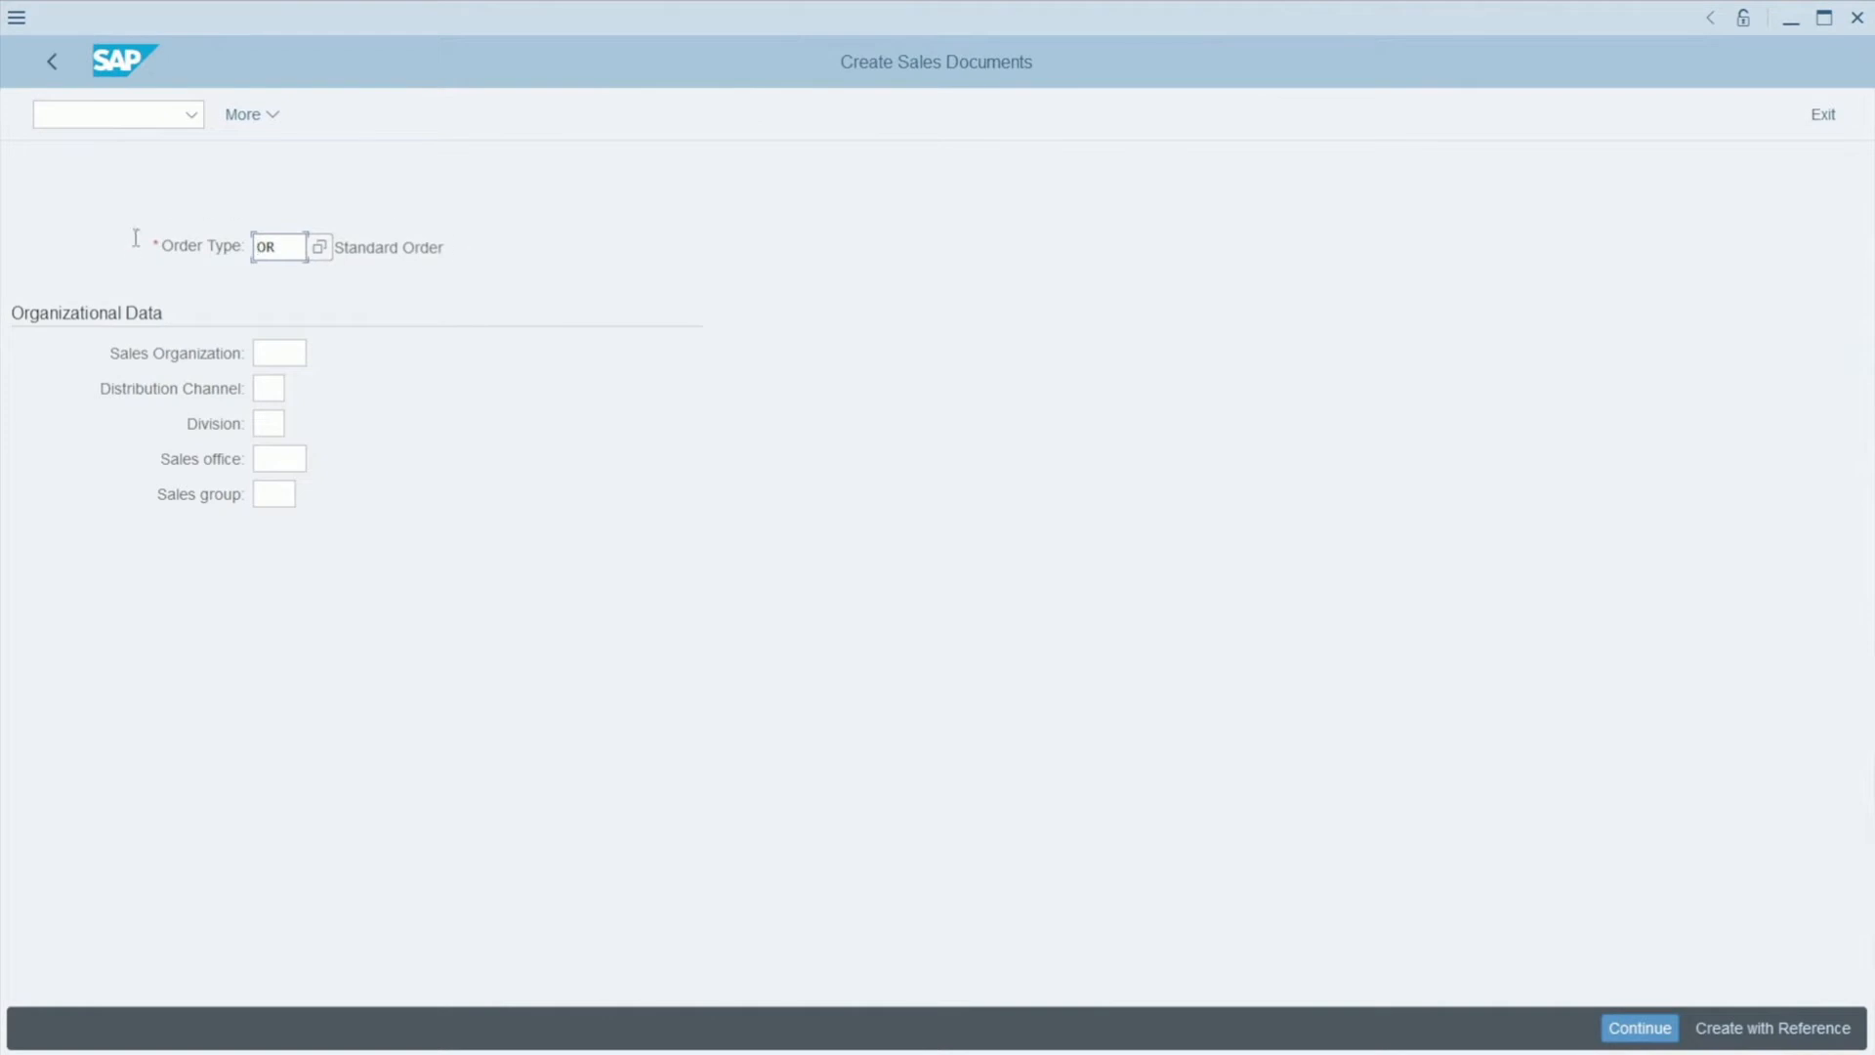
mouse_move(238, 260)
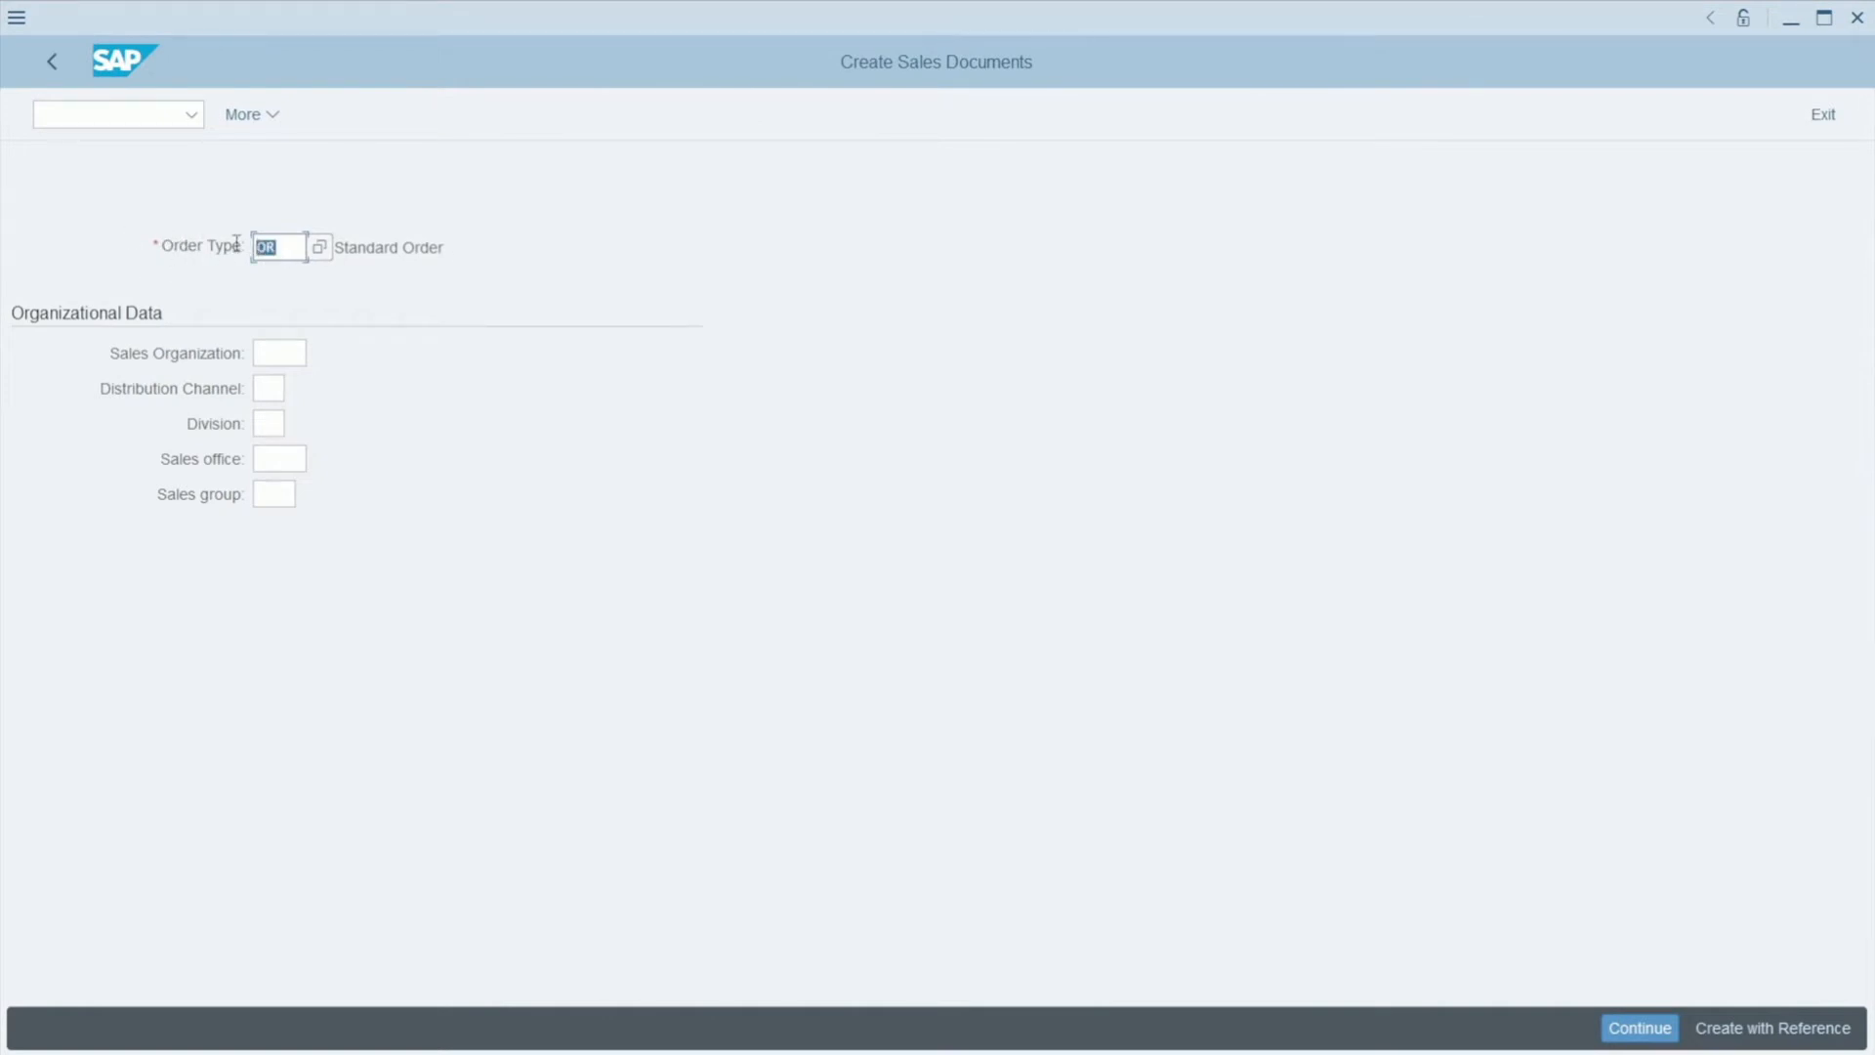
Keep order type OR, Standard Order, and continue to the empty order overview
double_click(388, 248)
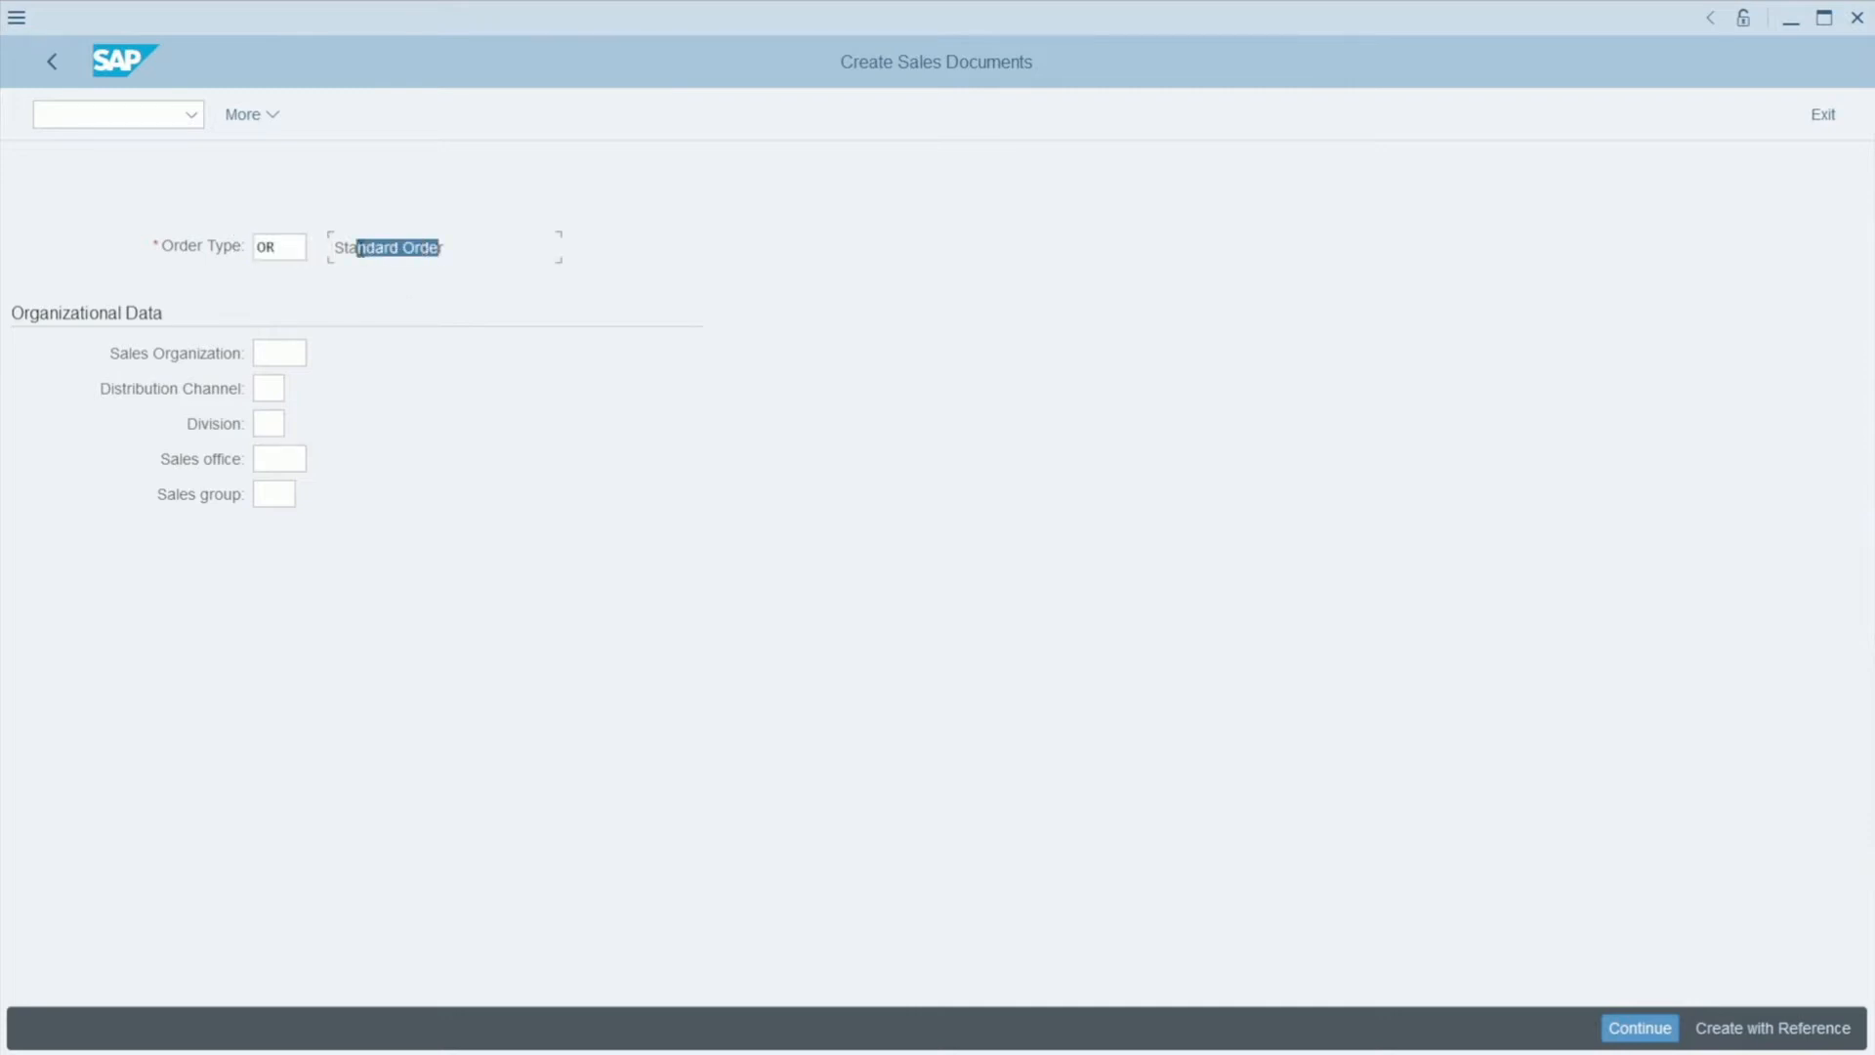
left_click(279, 246)
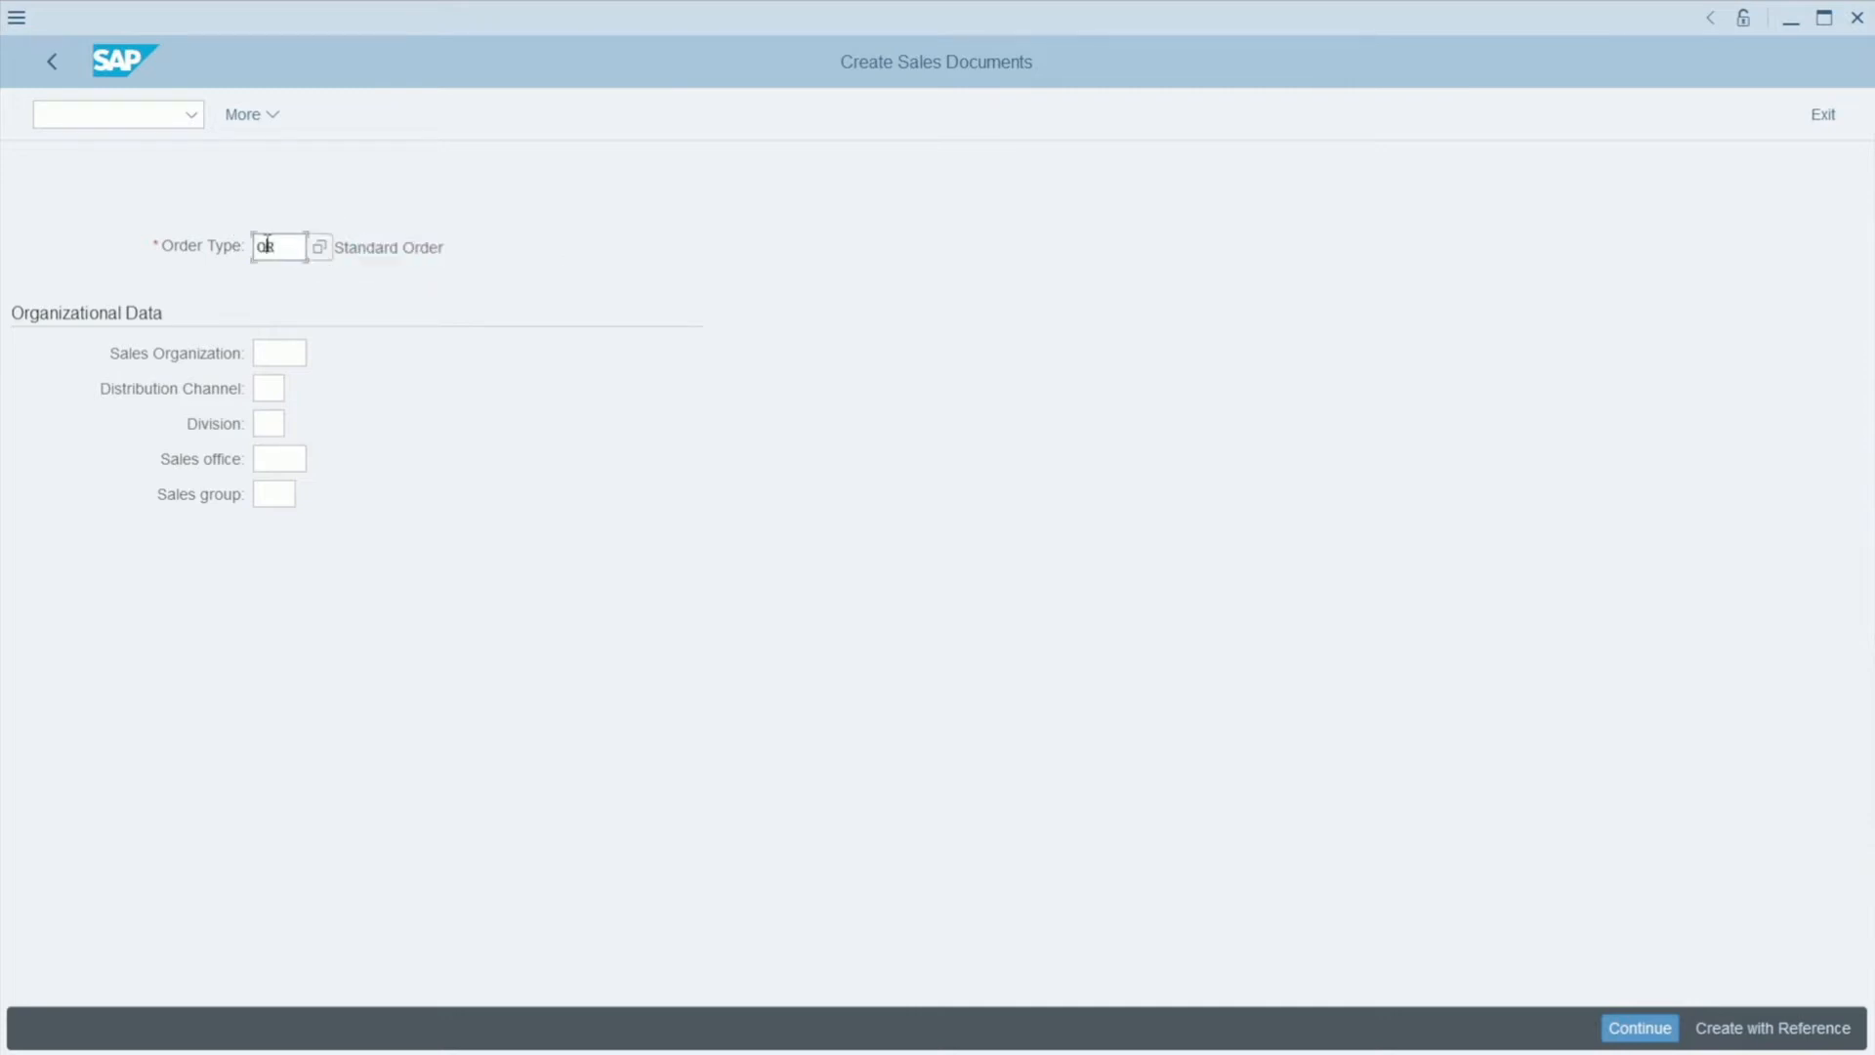
left_click(1638, 1027)
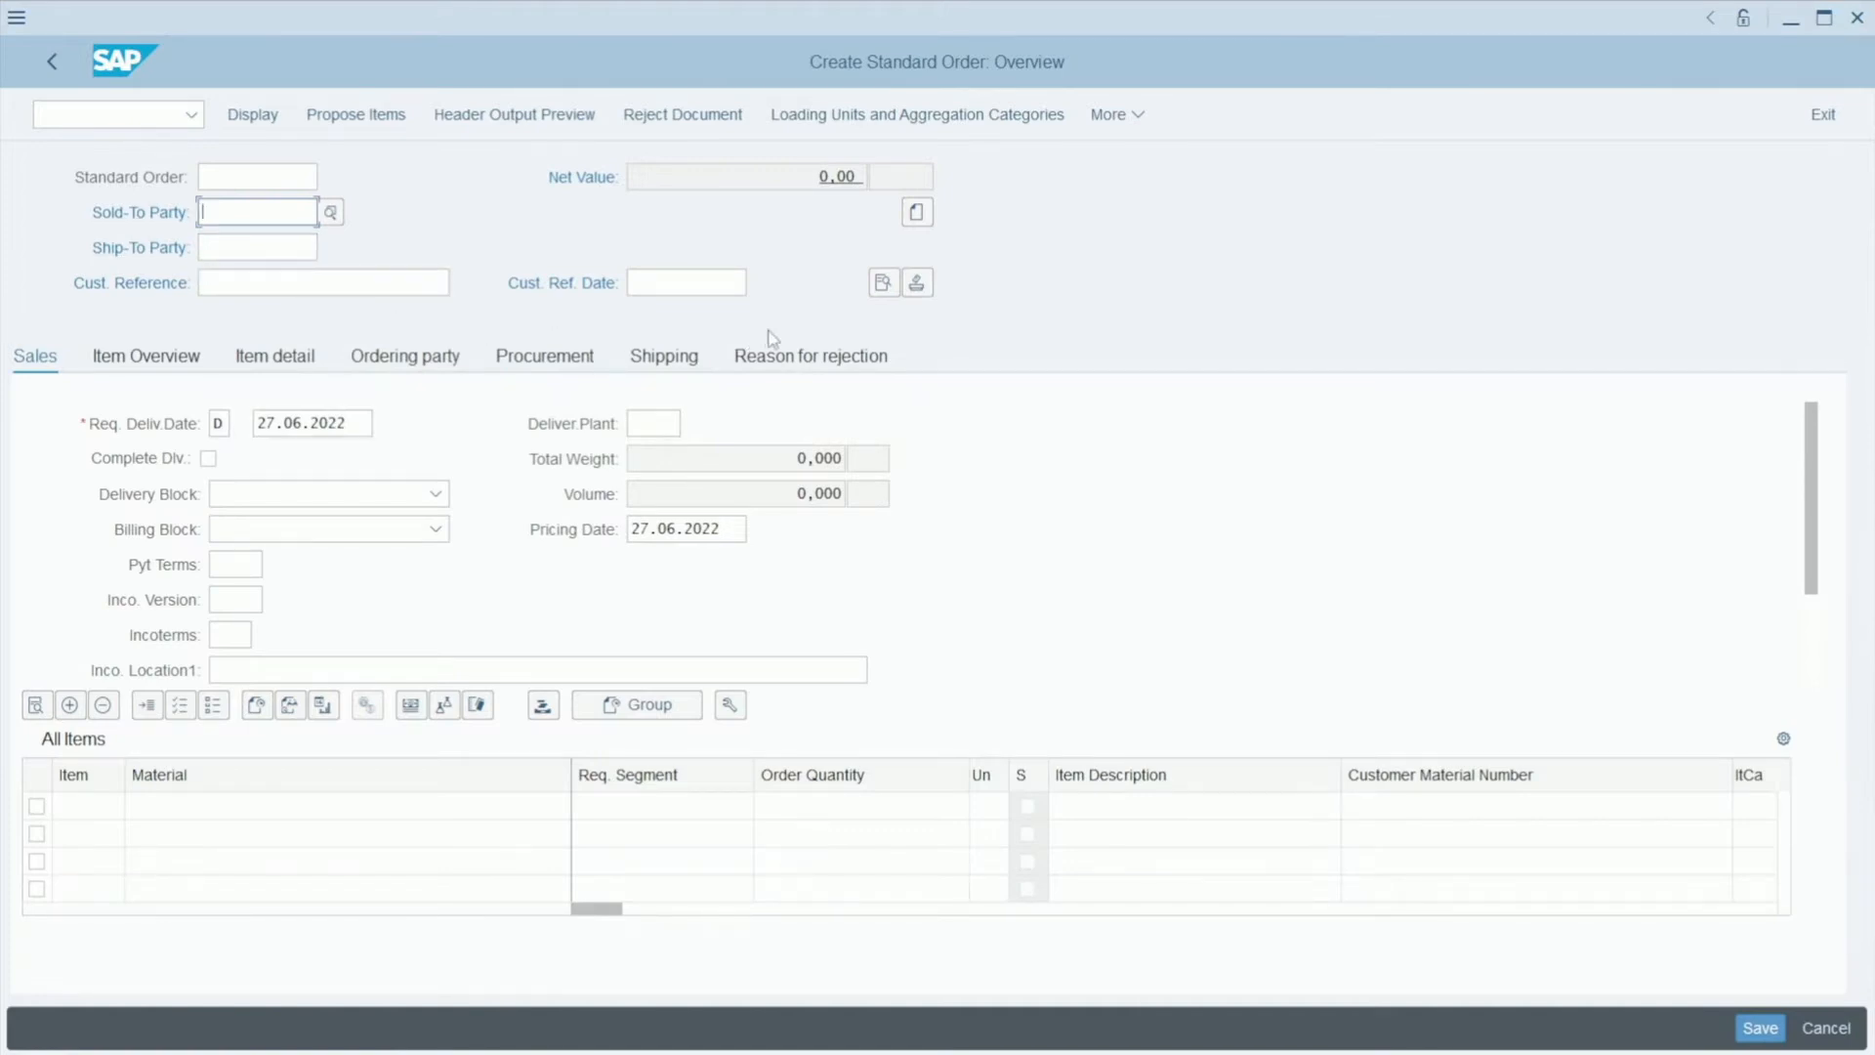
mouse_move(742, 131)
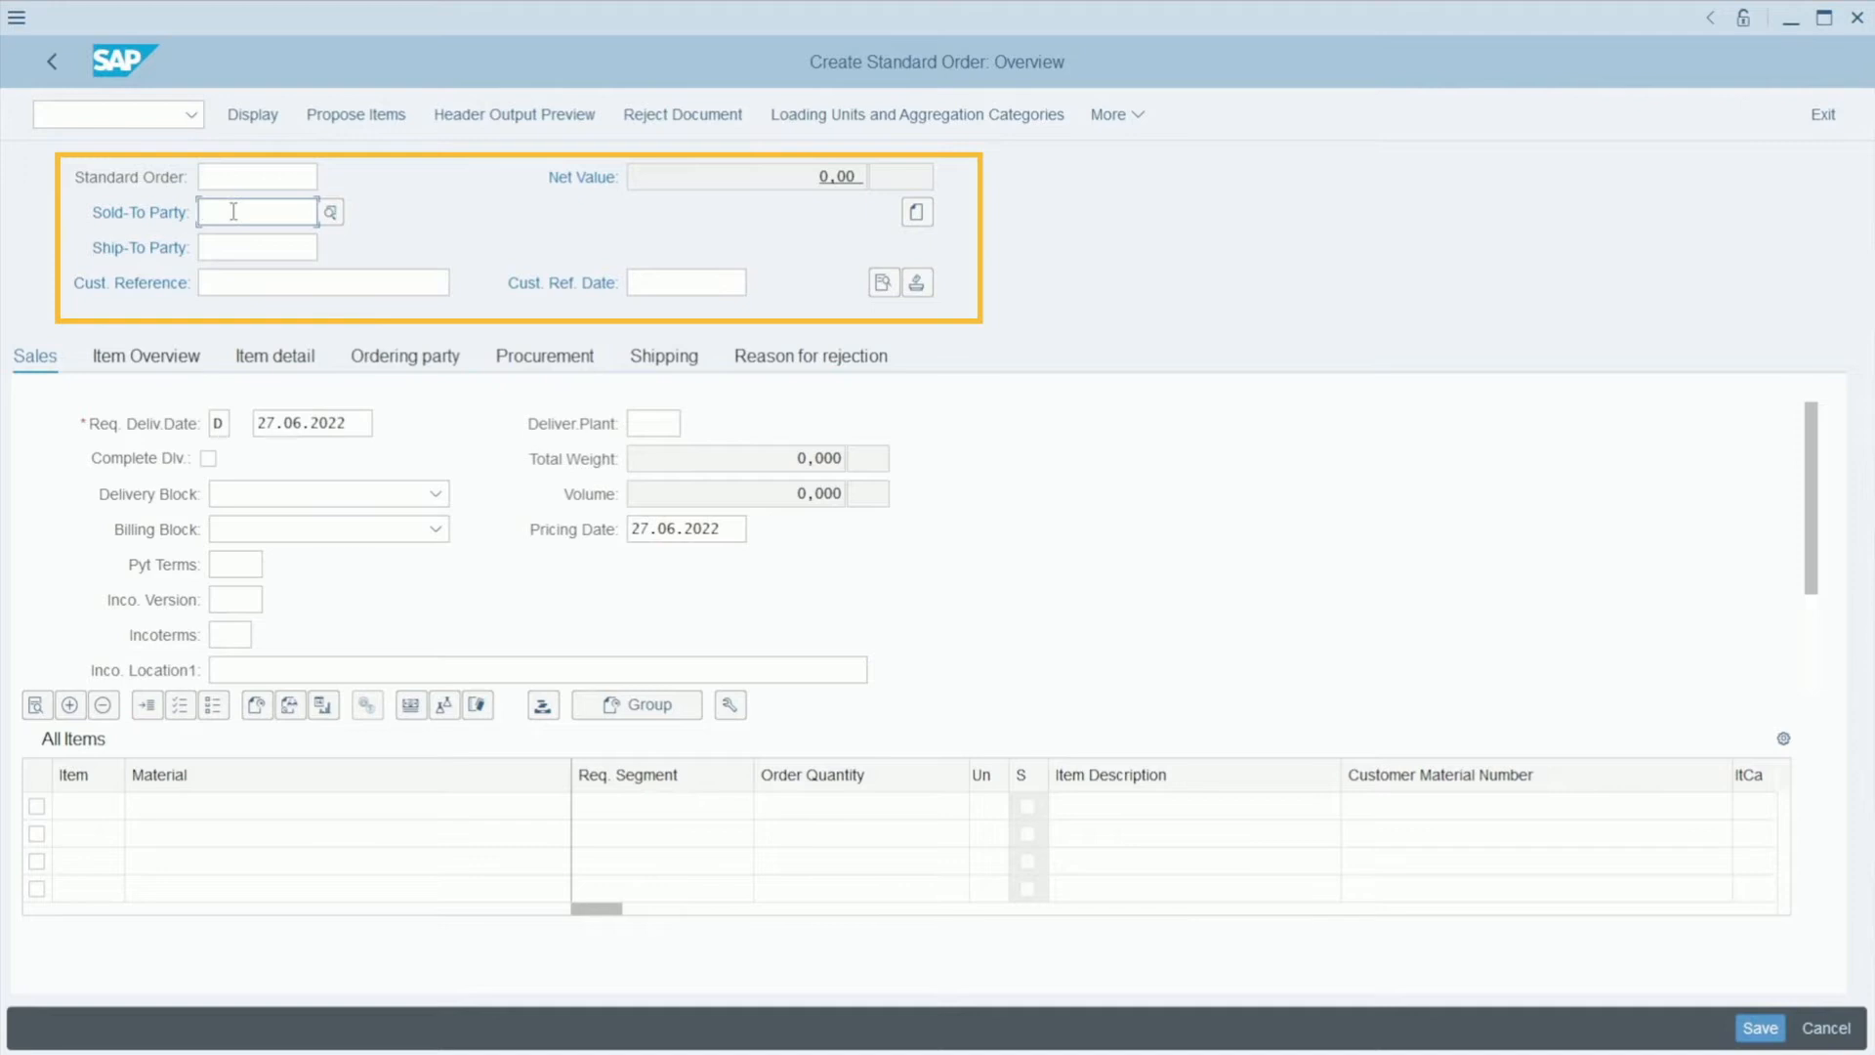
Enter sold-to party 12100002 and bring up the customer's sales area list
type("12100002")
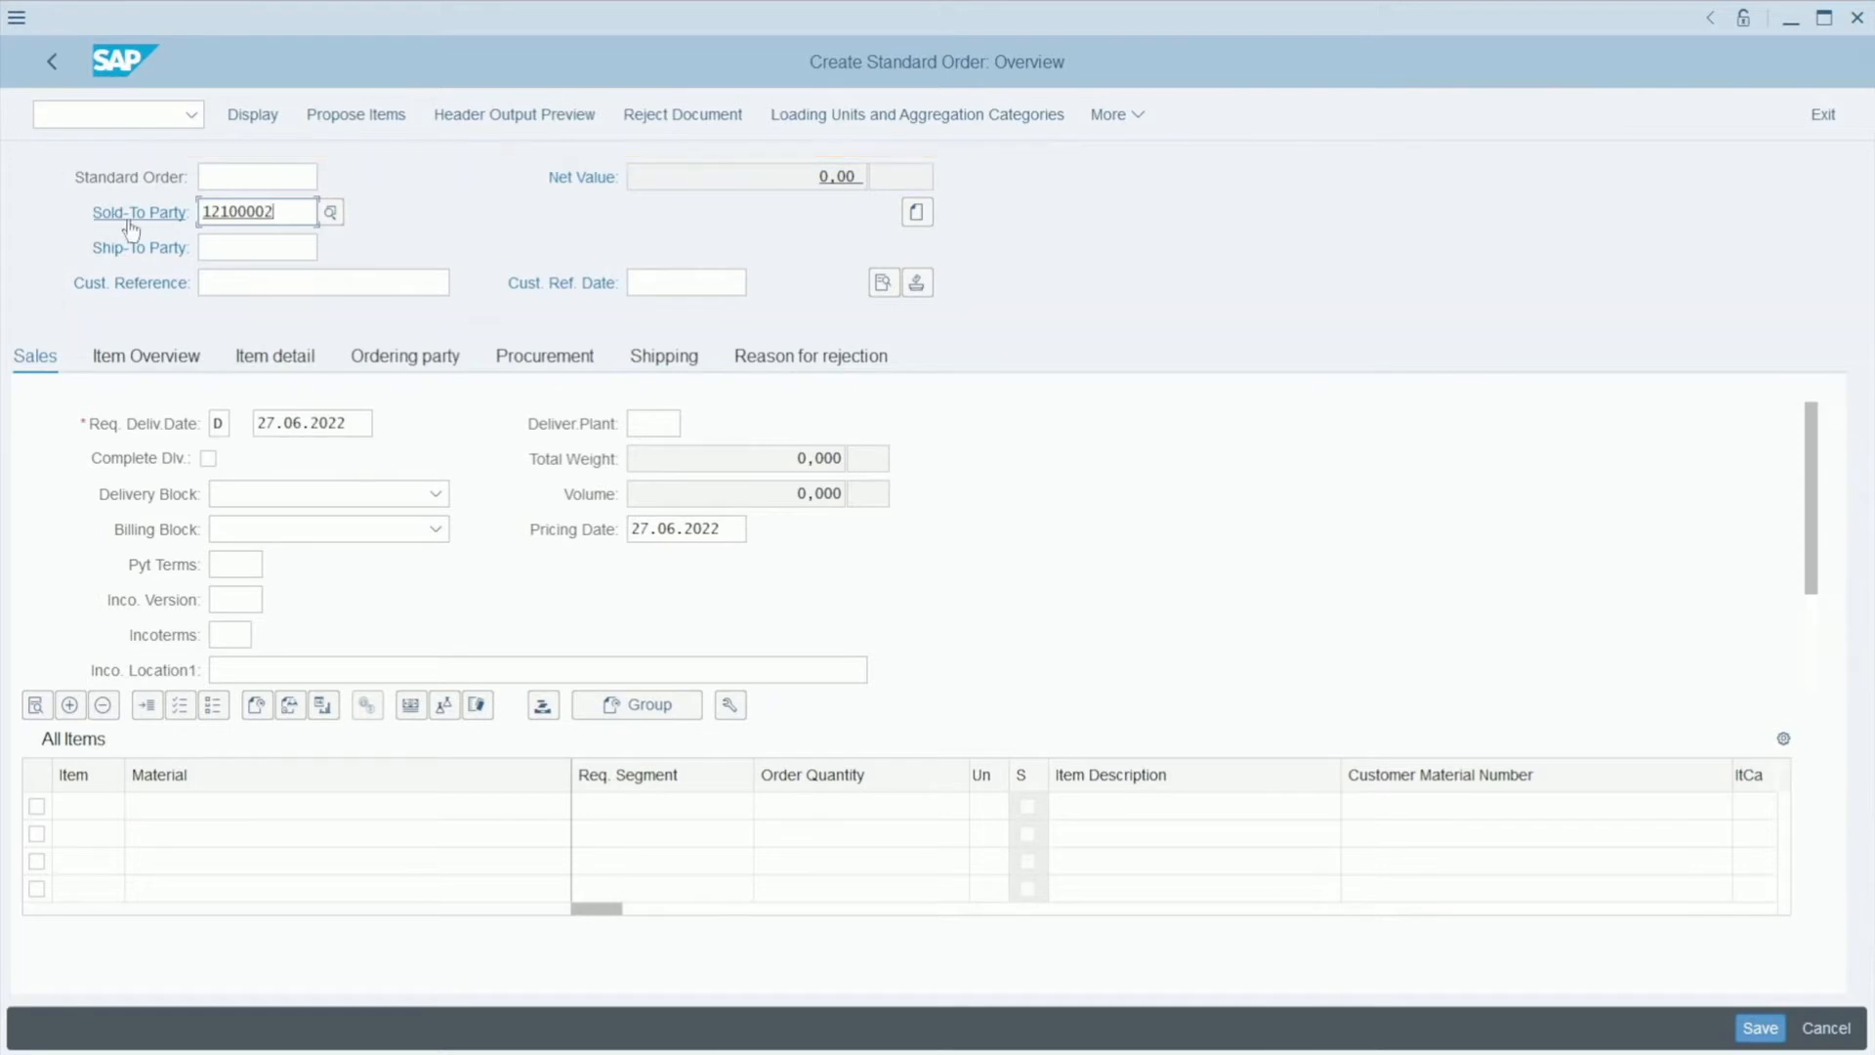
left_click(254, 248)
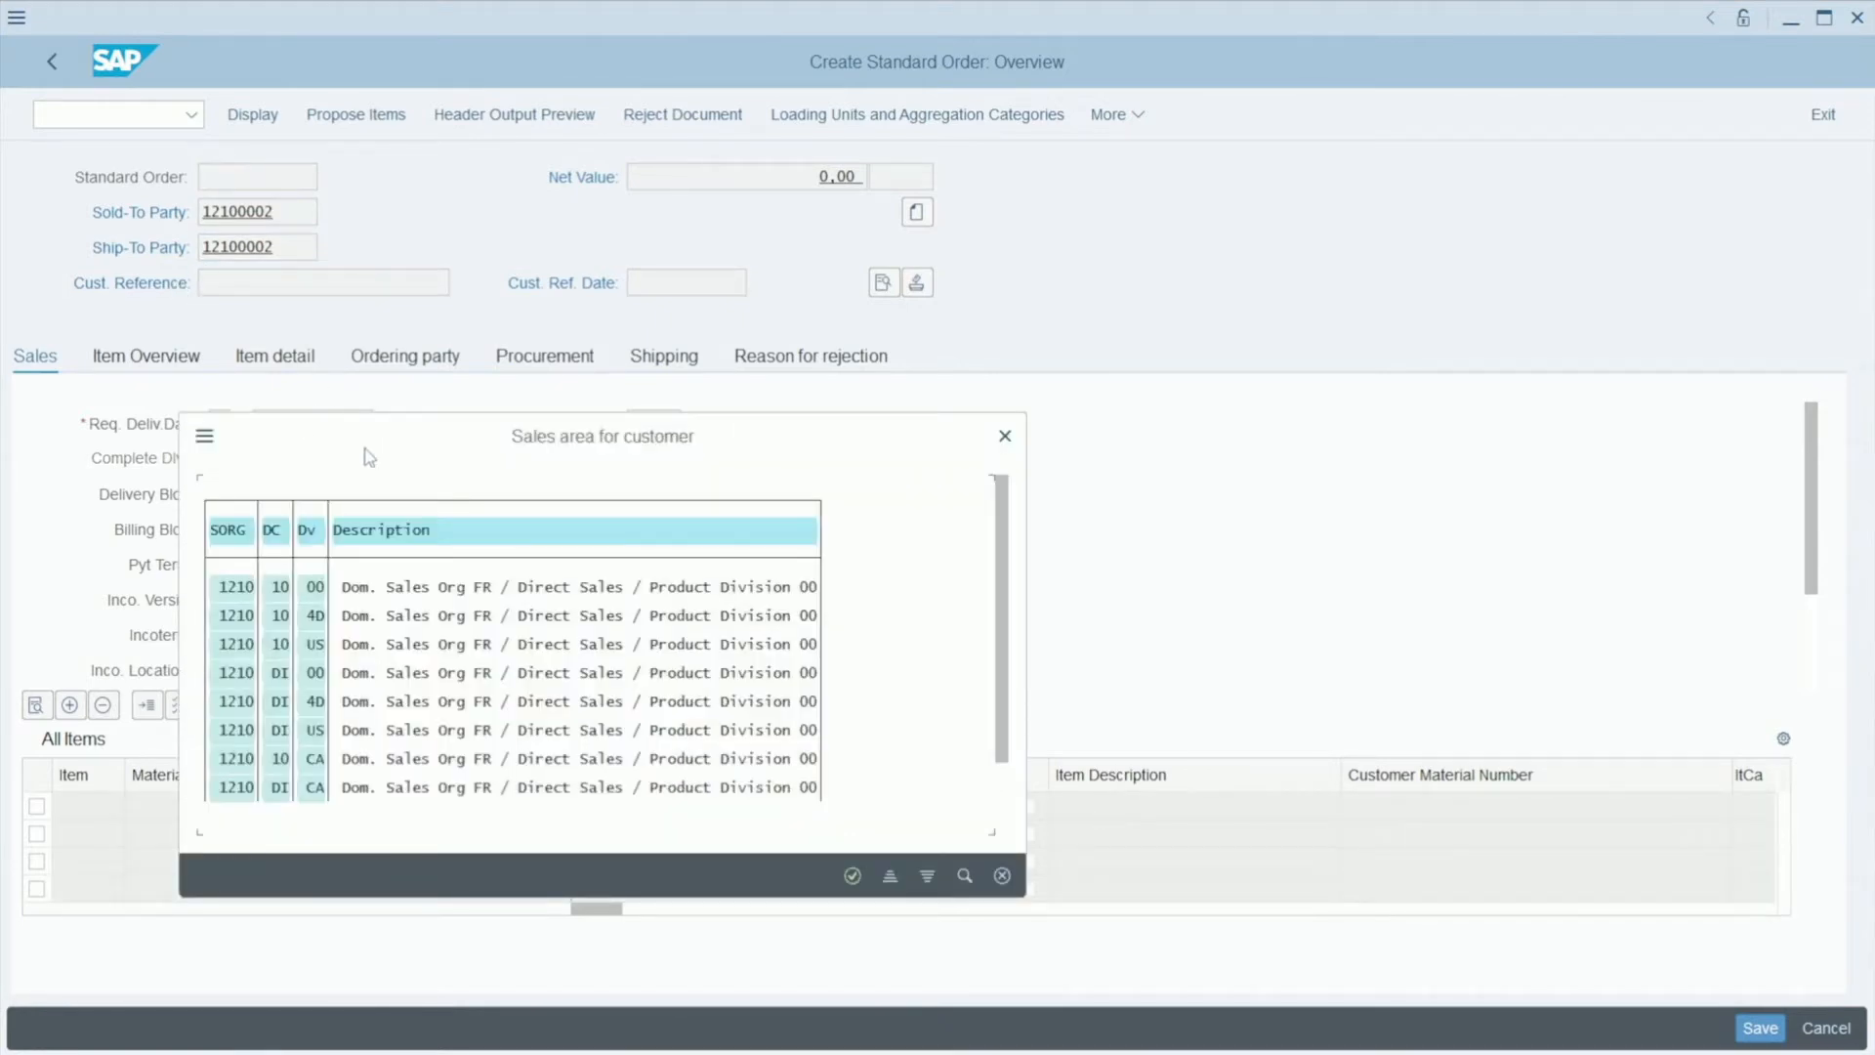
mouse_move(520, 428)
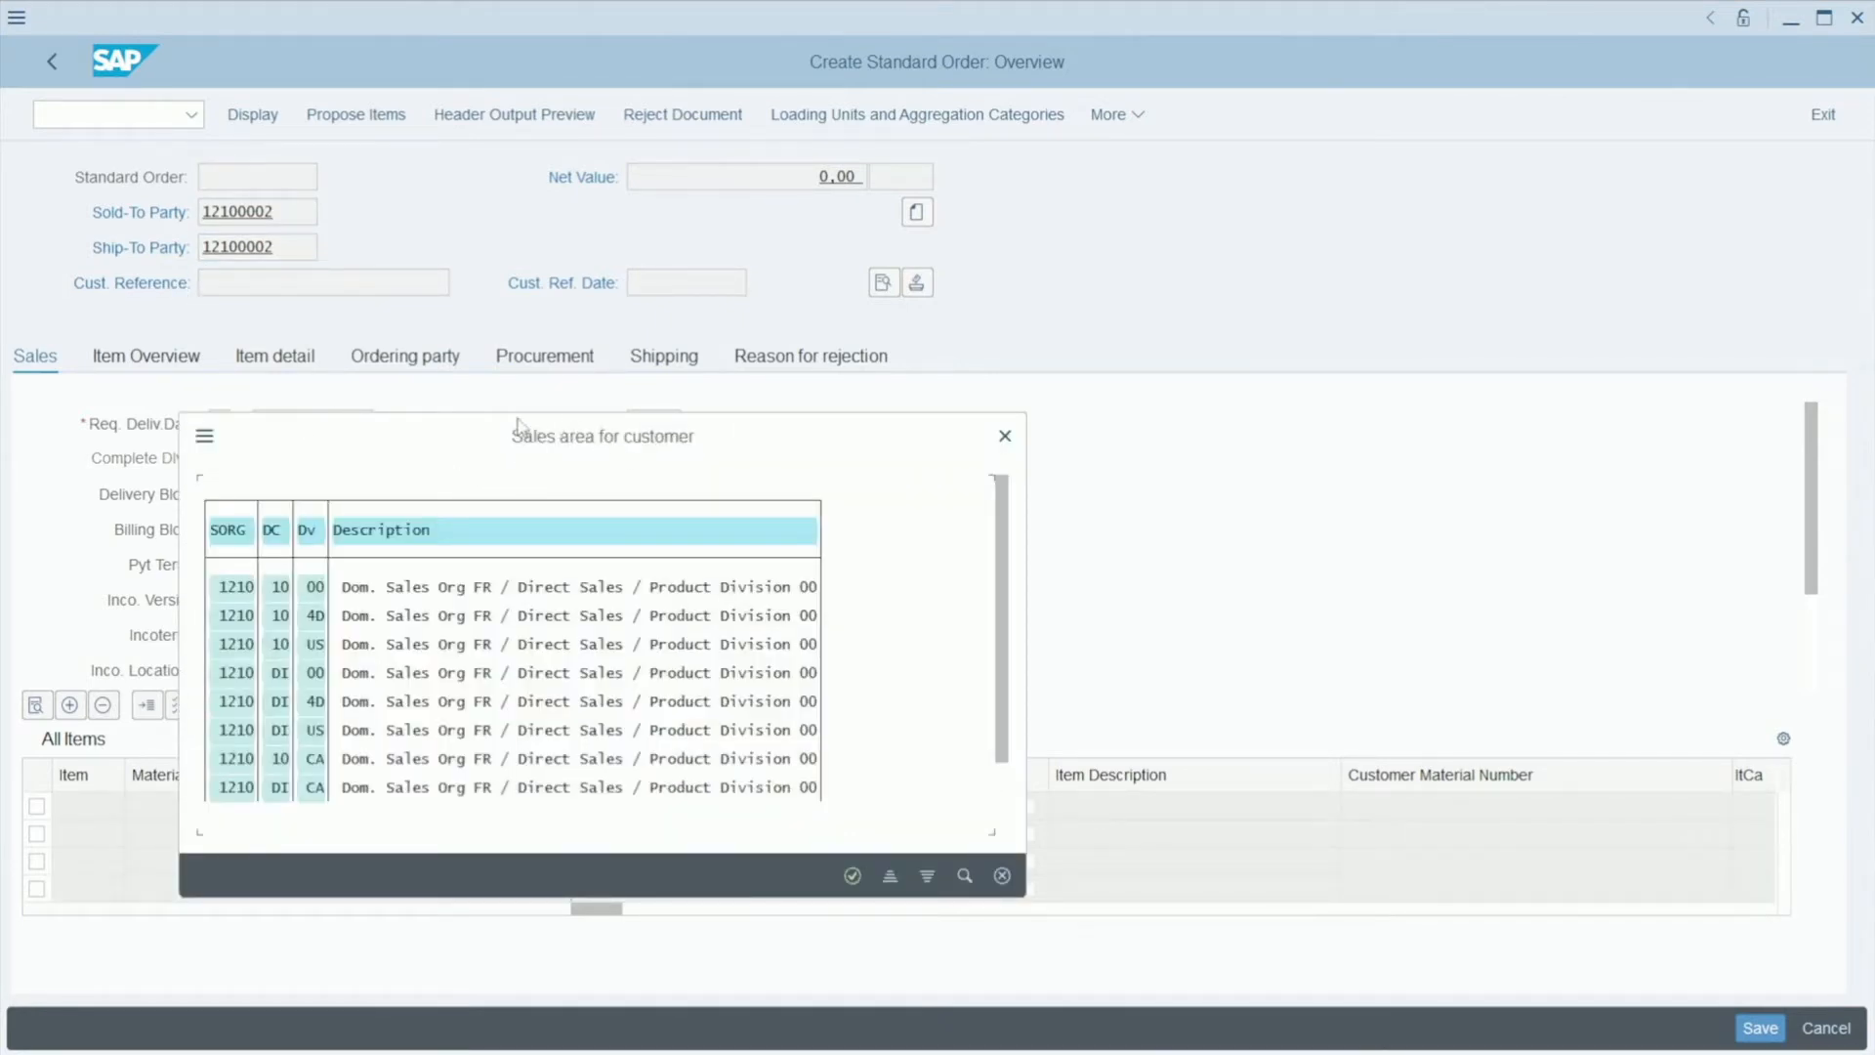
mouse_move(541, 451)
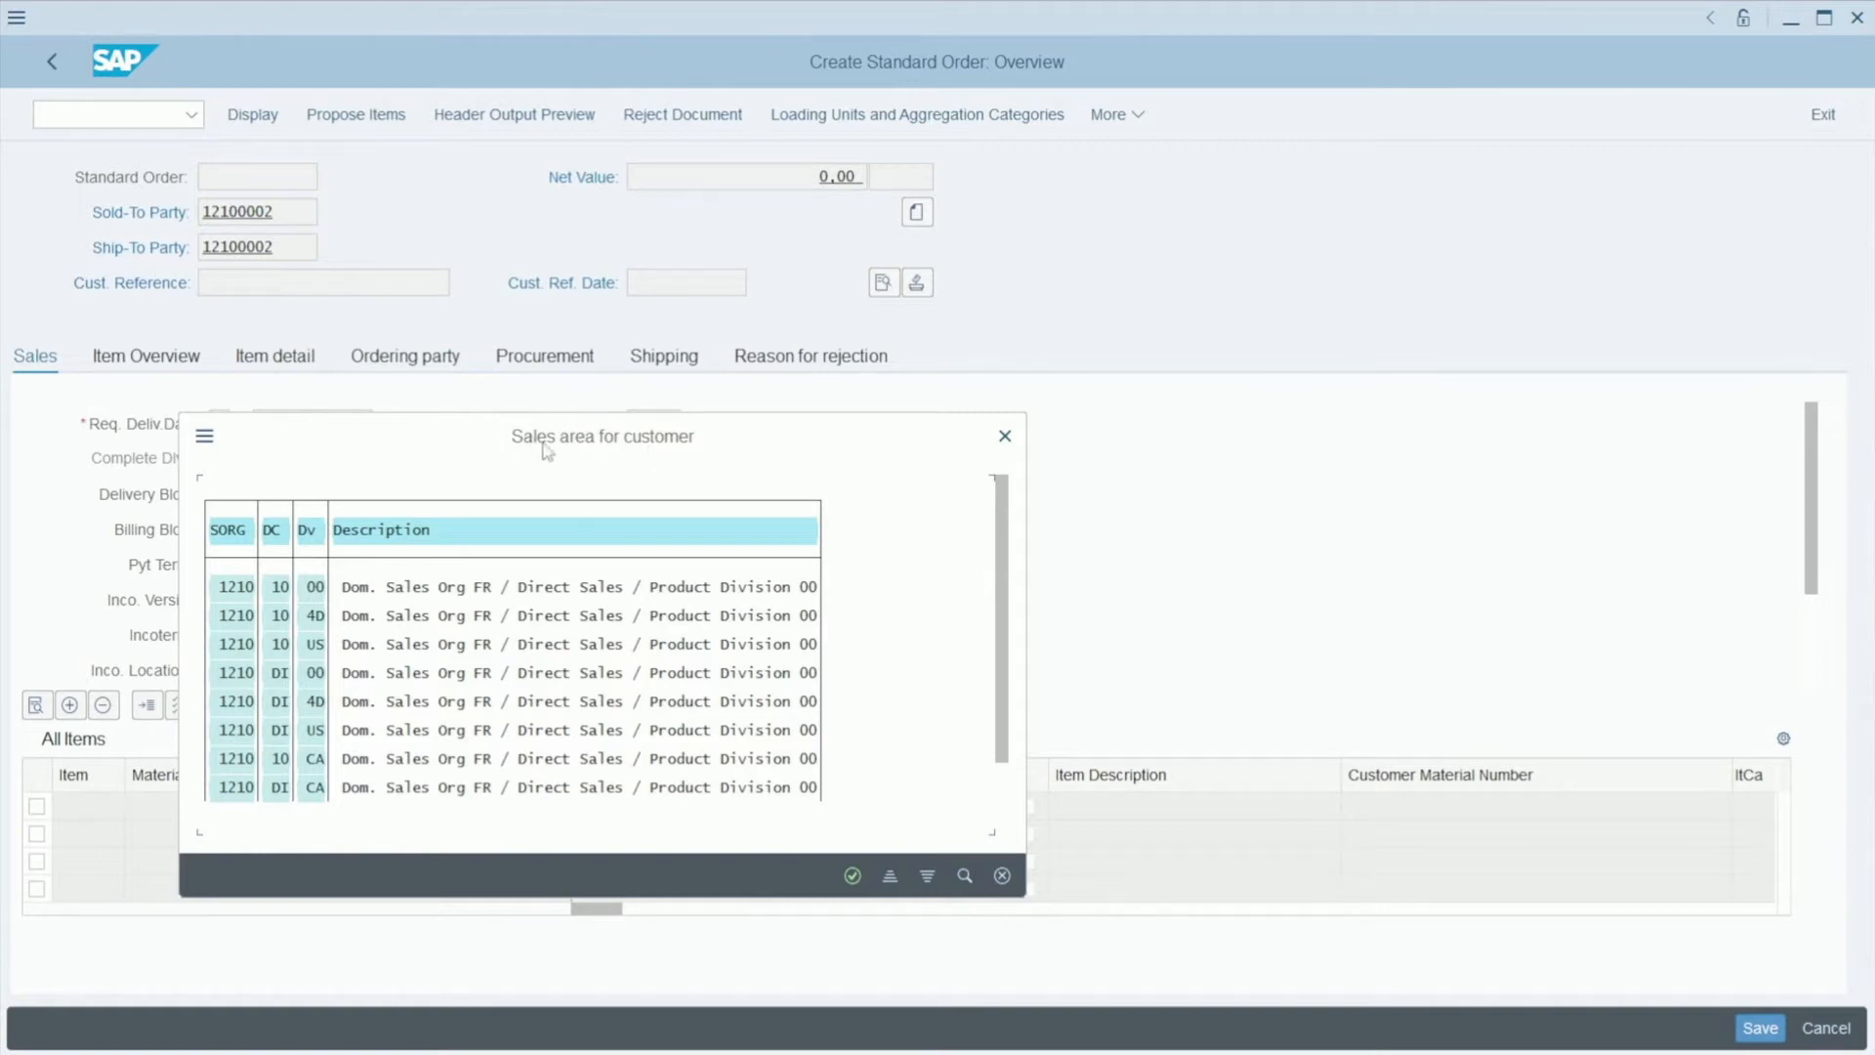
mouse_move(221, 584)
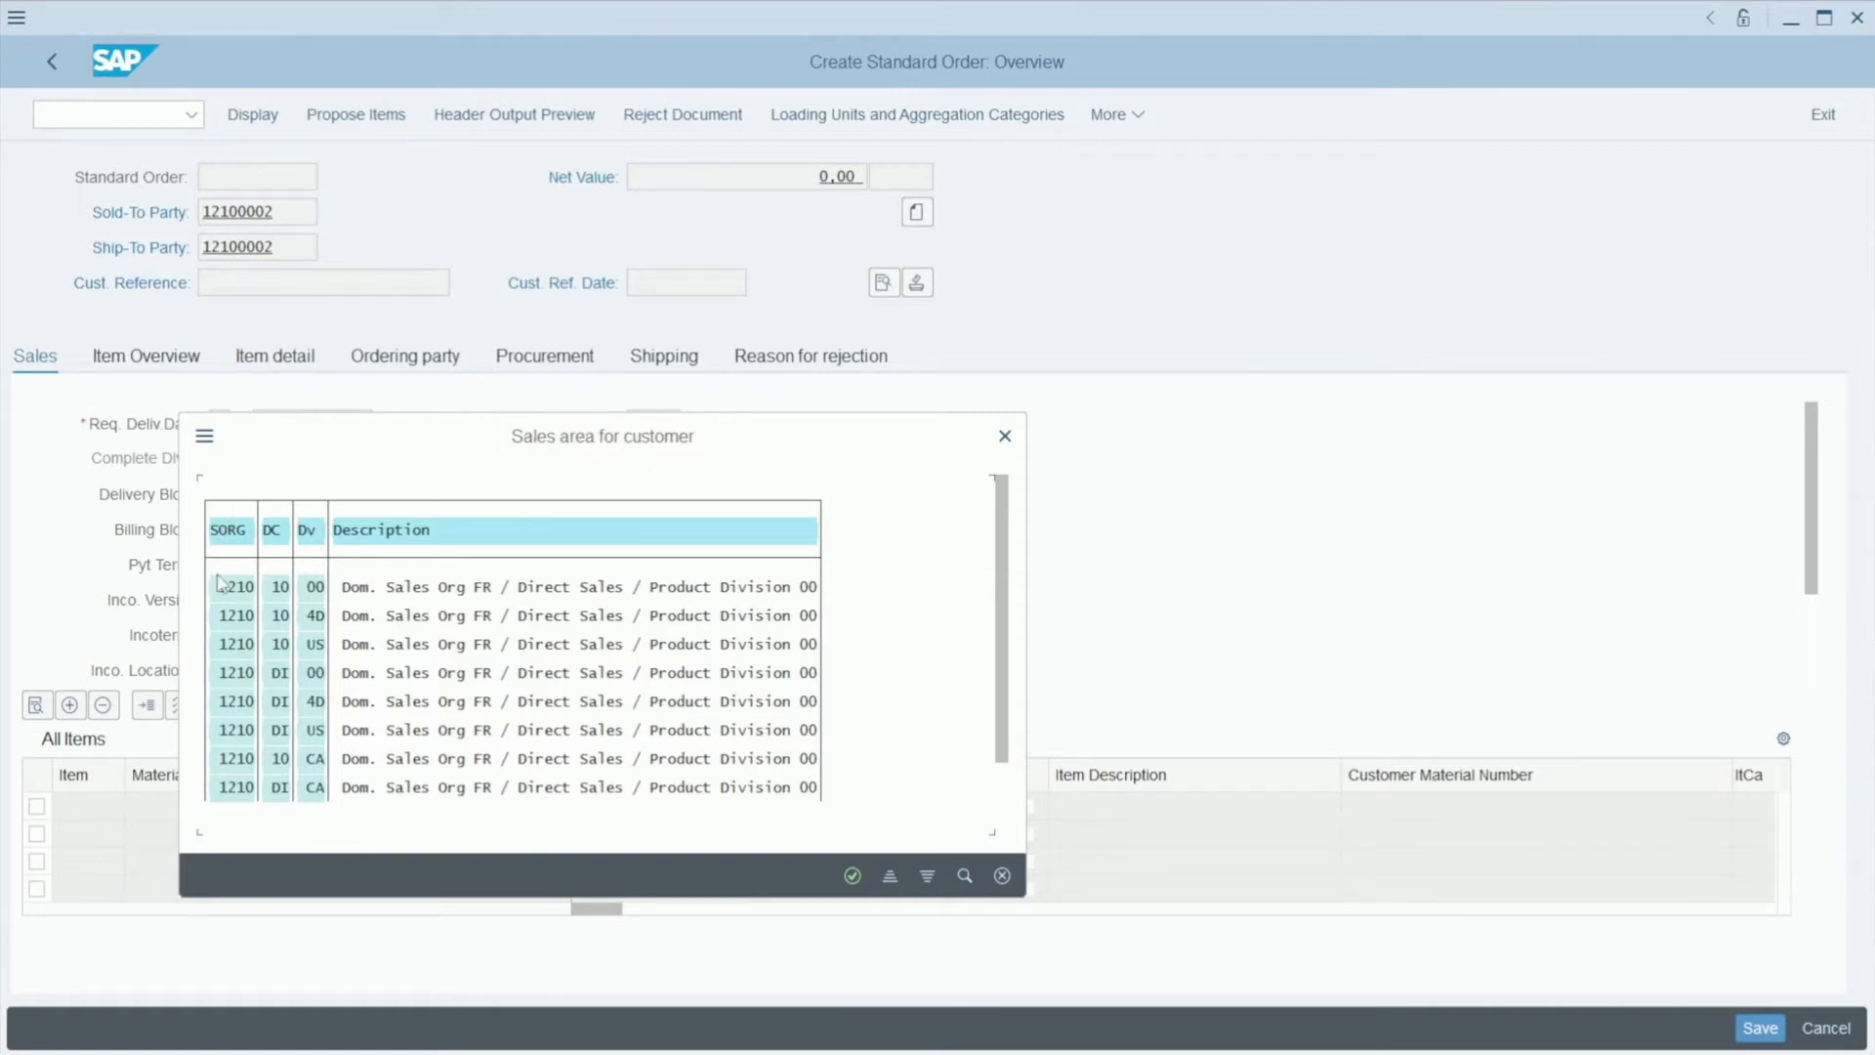
mouse_move(238, 562)
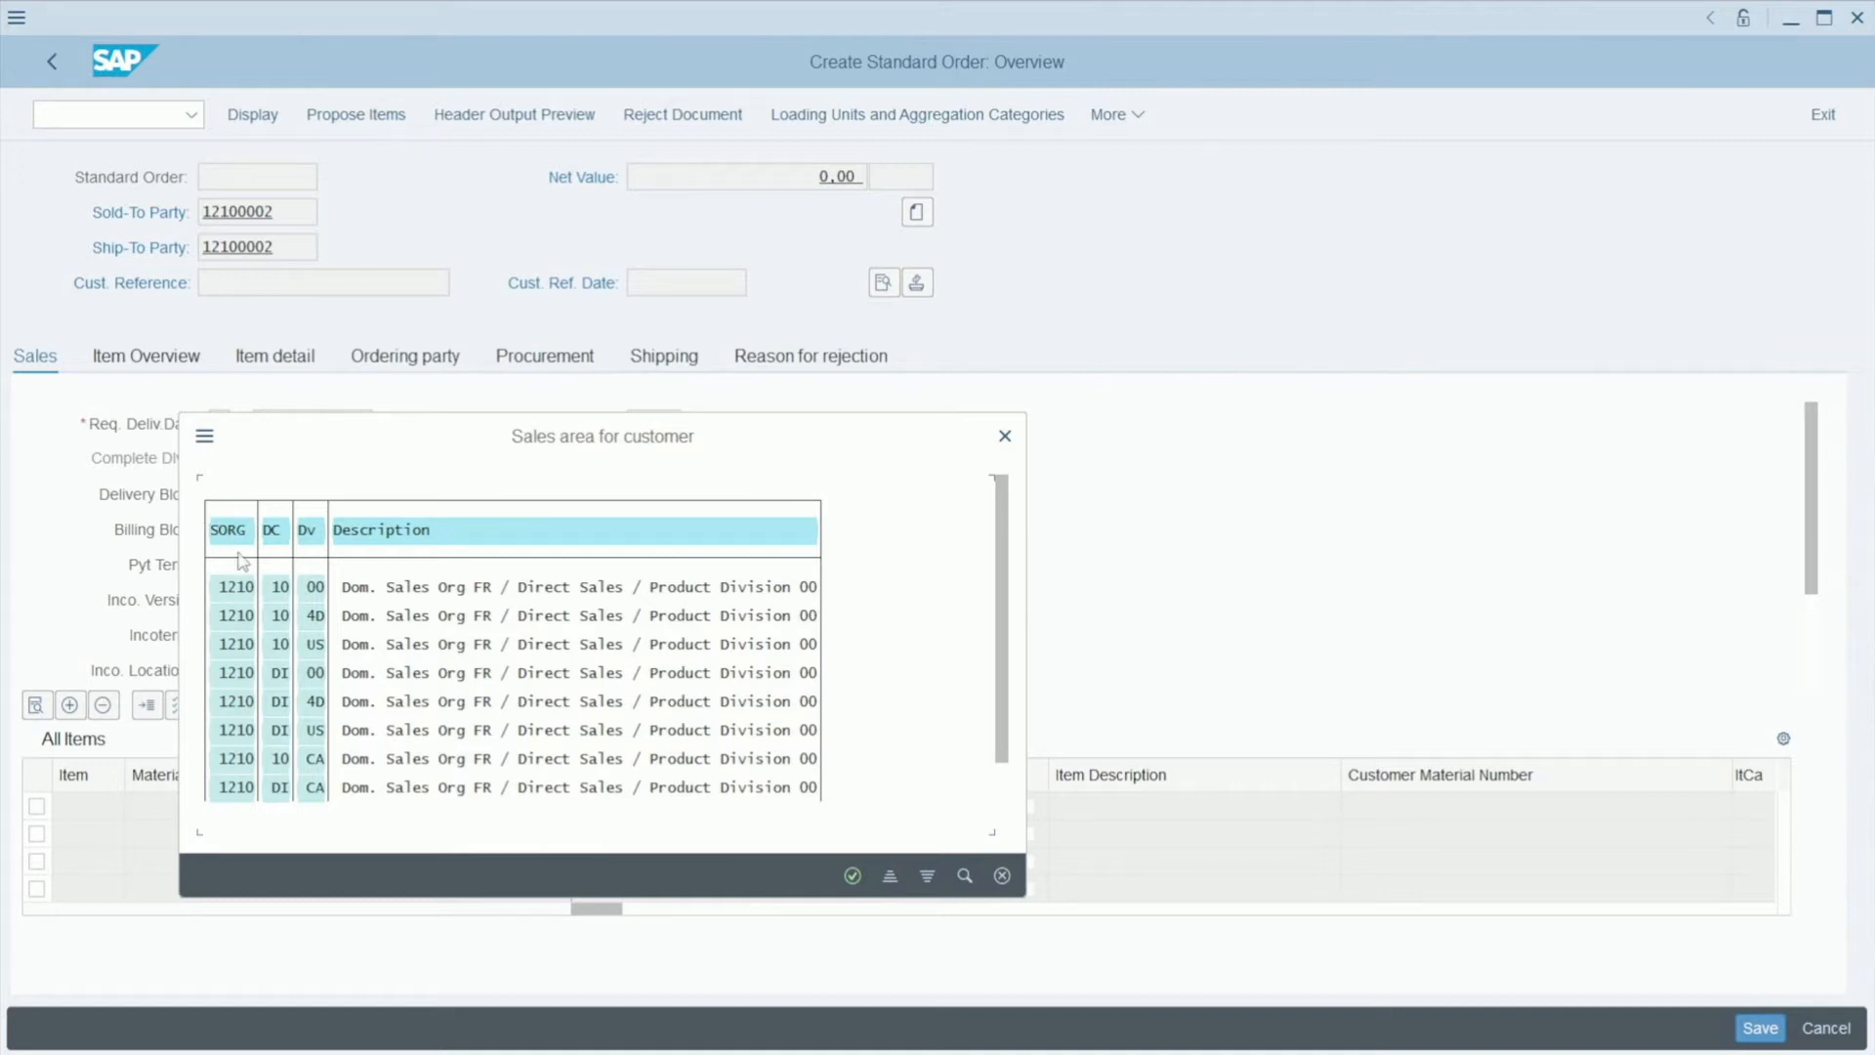
mouse_move(303, 603)
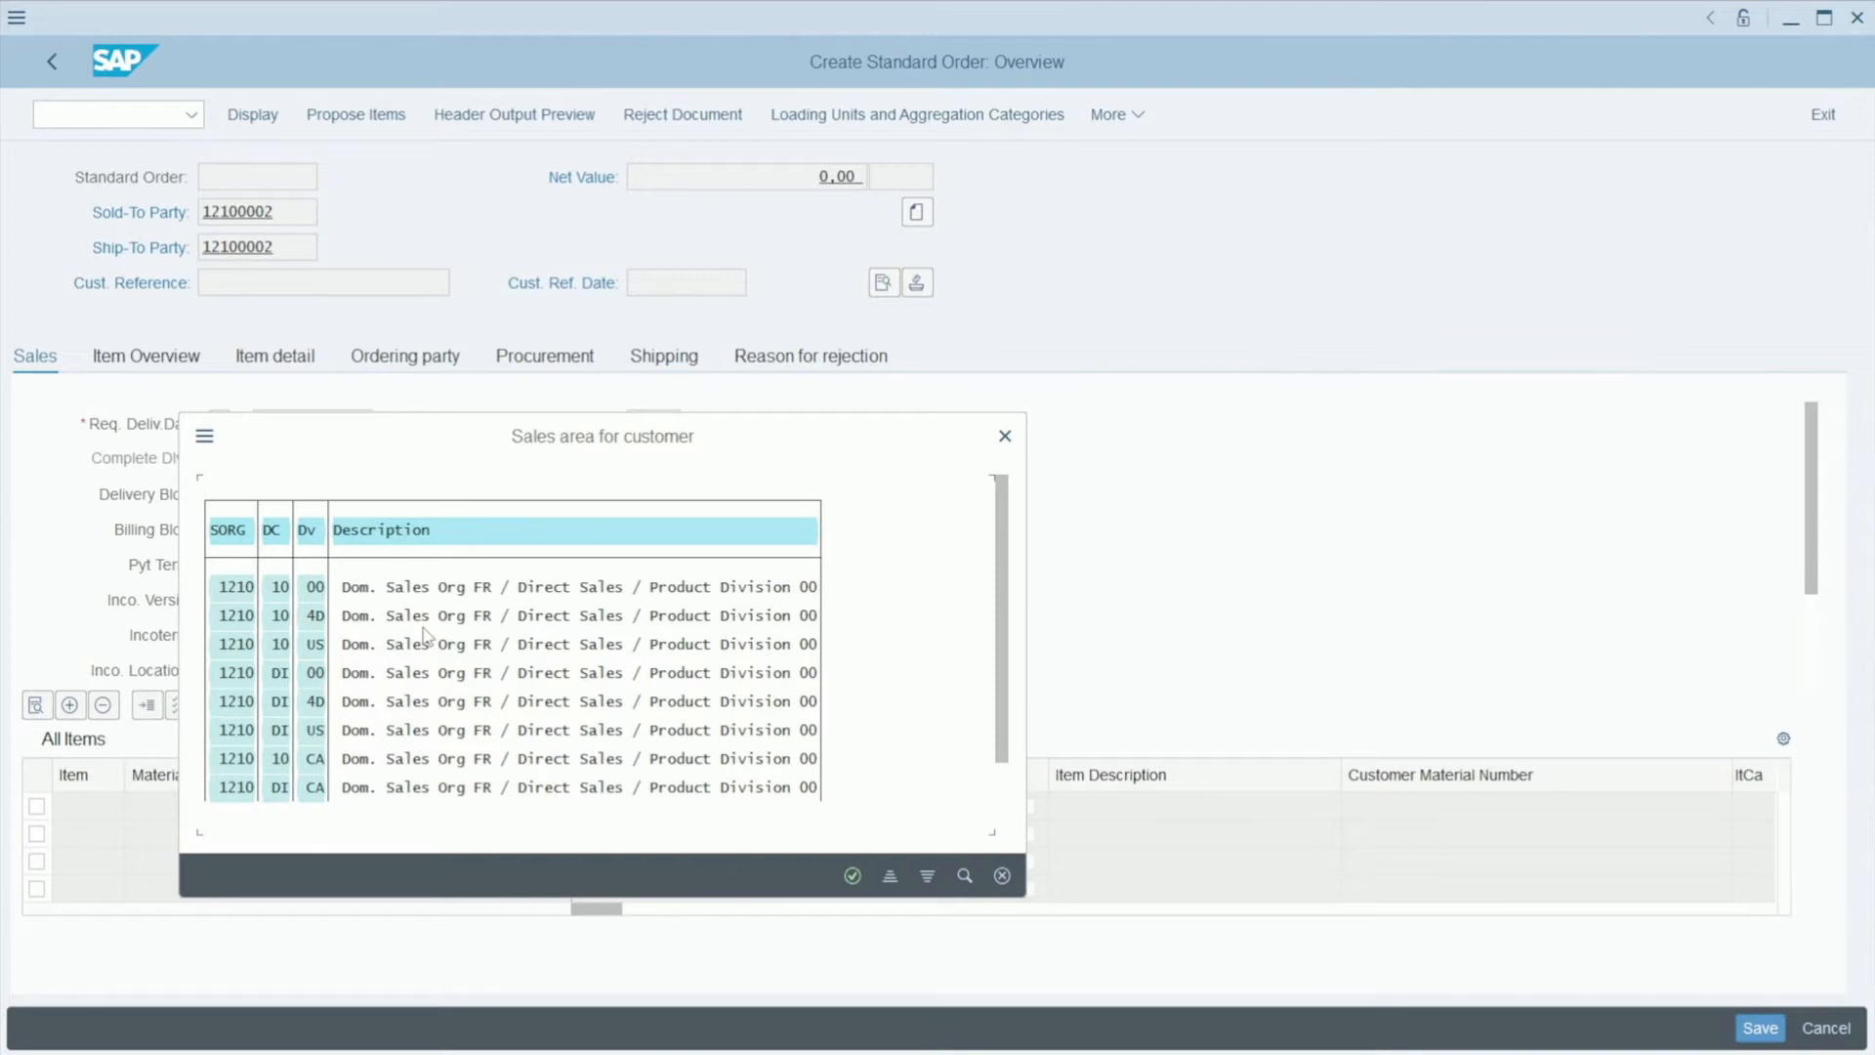
mouse_move(231, 578)
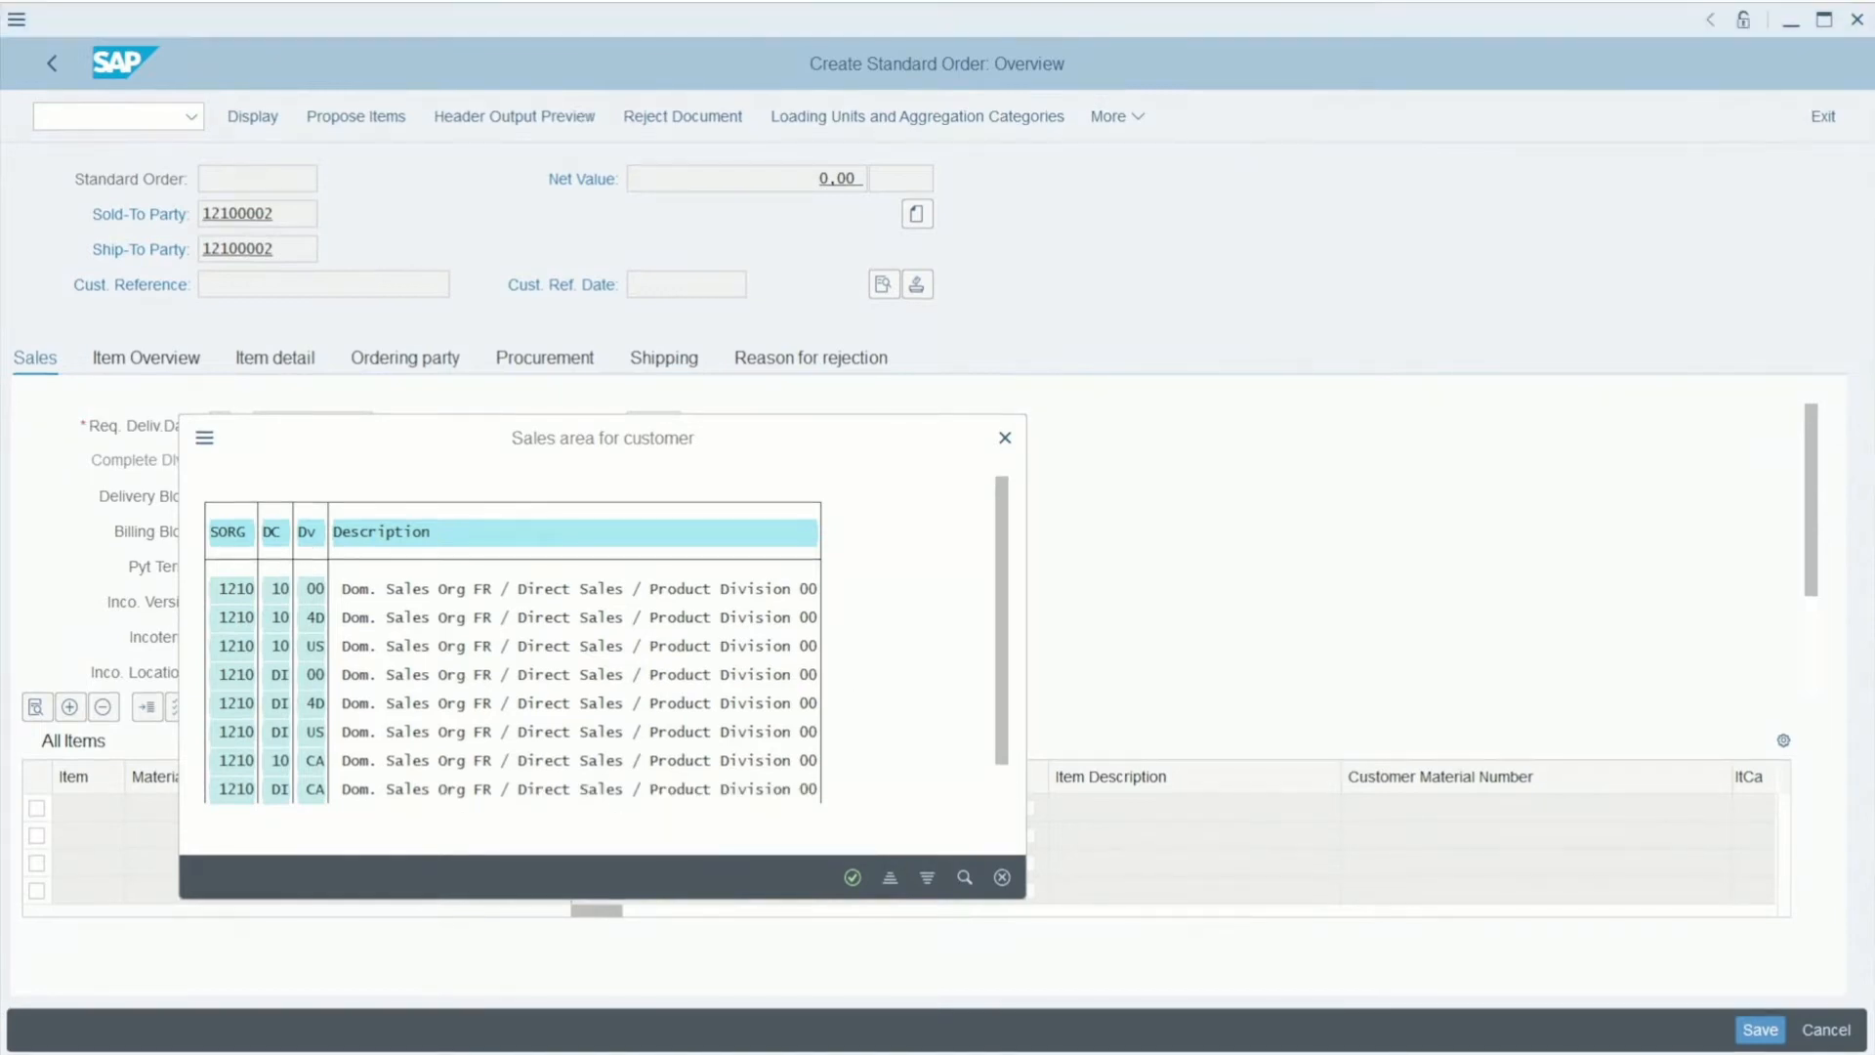
mouse_move(277, 567)
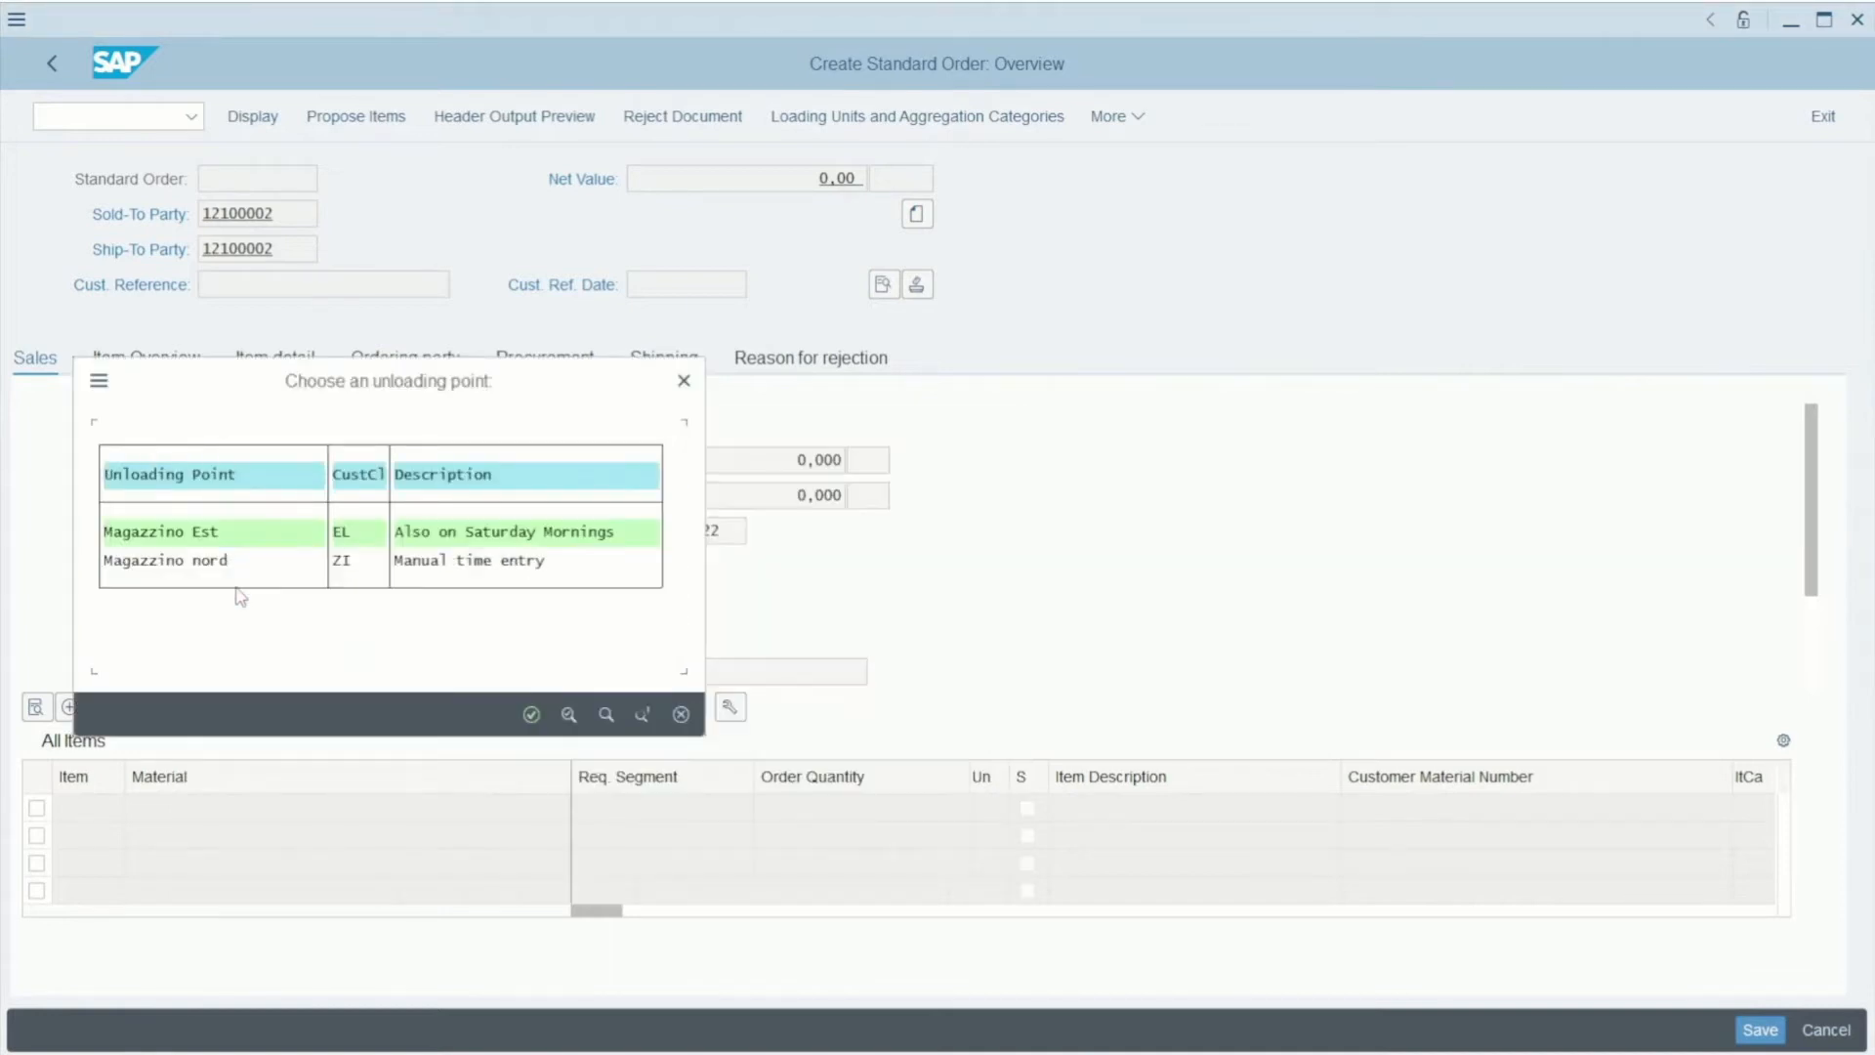
mouse_move(230, 546)
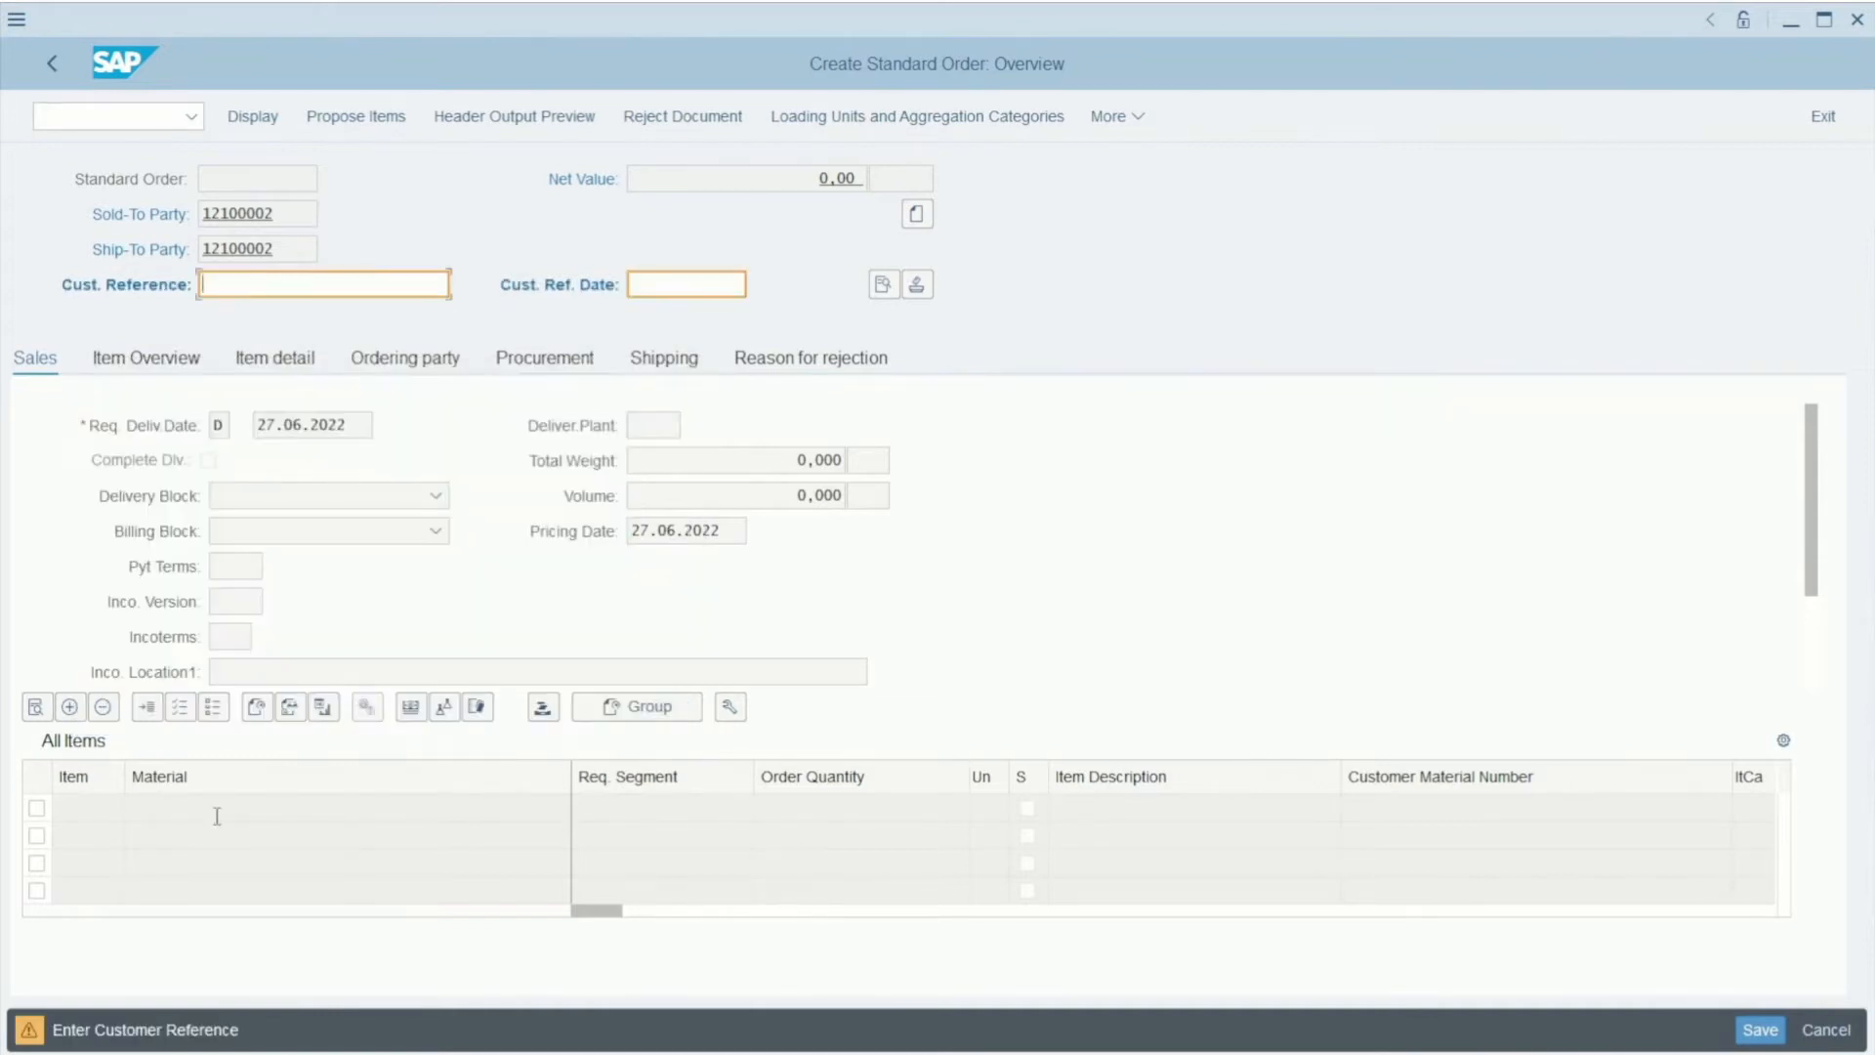
mouse_move(168, 320)
type("ref client")
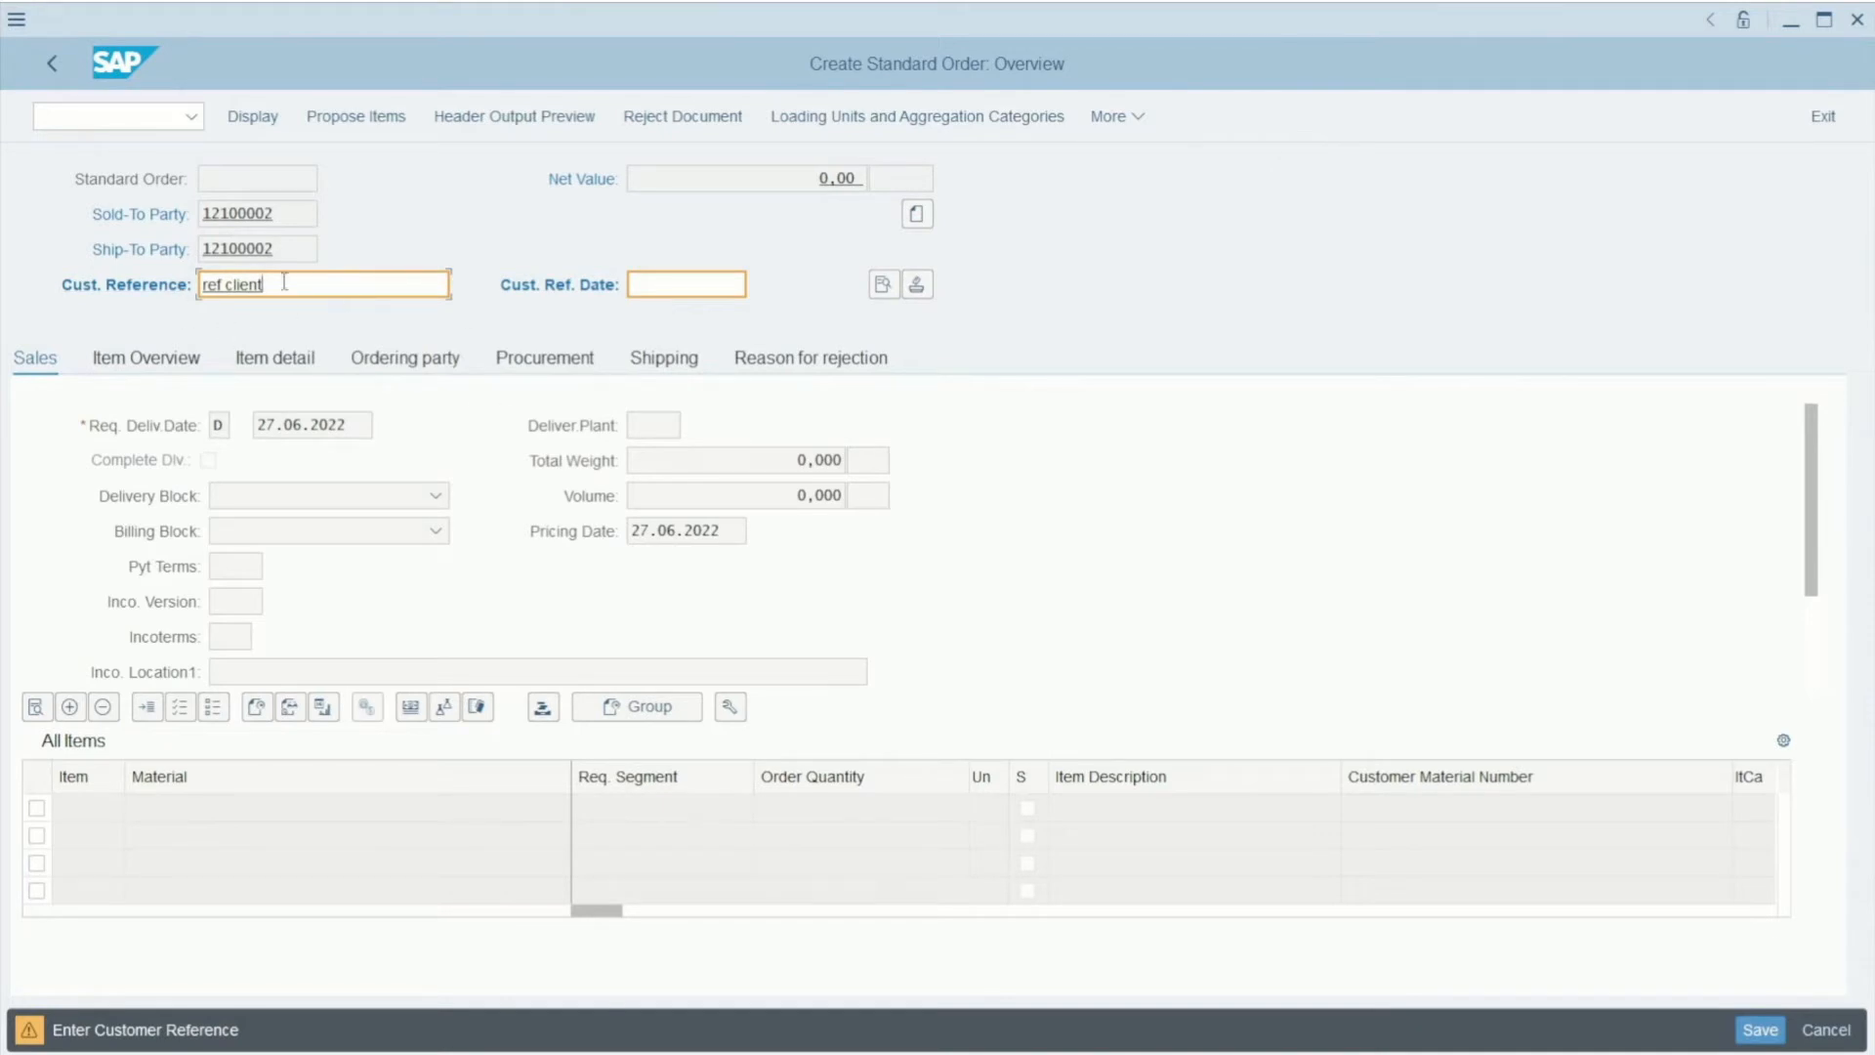
Set the customer reference date to 24.06.2022 from the suggested dates
left_click(685, 283)
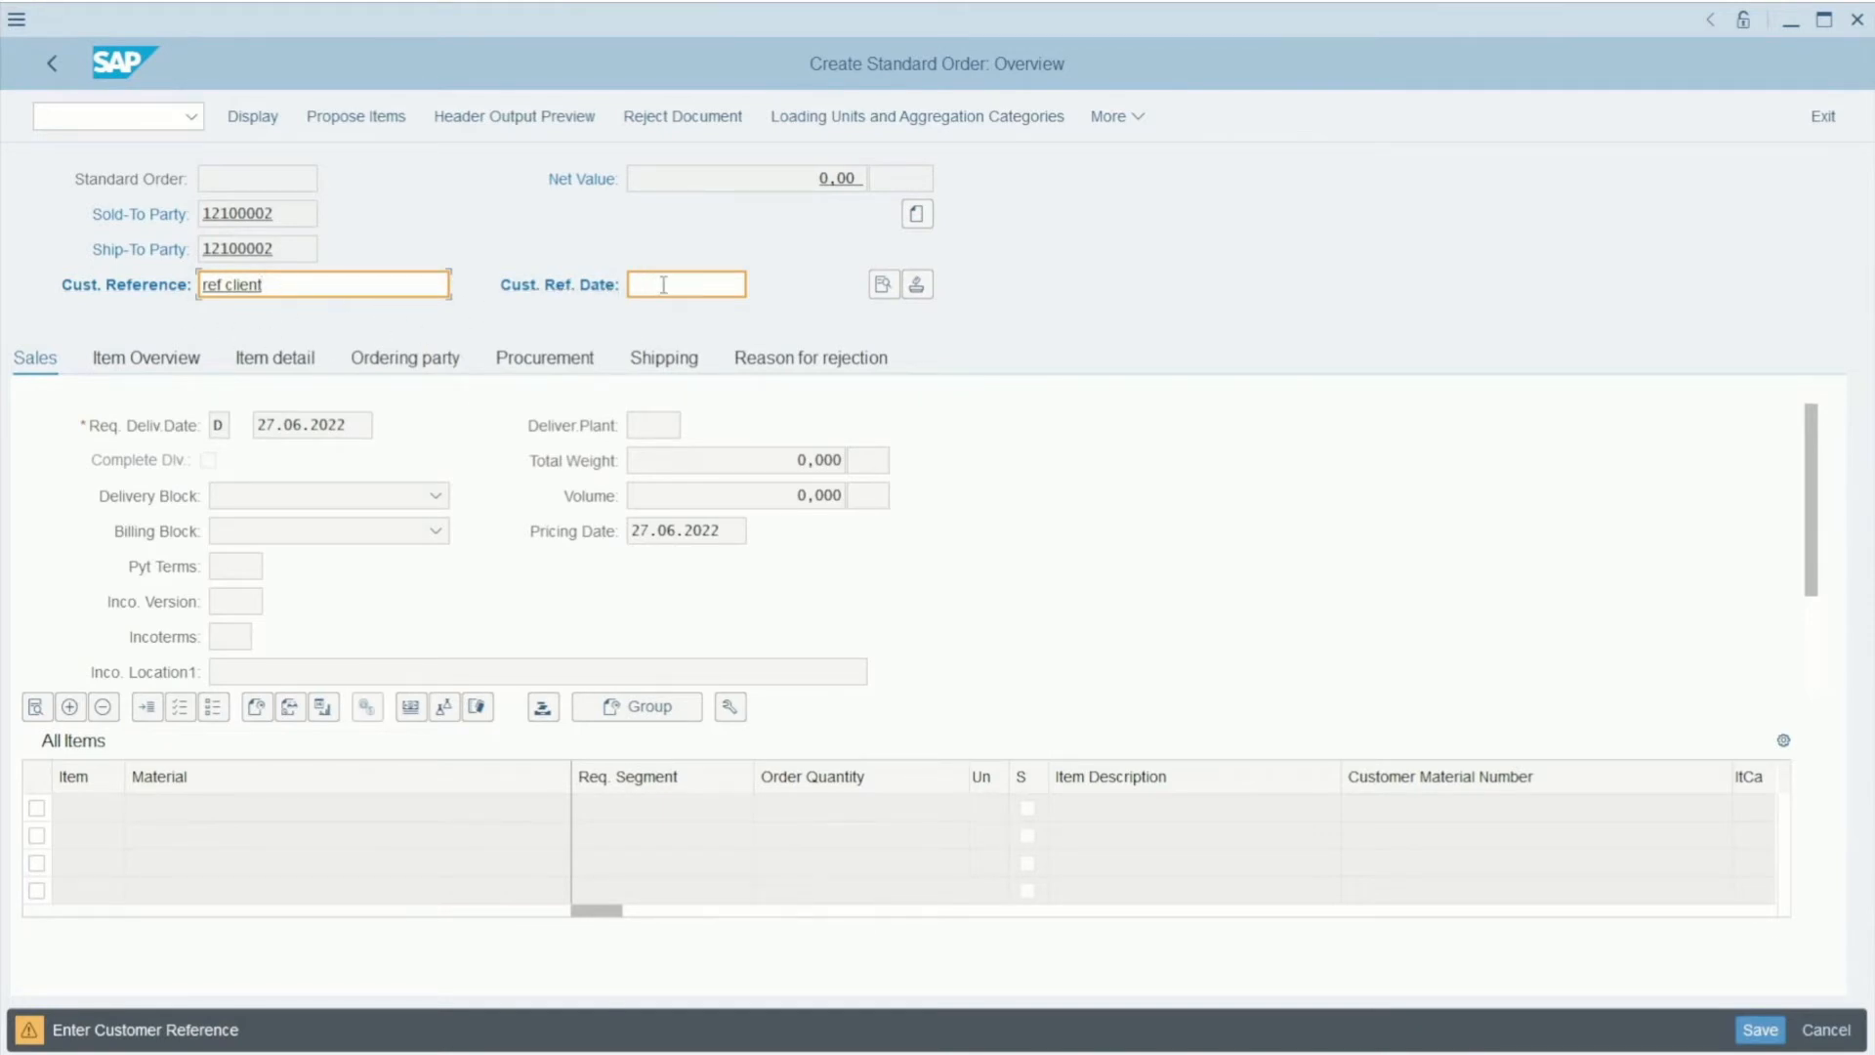
left_click(686, 283)
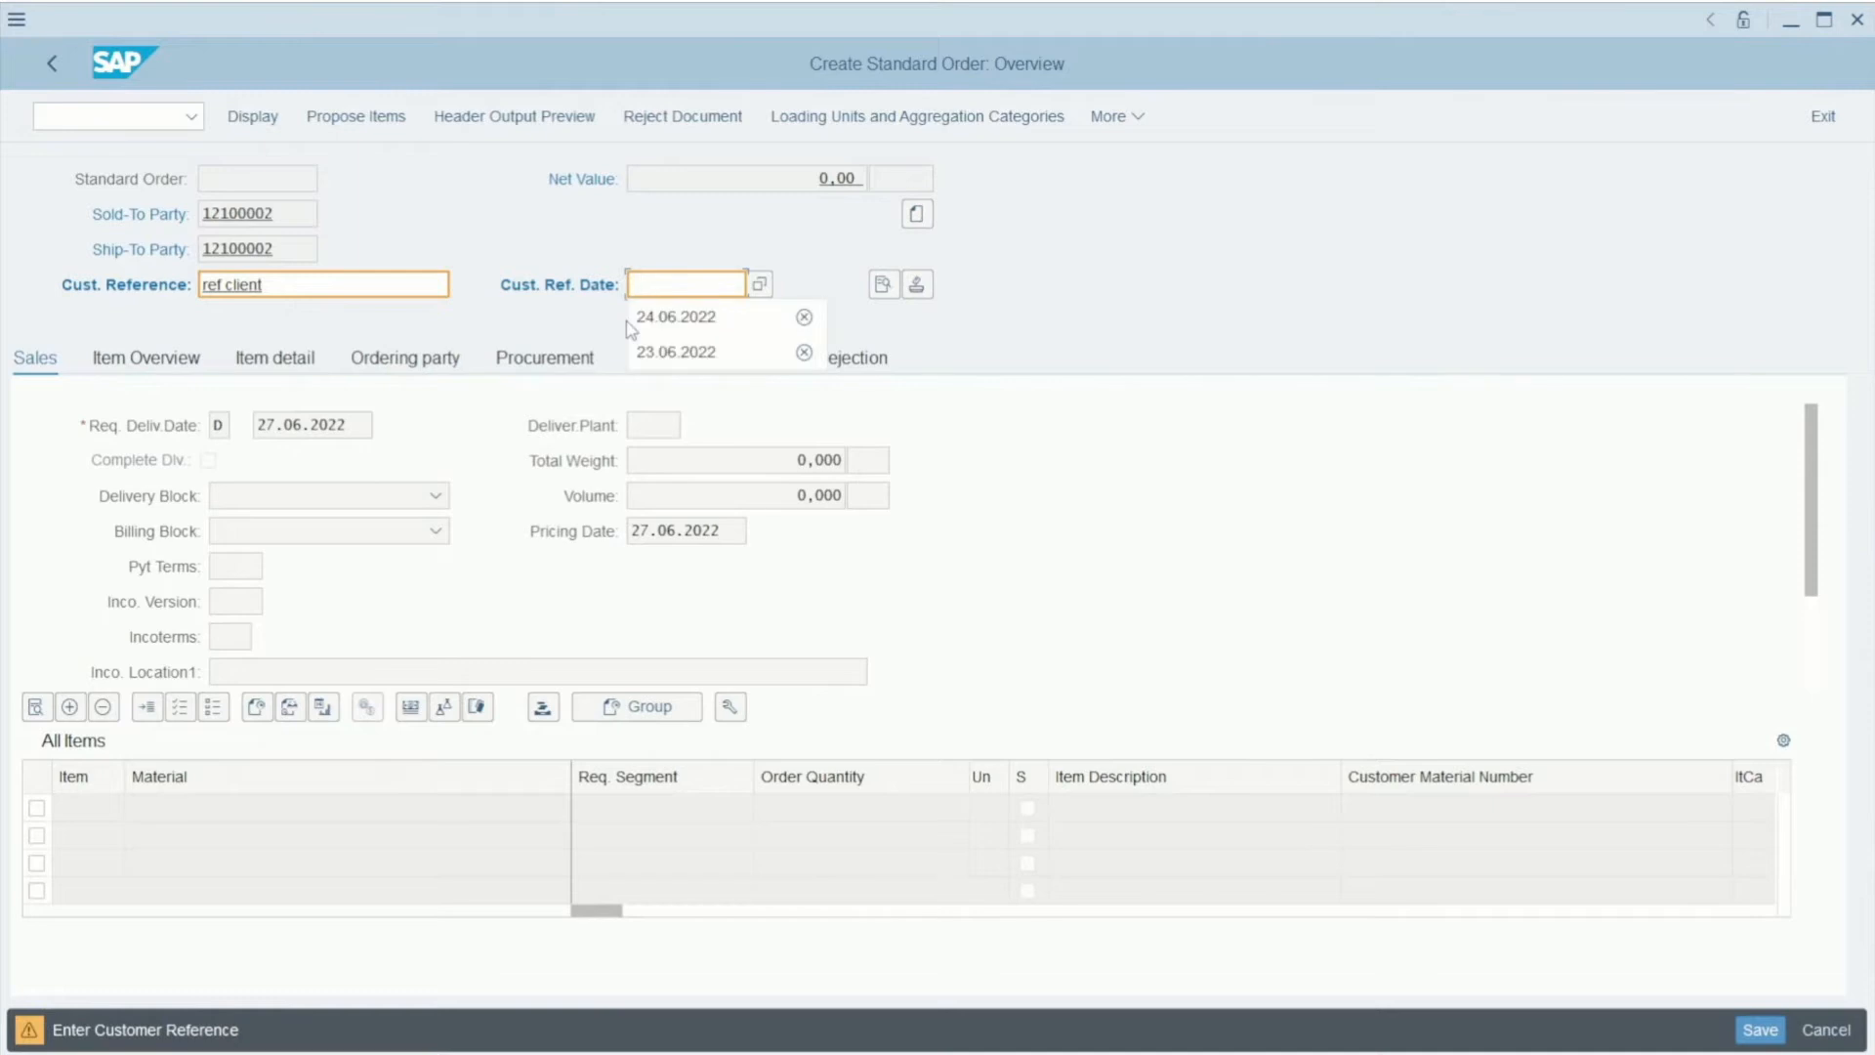
left_click(676, 316)
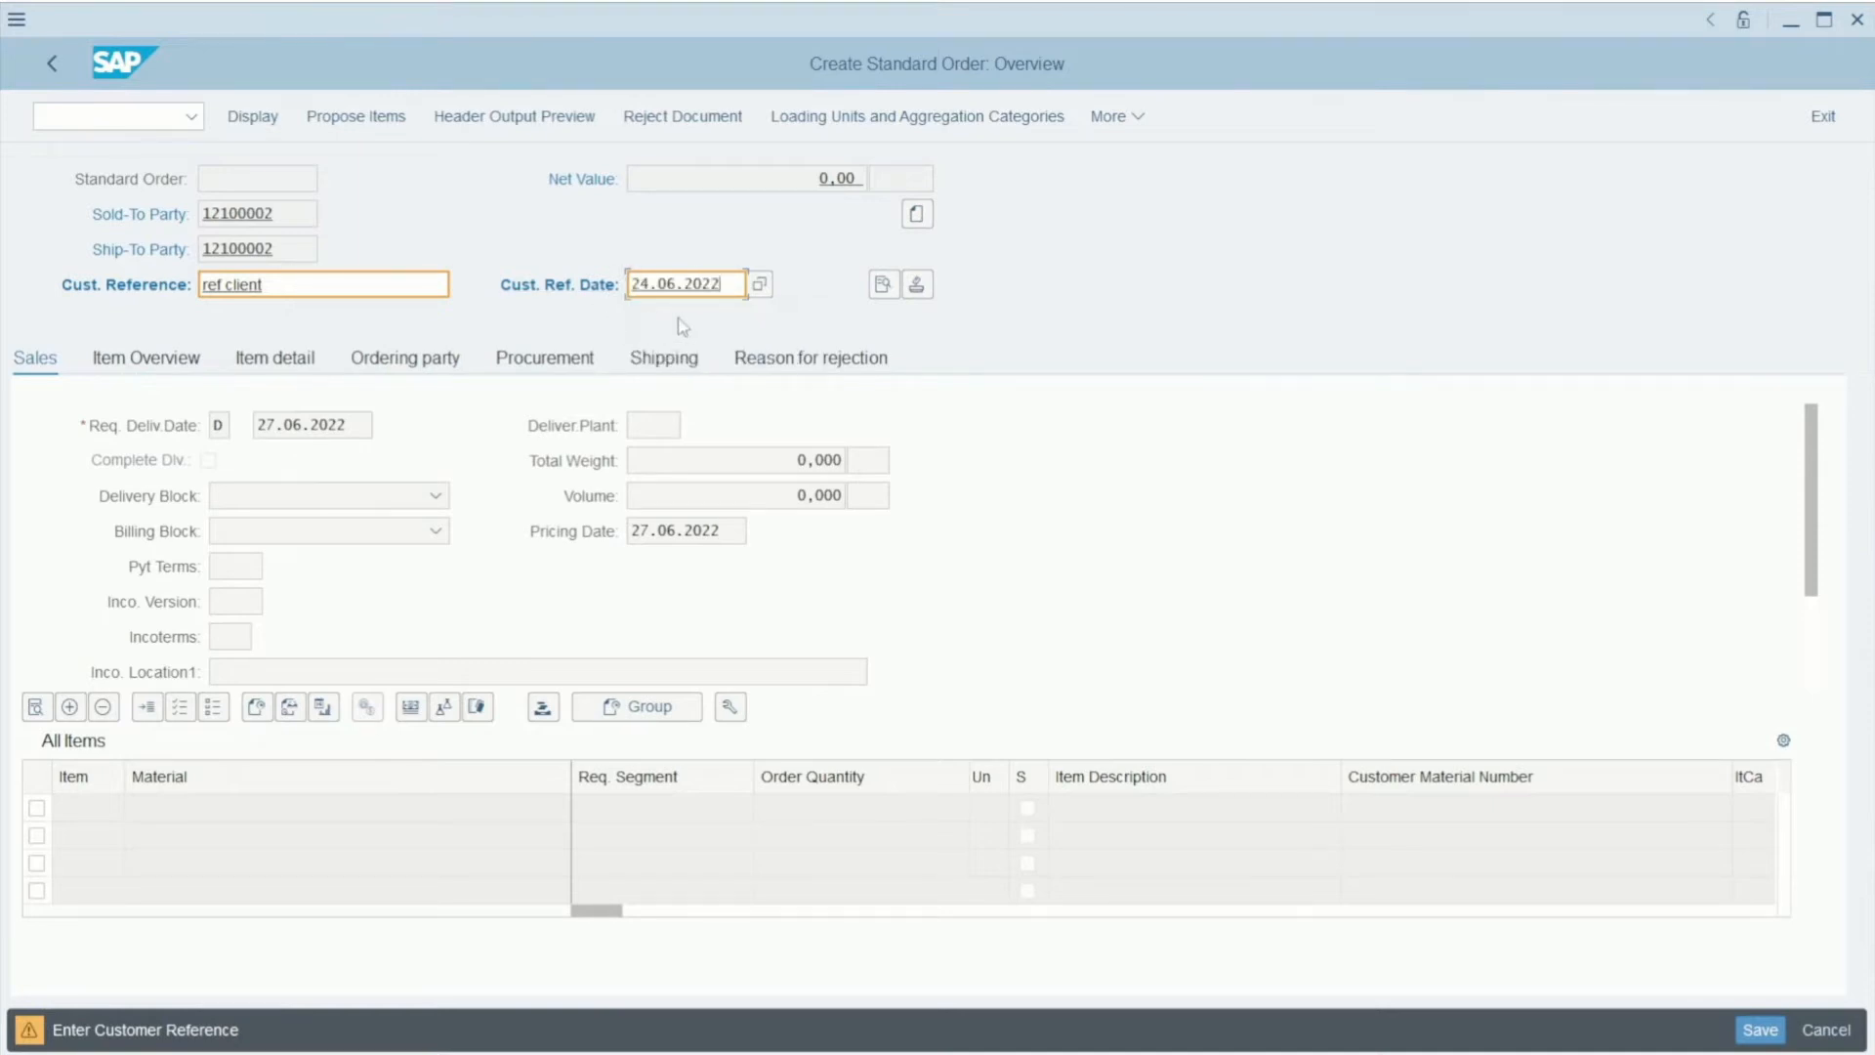
mouse_move(599, 310)
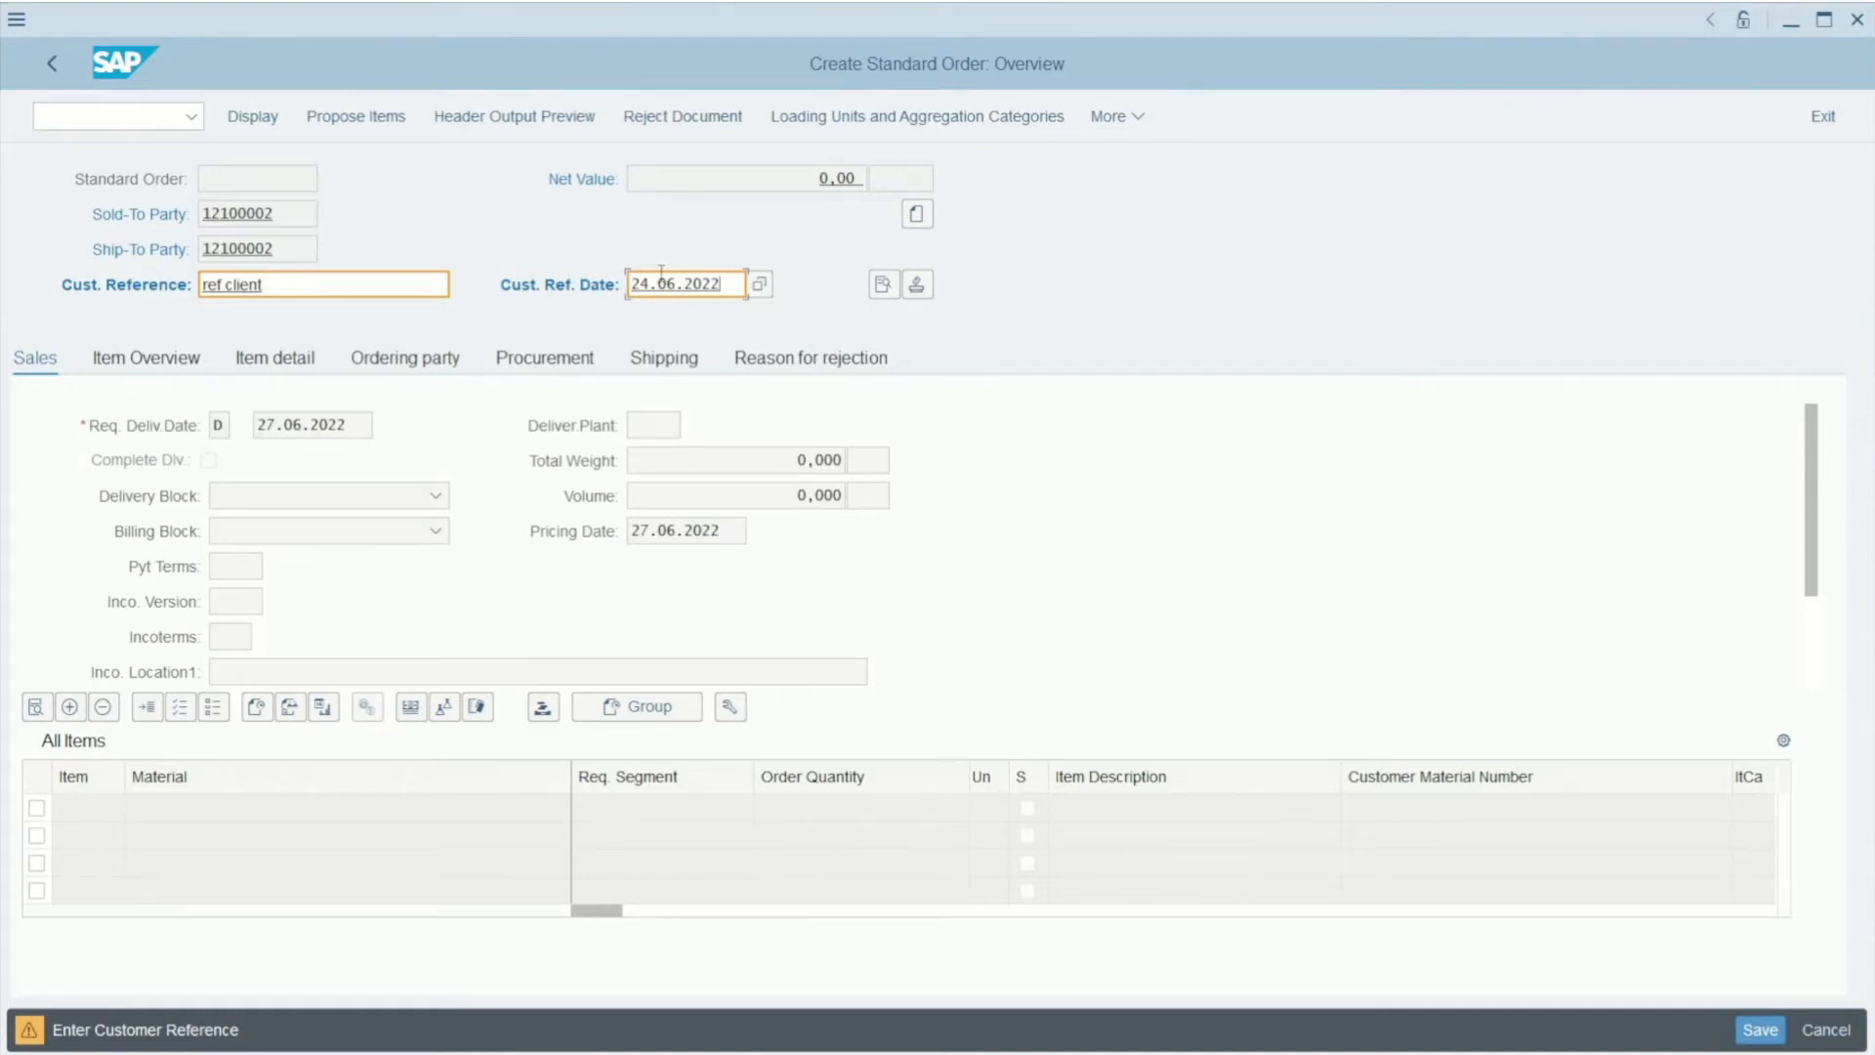
mouse_move(531, 313)
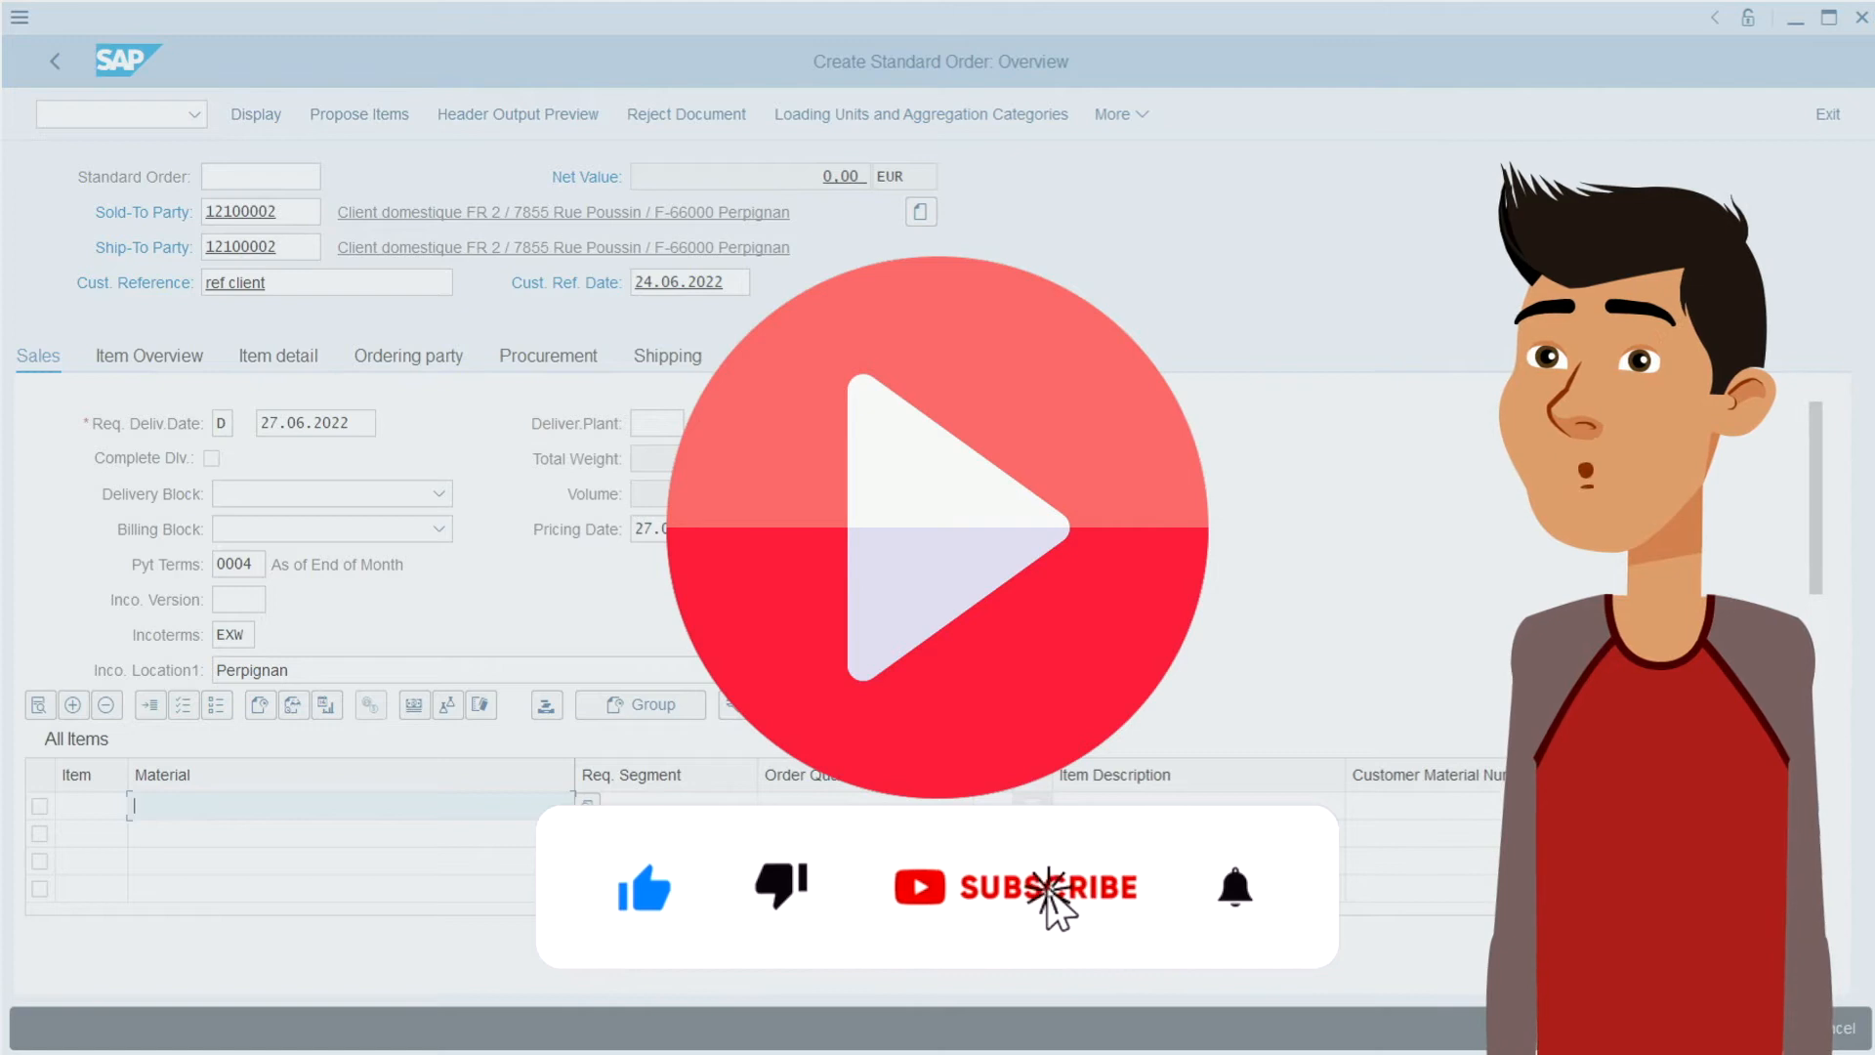
Accept the header so the Perpignan address, payment terms 0004 and Incoterms EXW fill in
left_click(1009, 887)
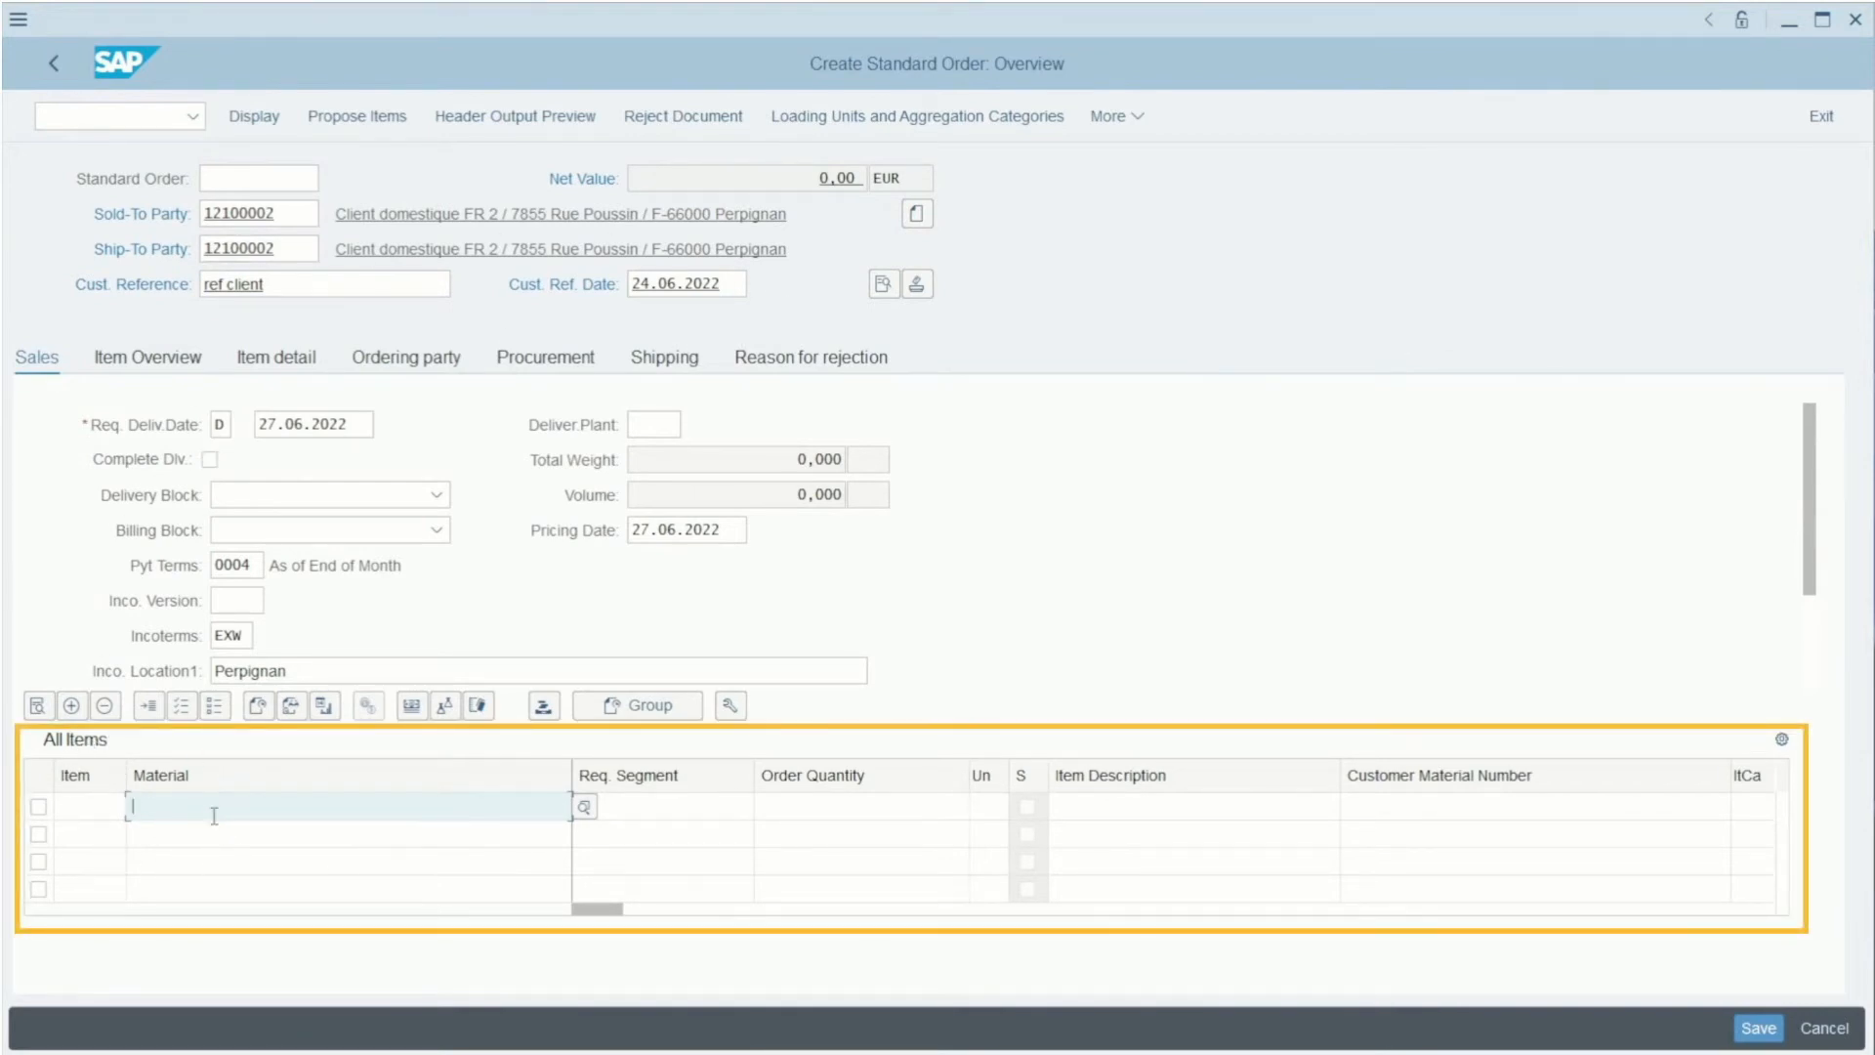
Add item material EWMS4-02 with order quantity 3 PC
type("EWMS4-02")
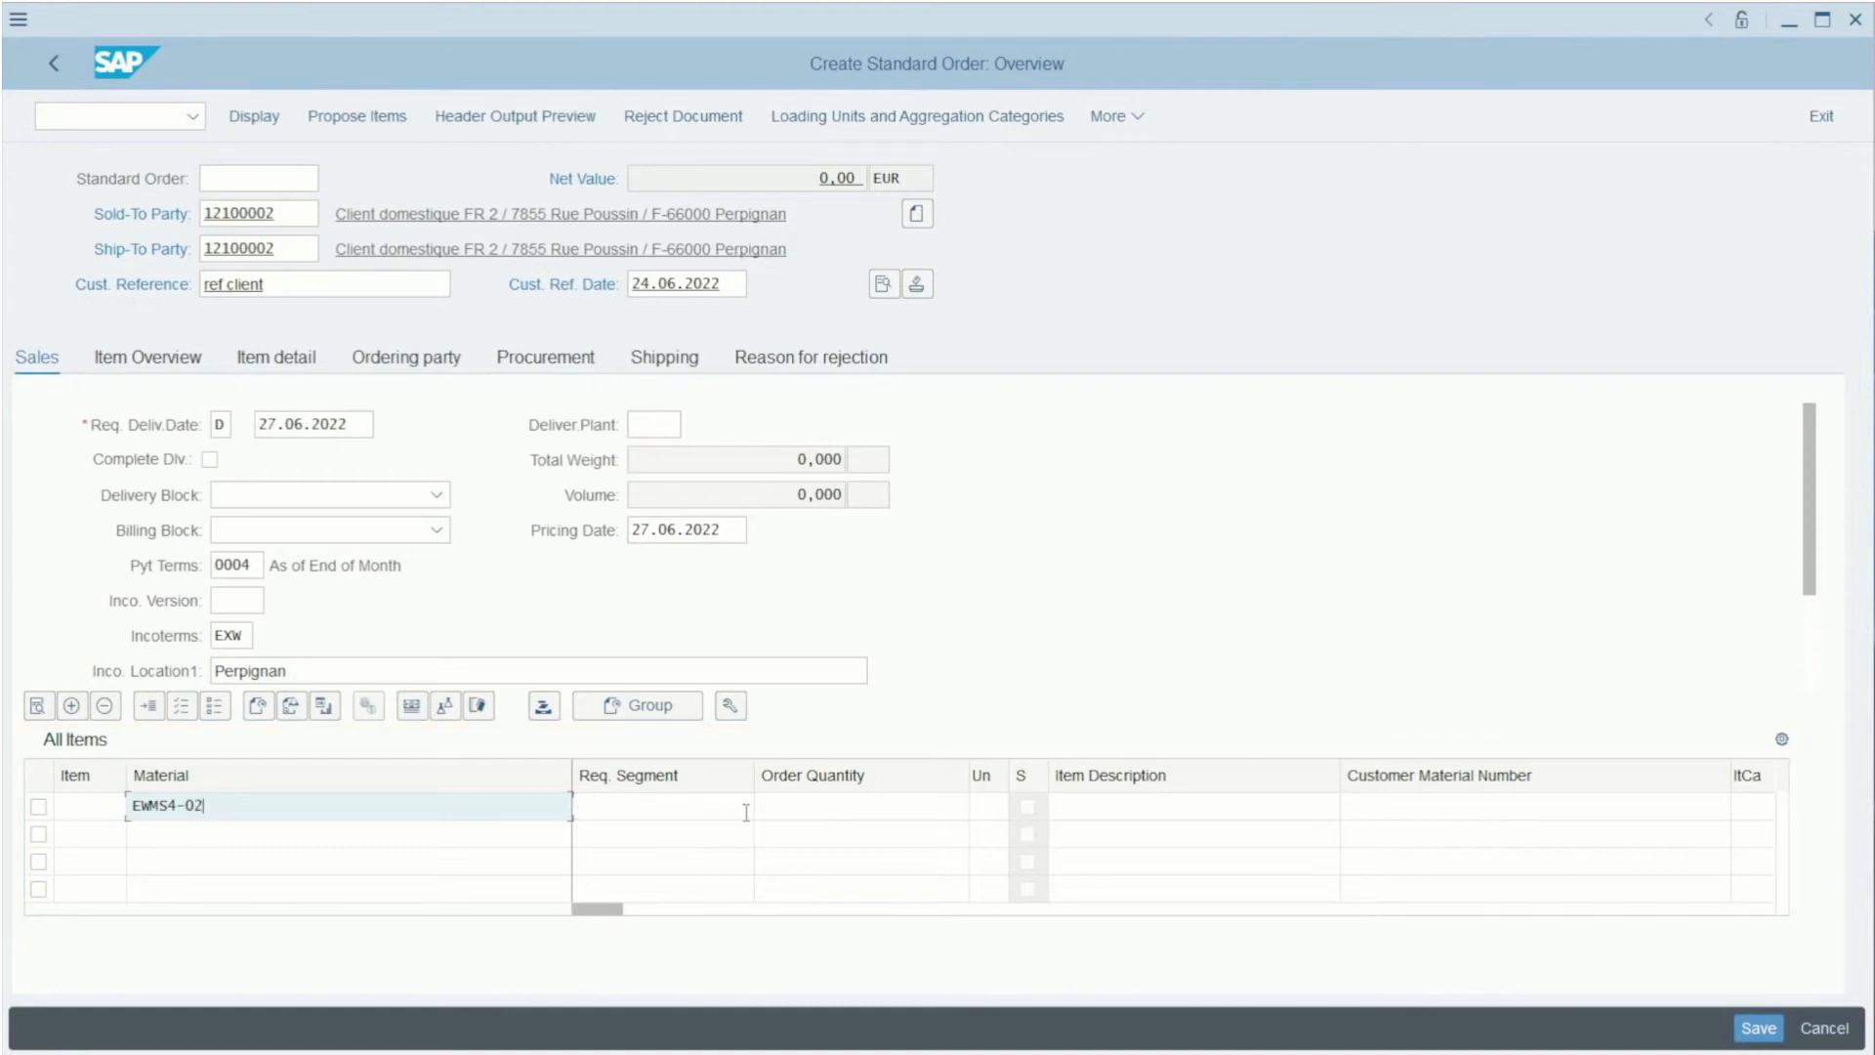
left_click(859, 807)
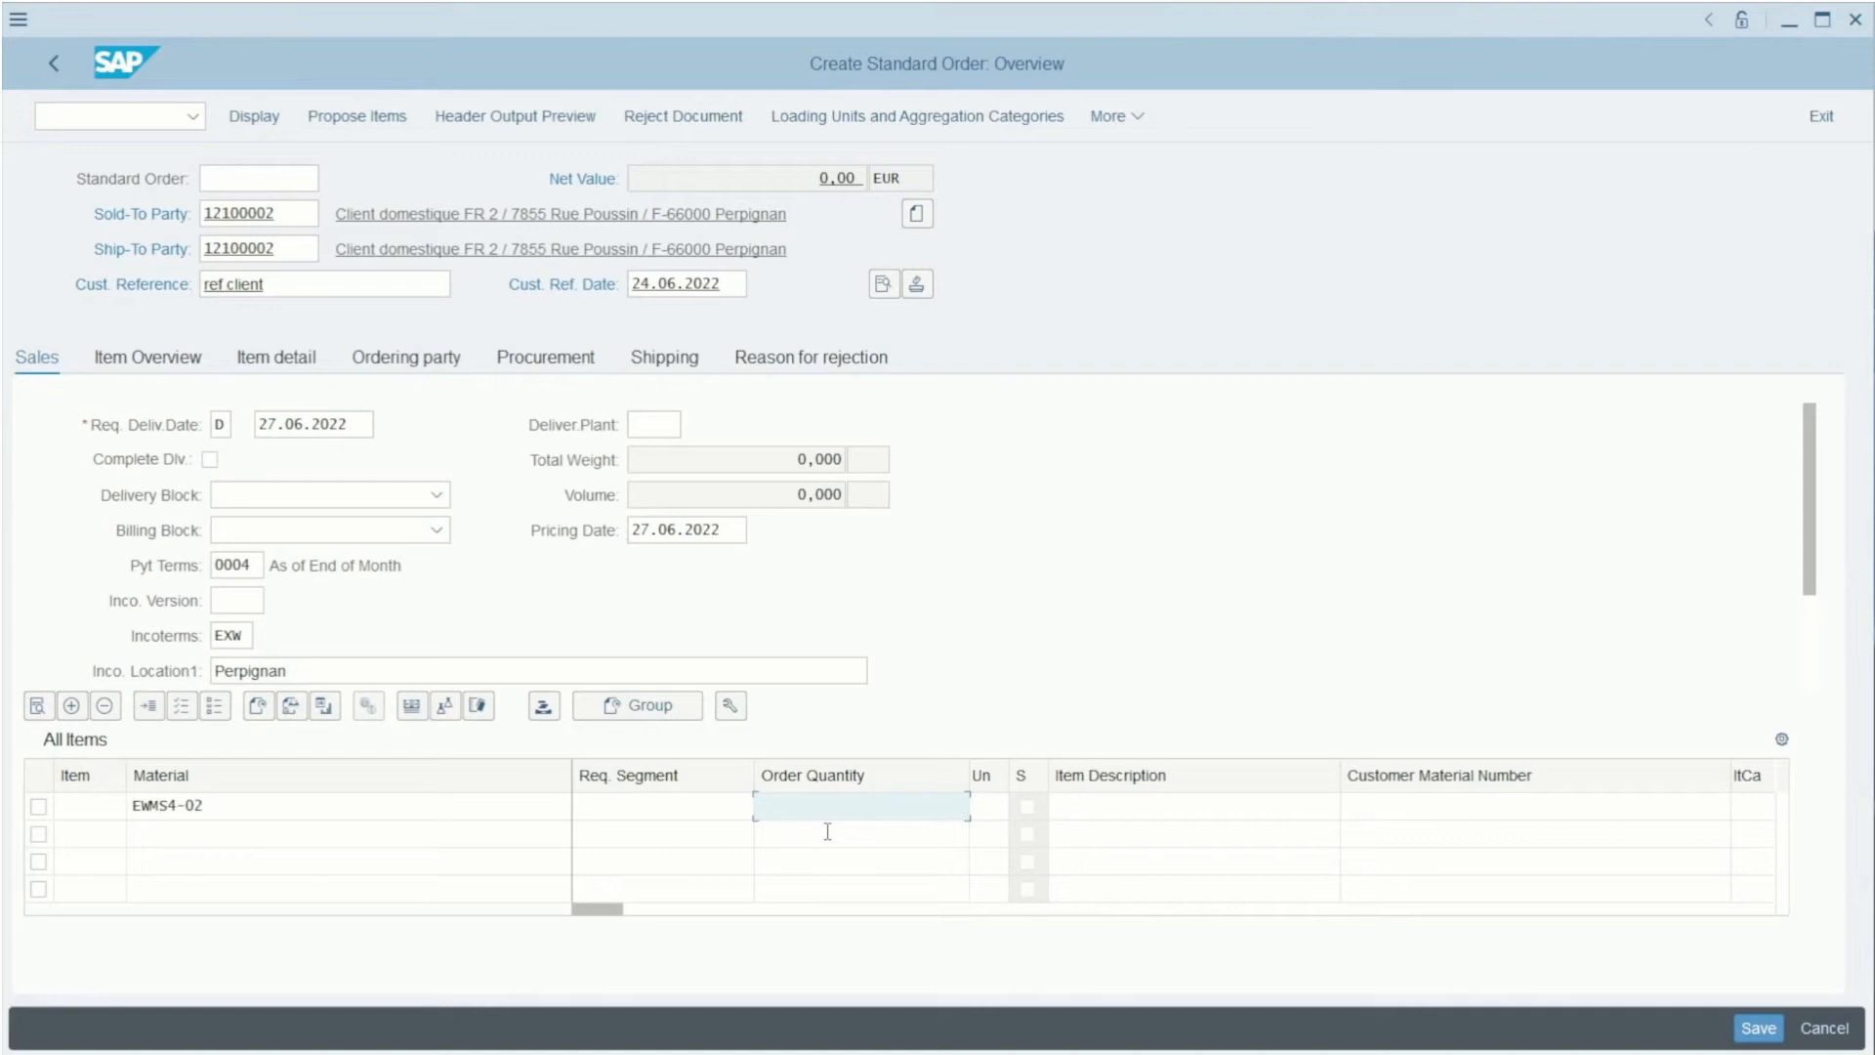
type("3")
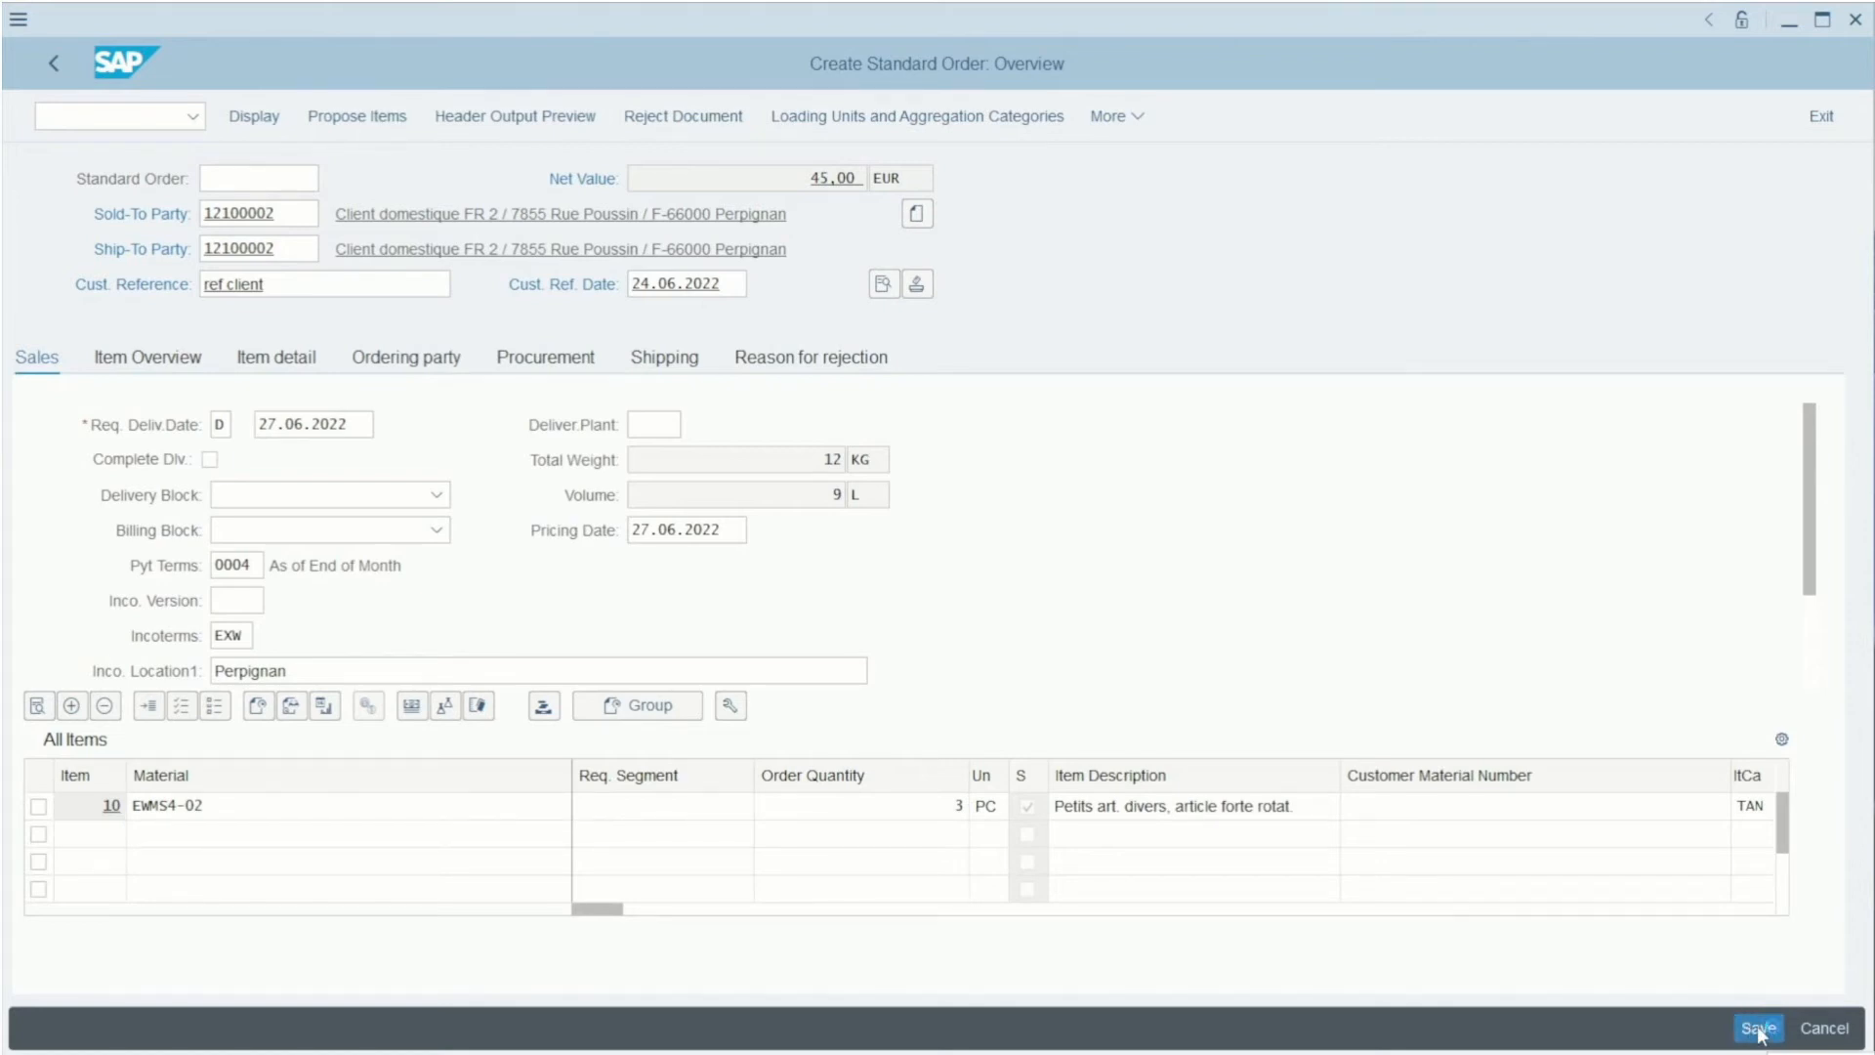
Save the standard order as 257 and return to the Create Sales Documents screen
left_click(1758, 1027)
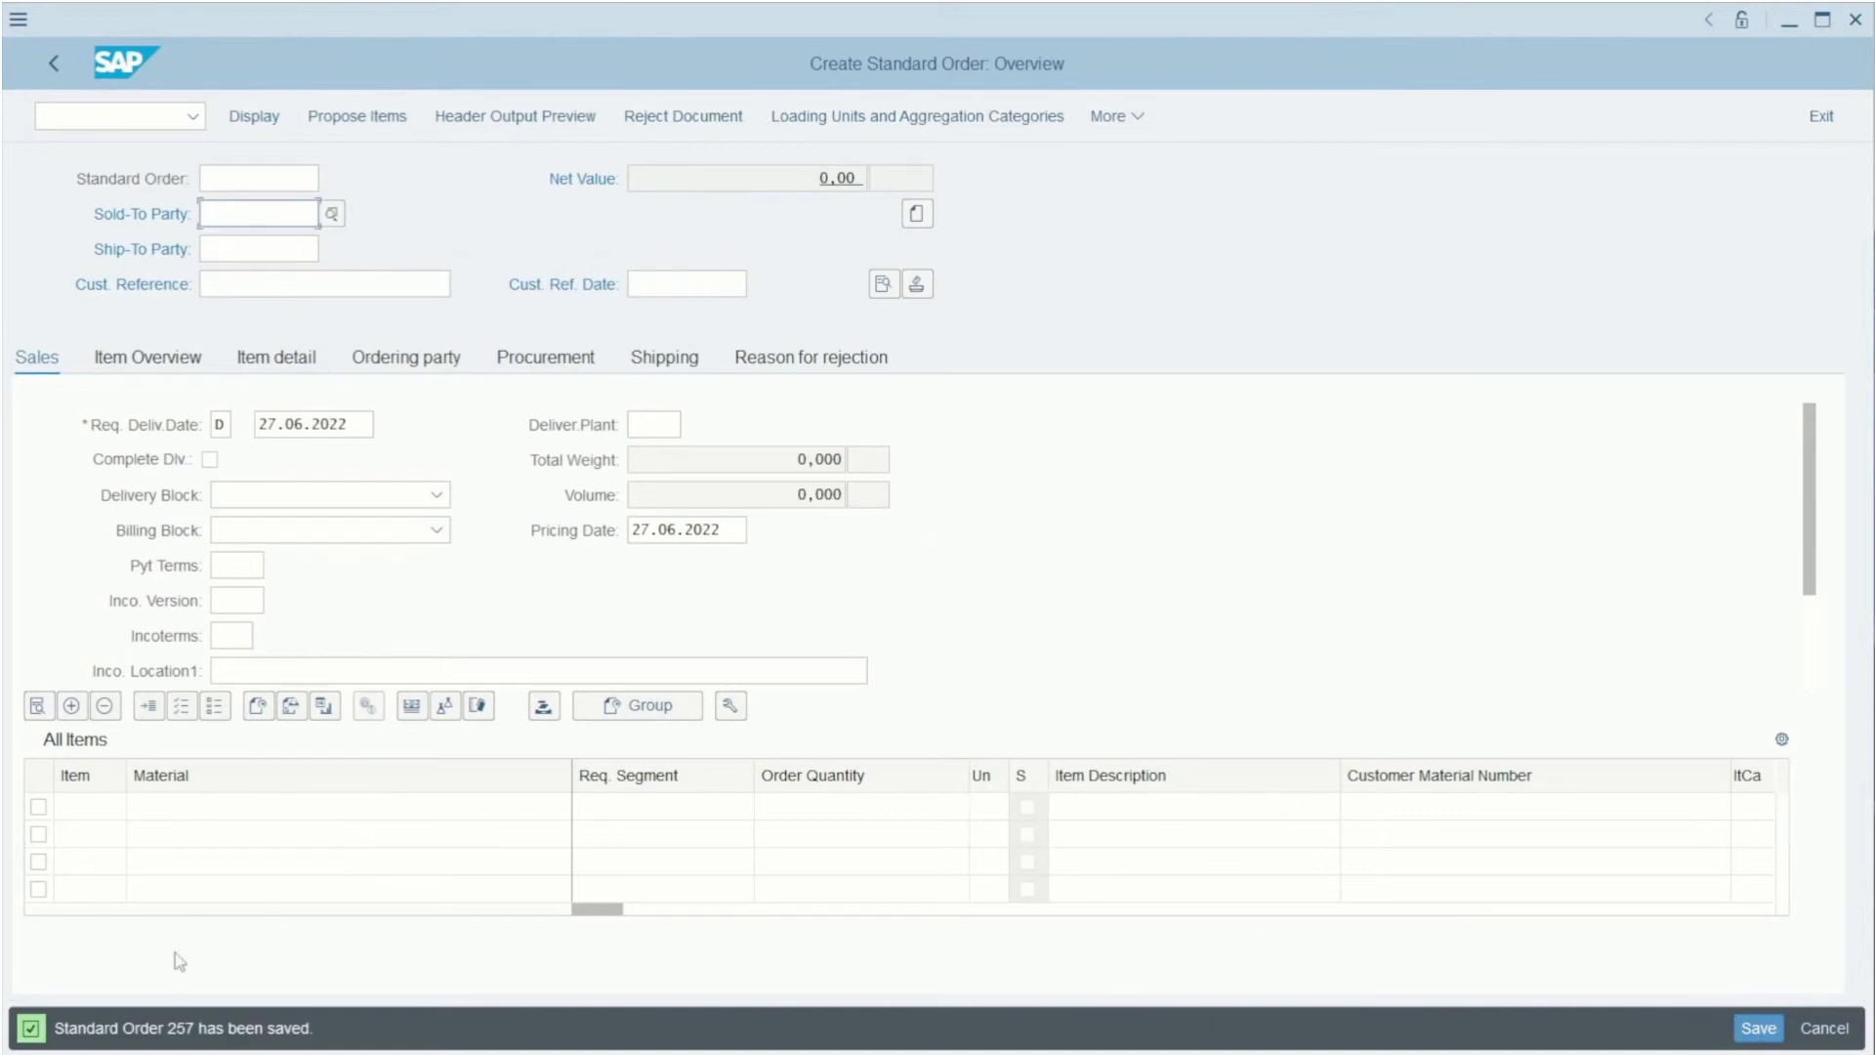
mouse_move(164, 1019)
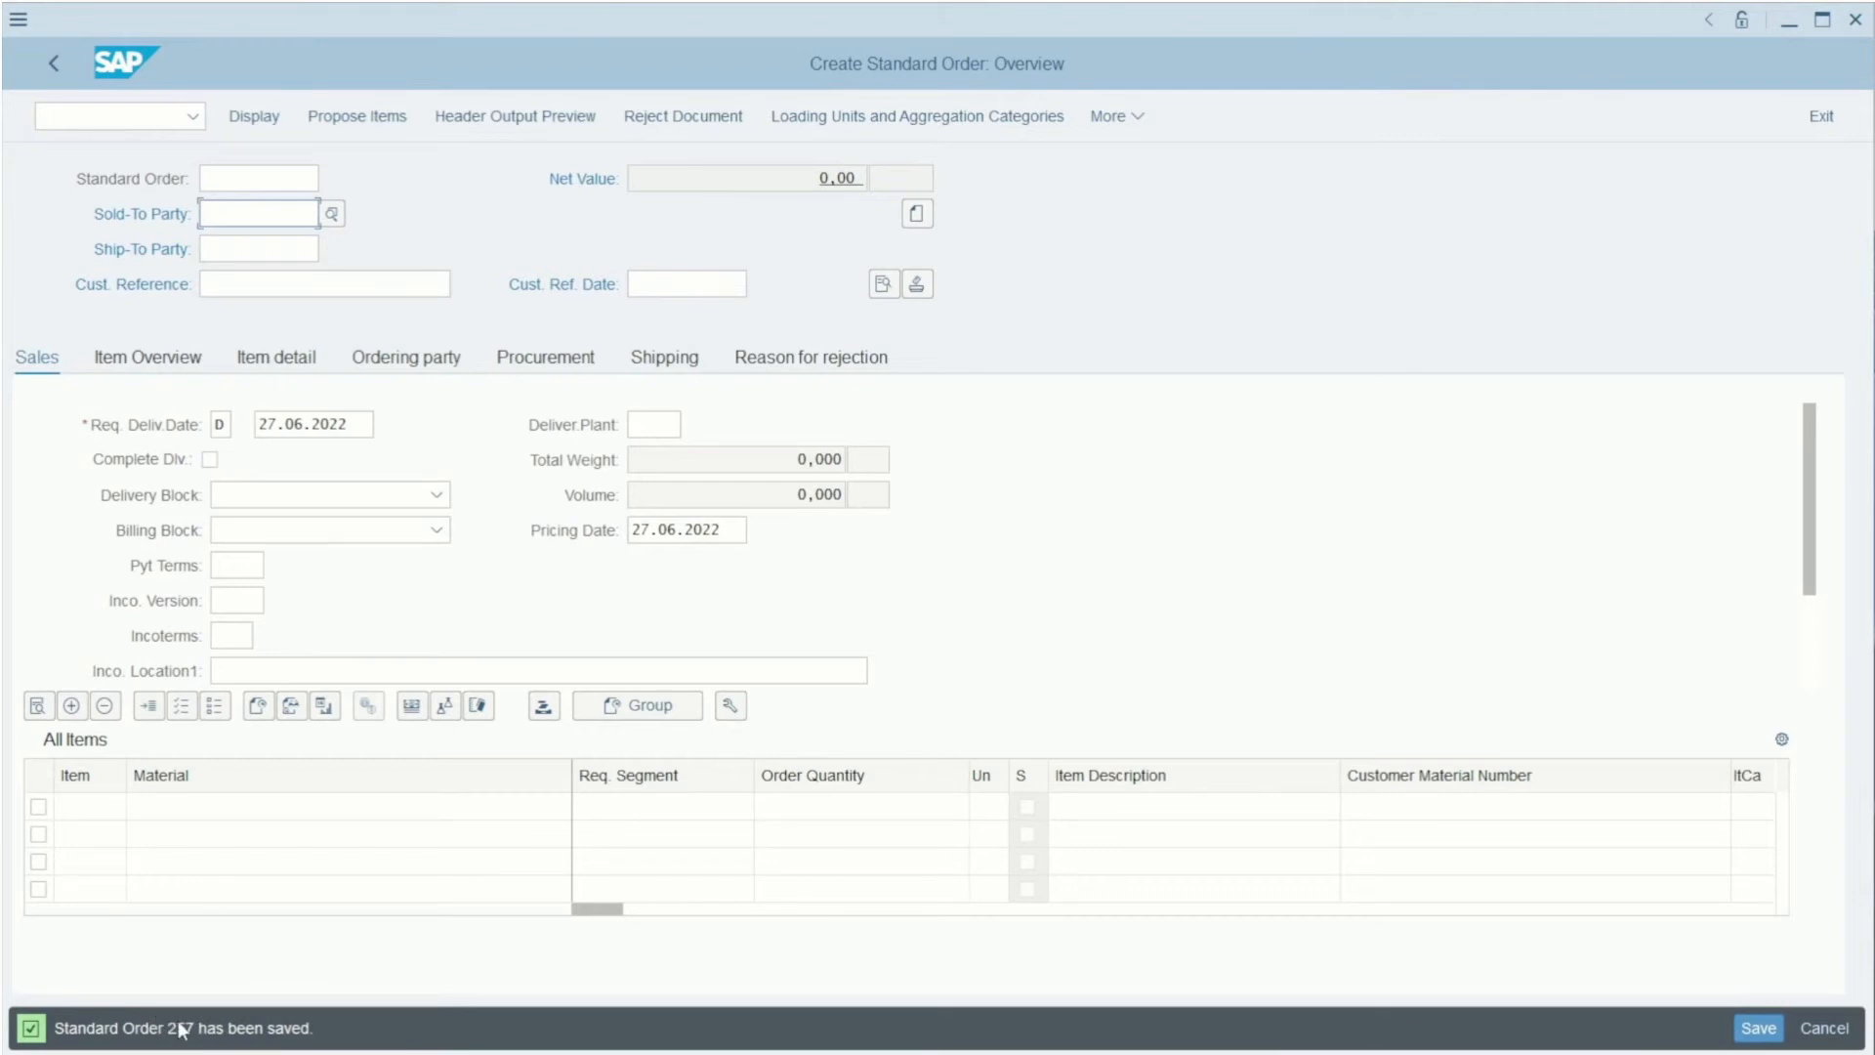
left_click(53, 63)
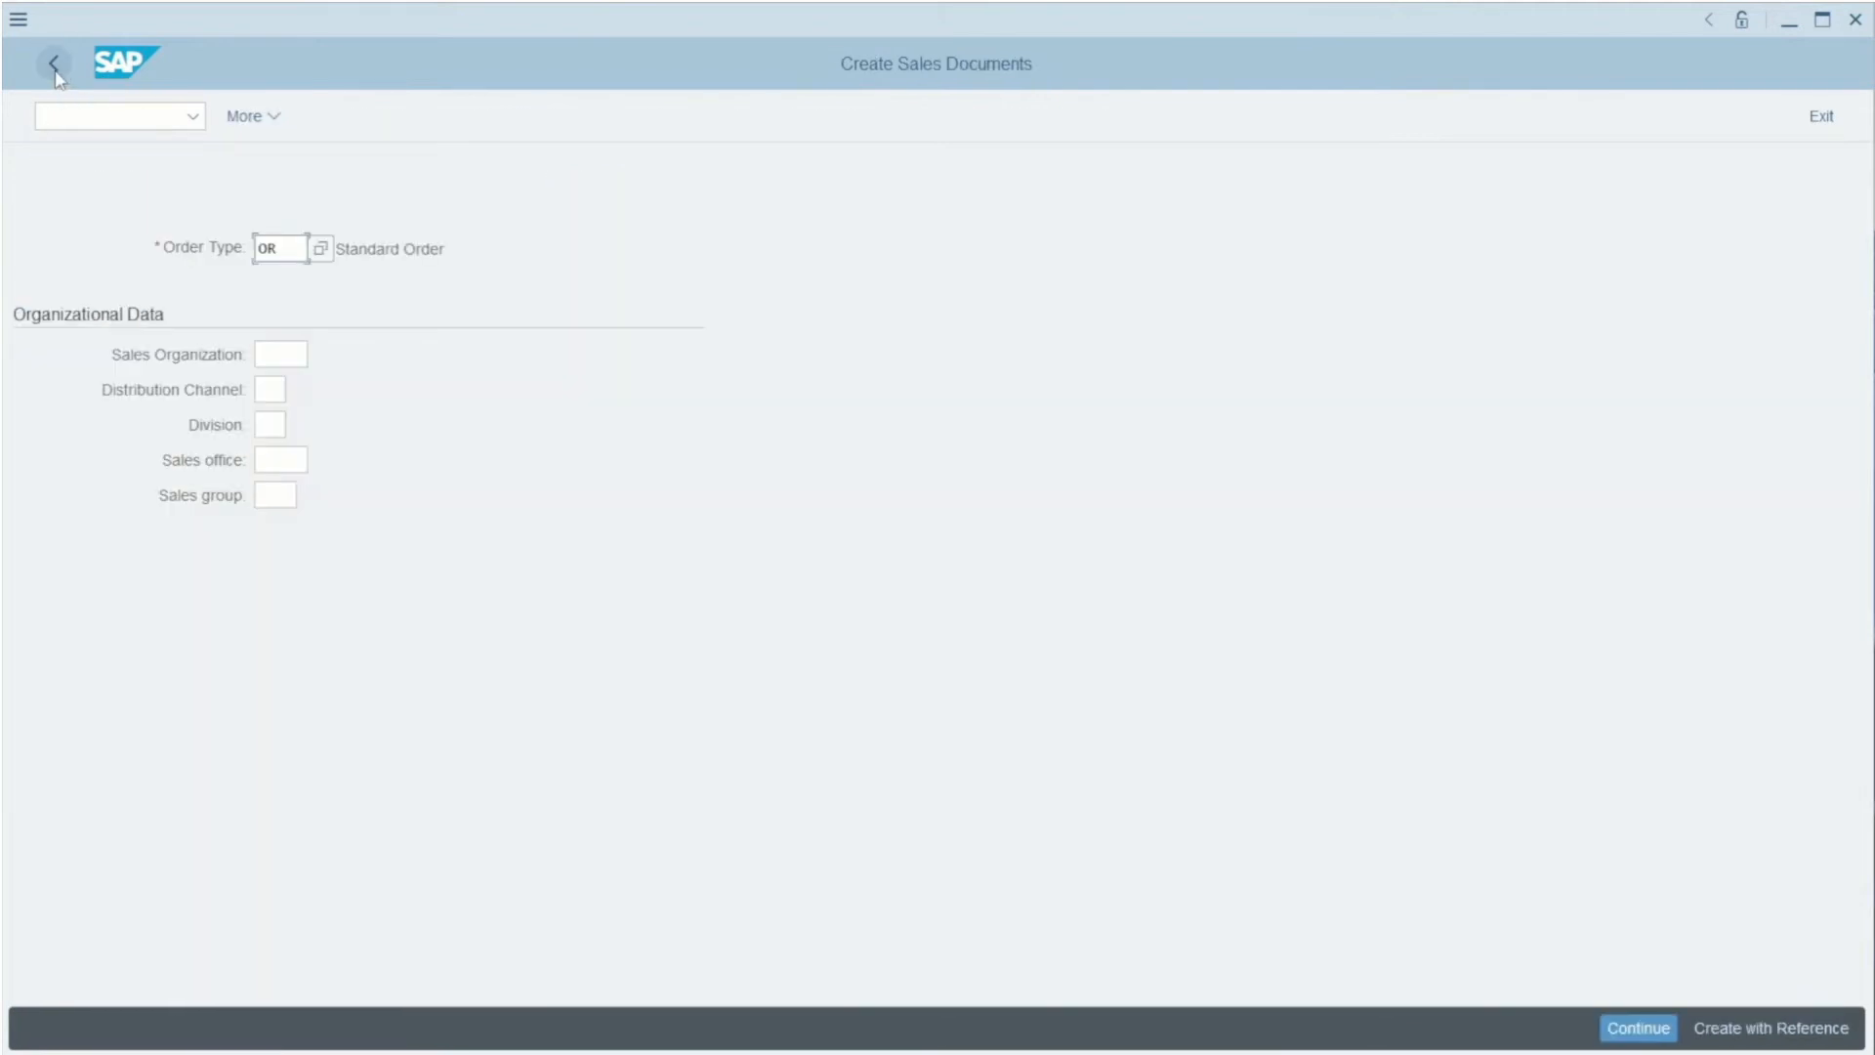
Open order 257 in VA02 change mode showing EWMS4-02, 3 PC, 45,00 EUR, then return to Easy Access
left_click(52, 62)
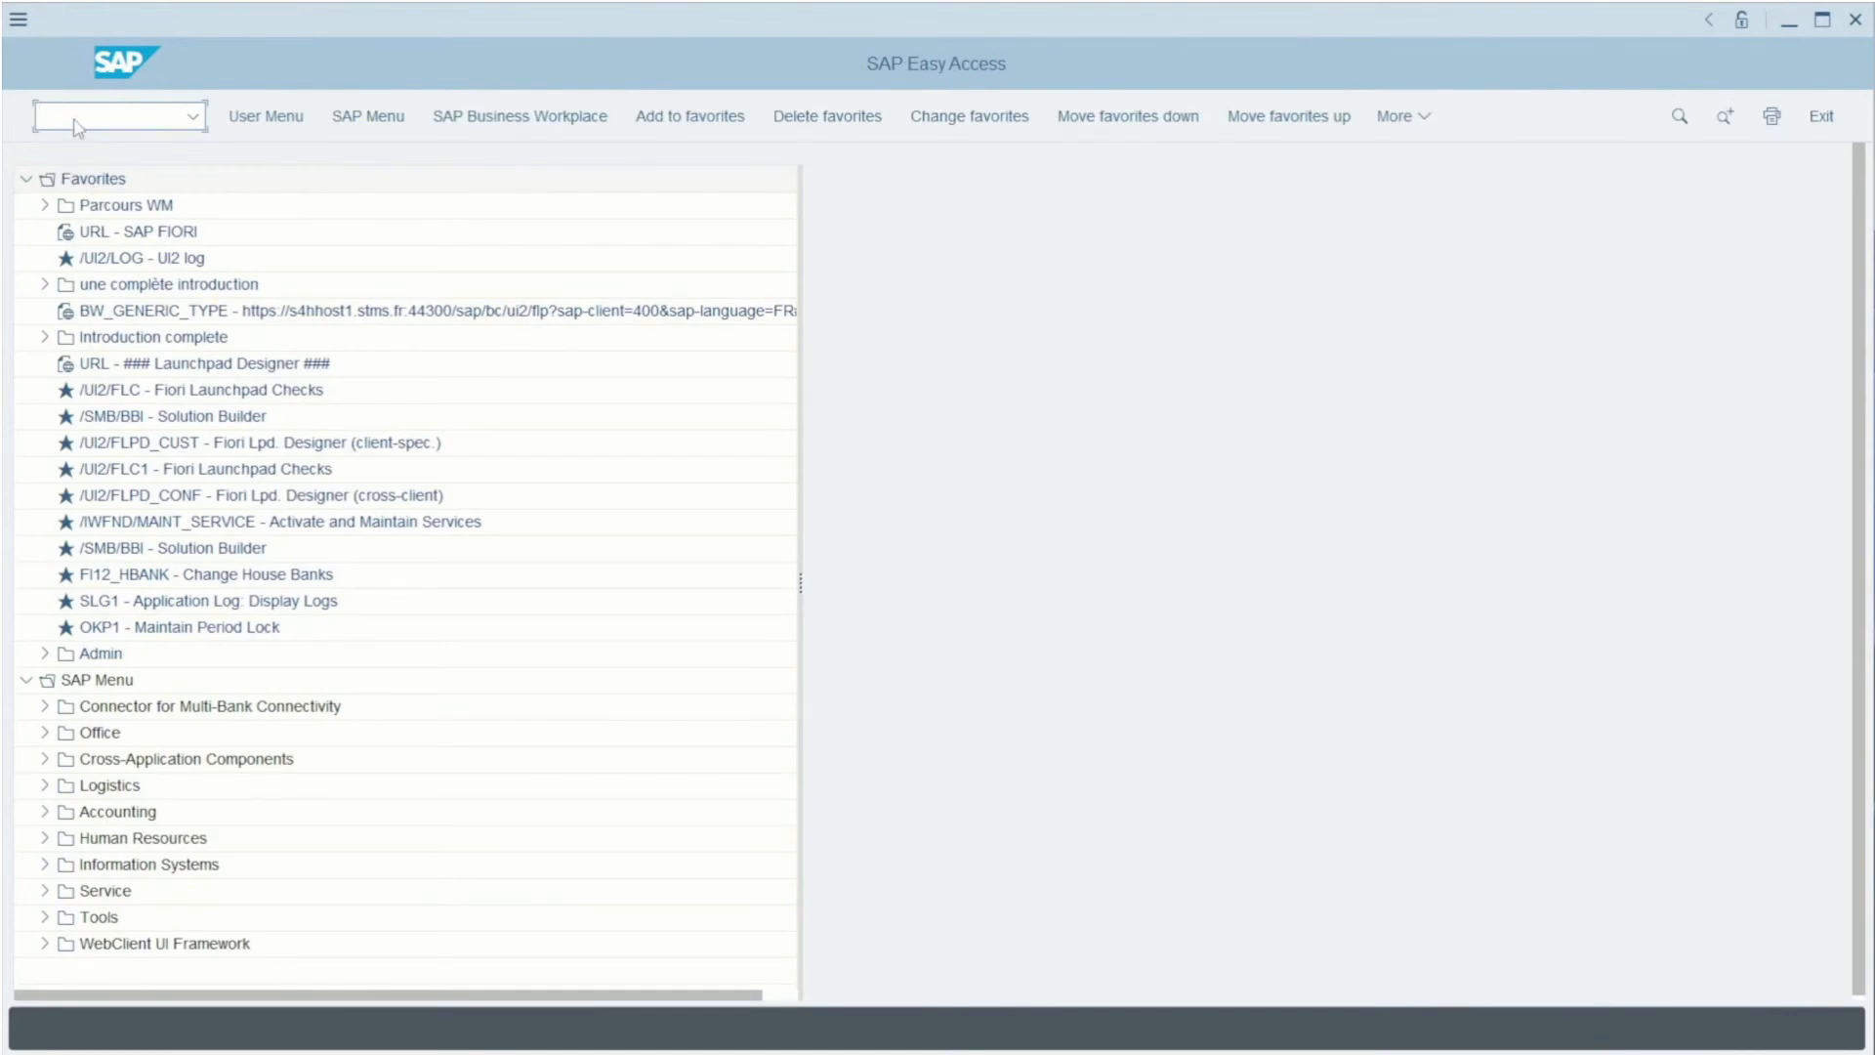
type("va")
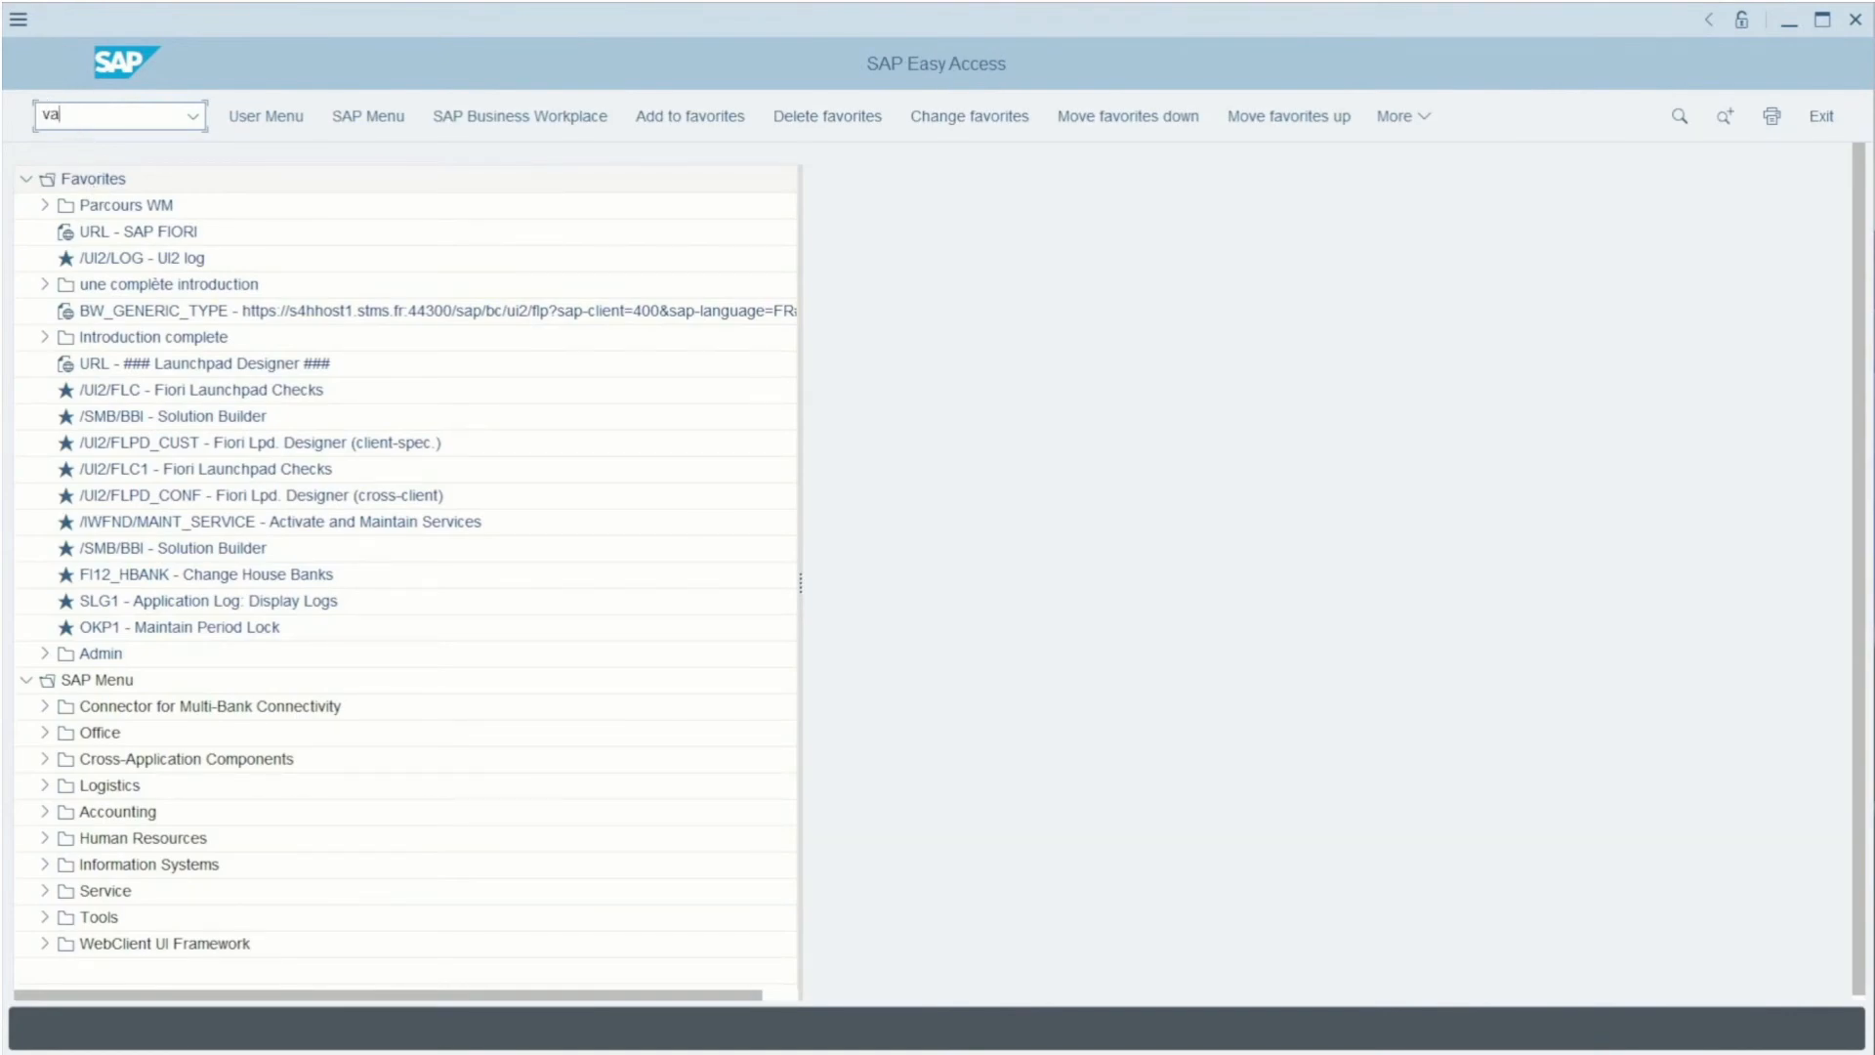
type("02")
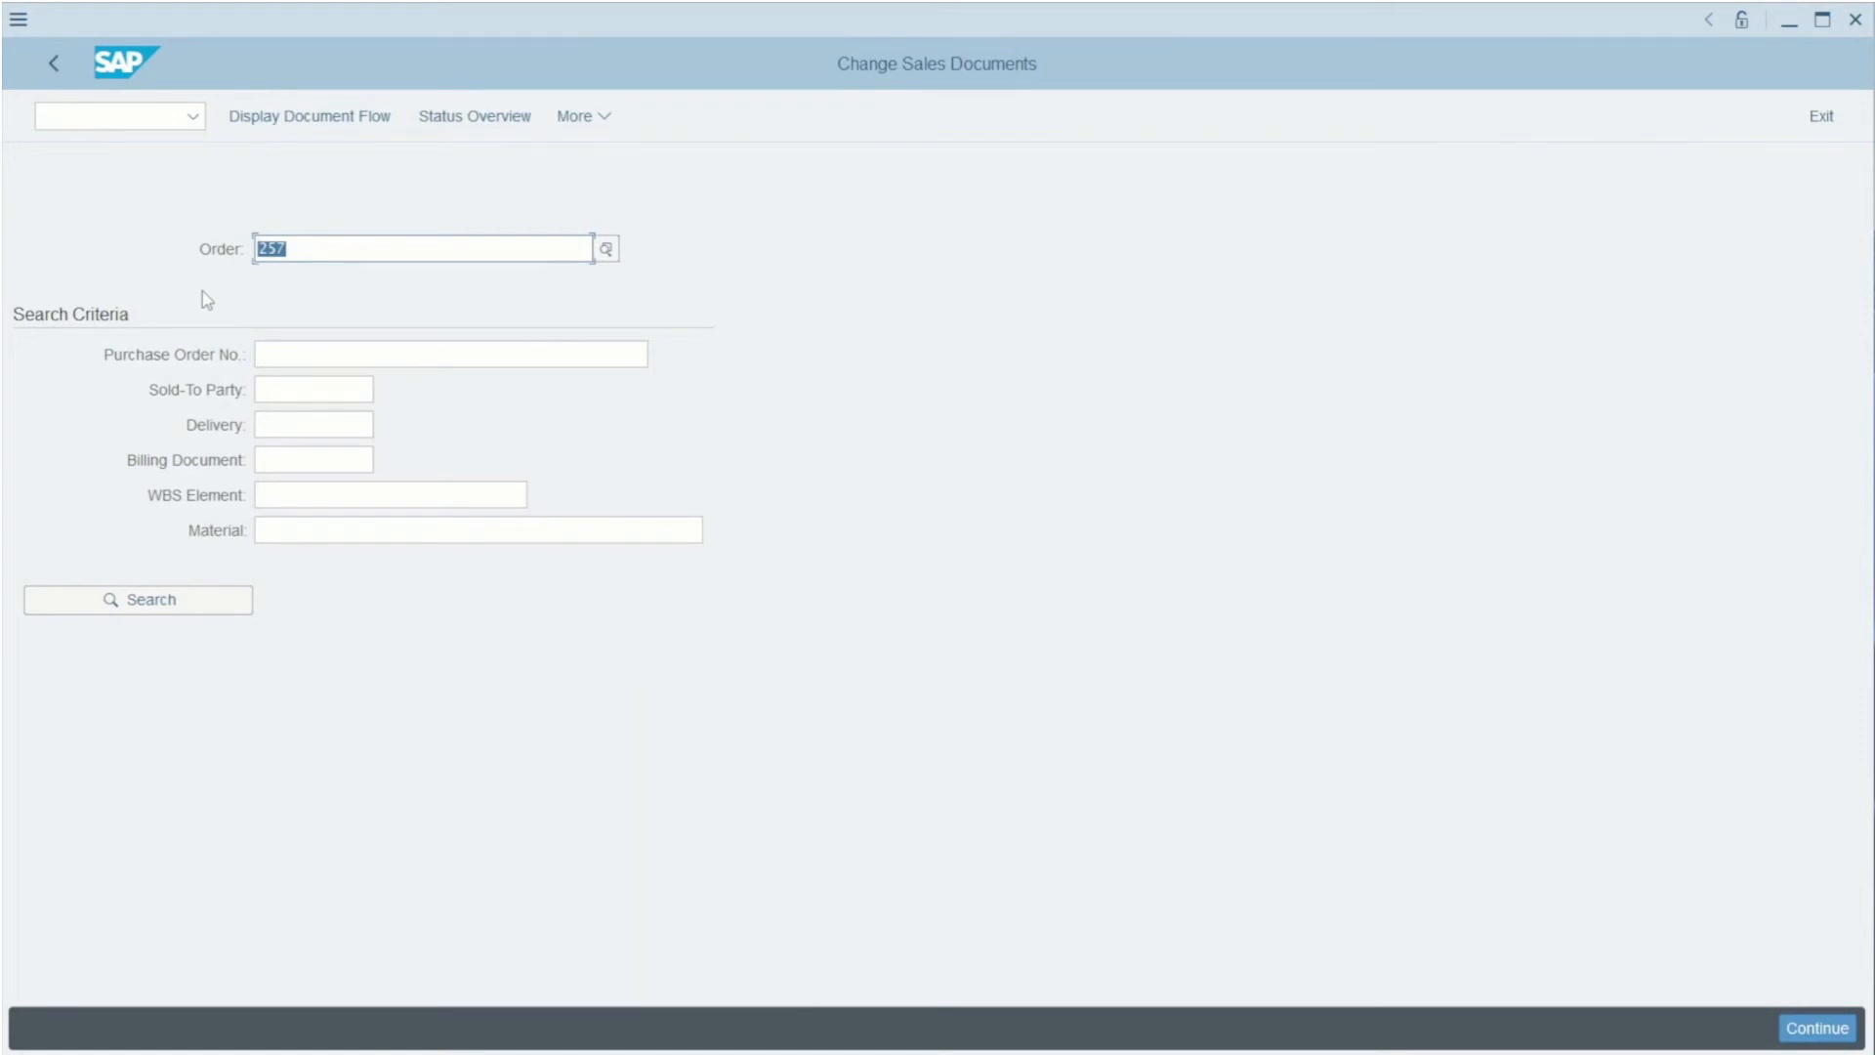
left_click(1816, 1027)
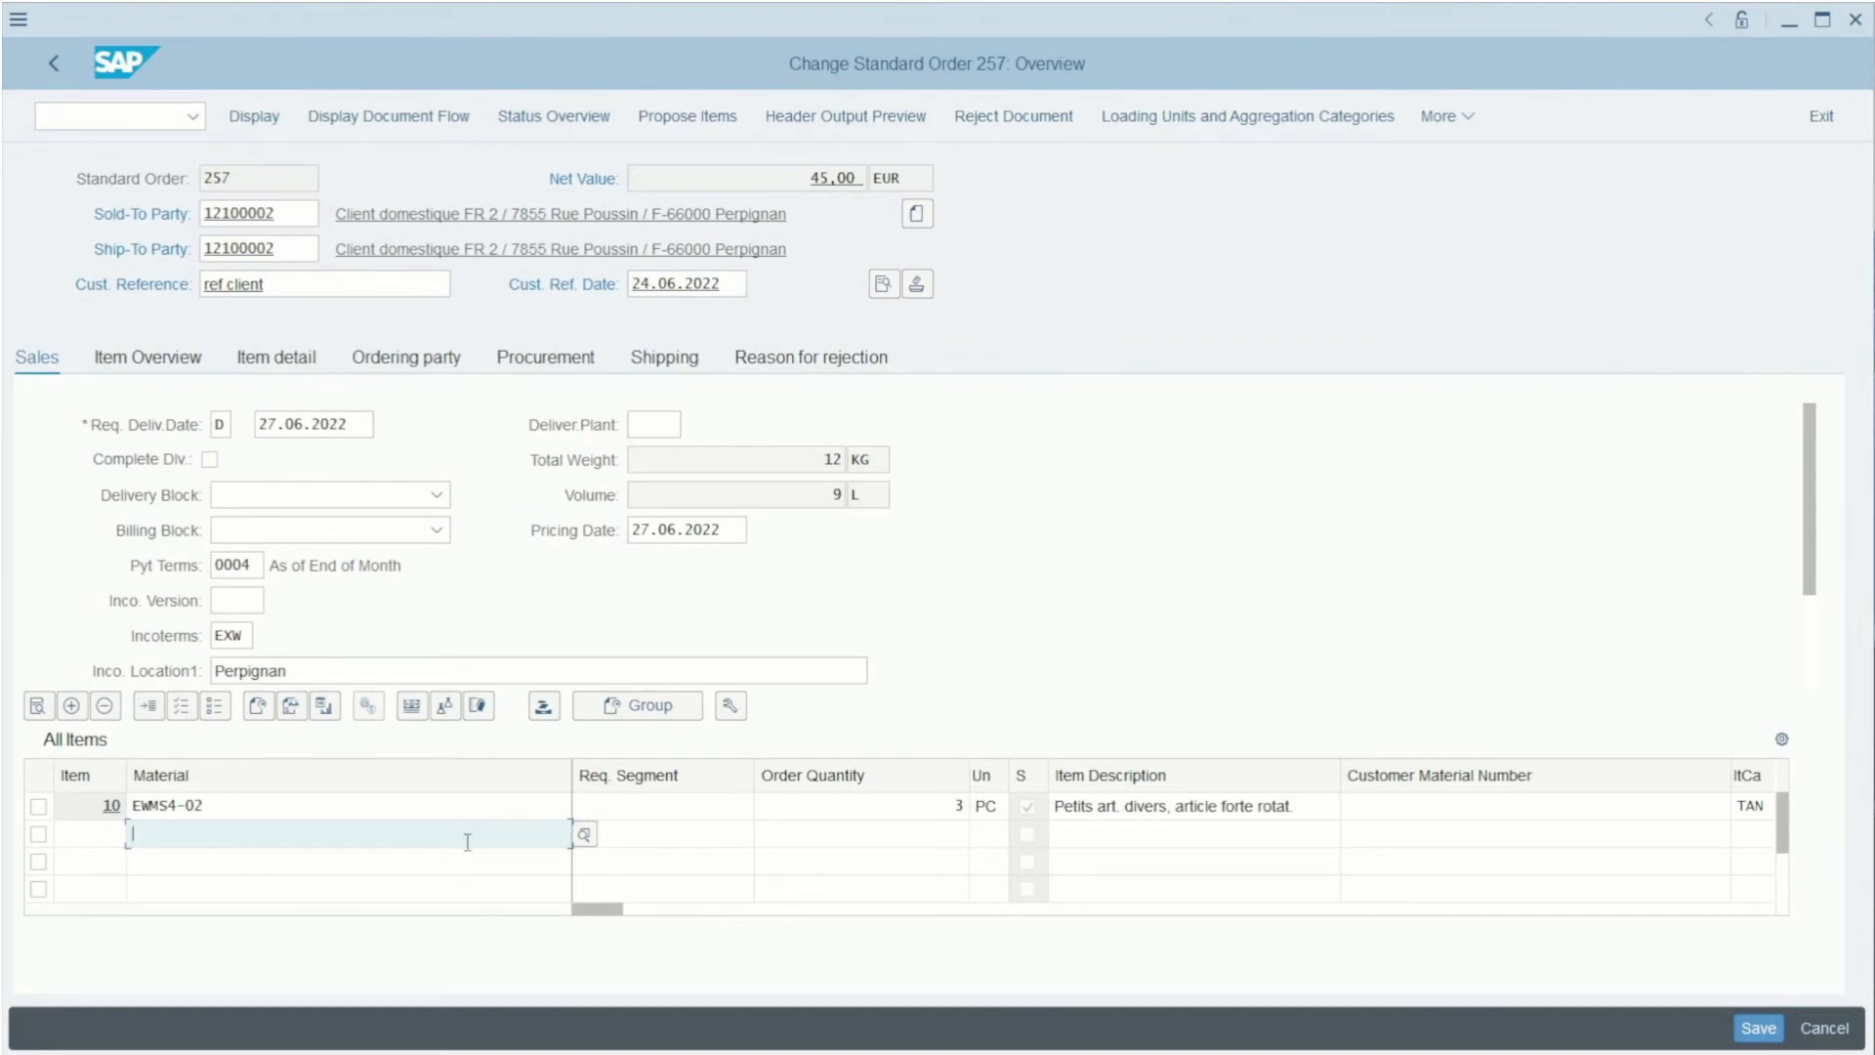
mouse_move(603, 449)
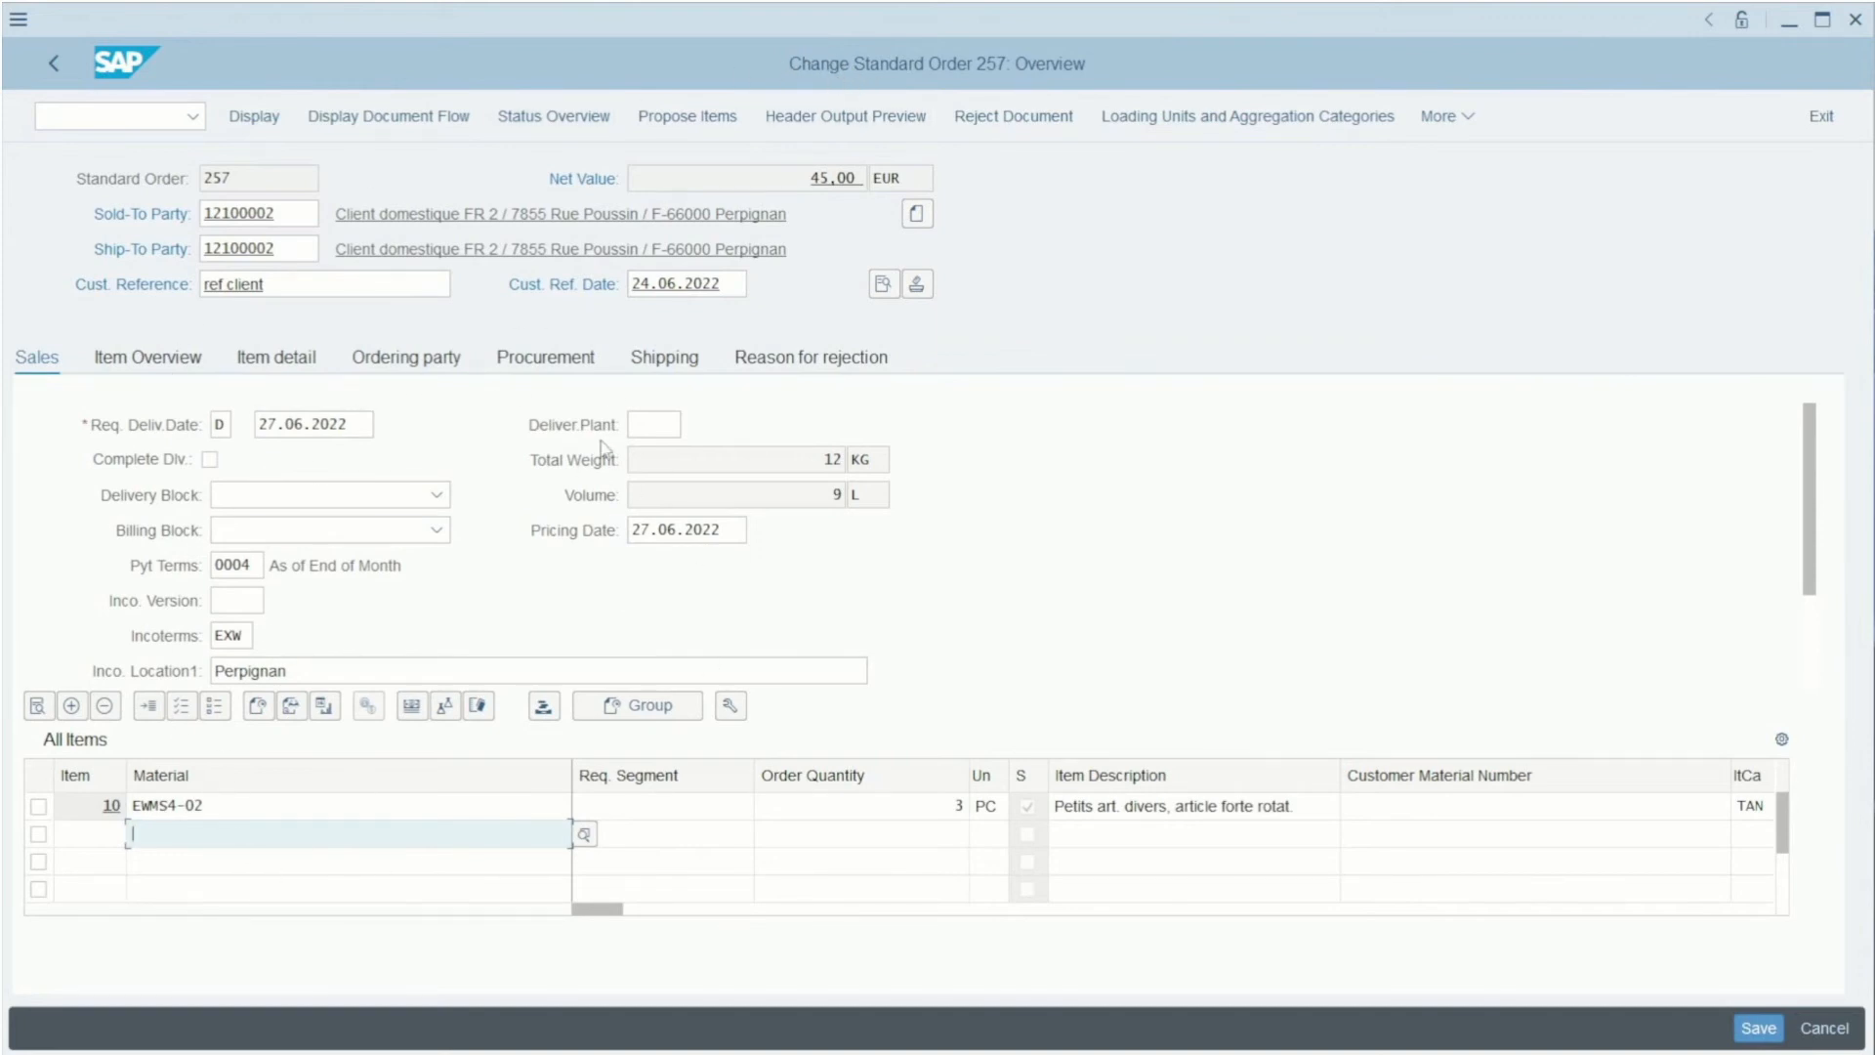
mouse_move(121, 99)
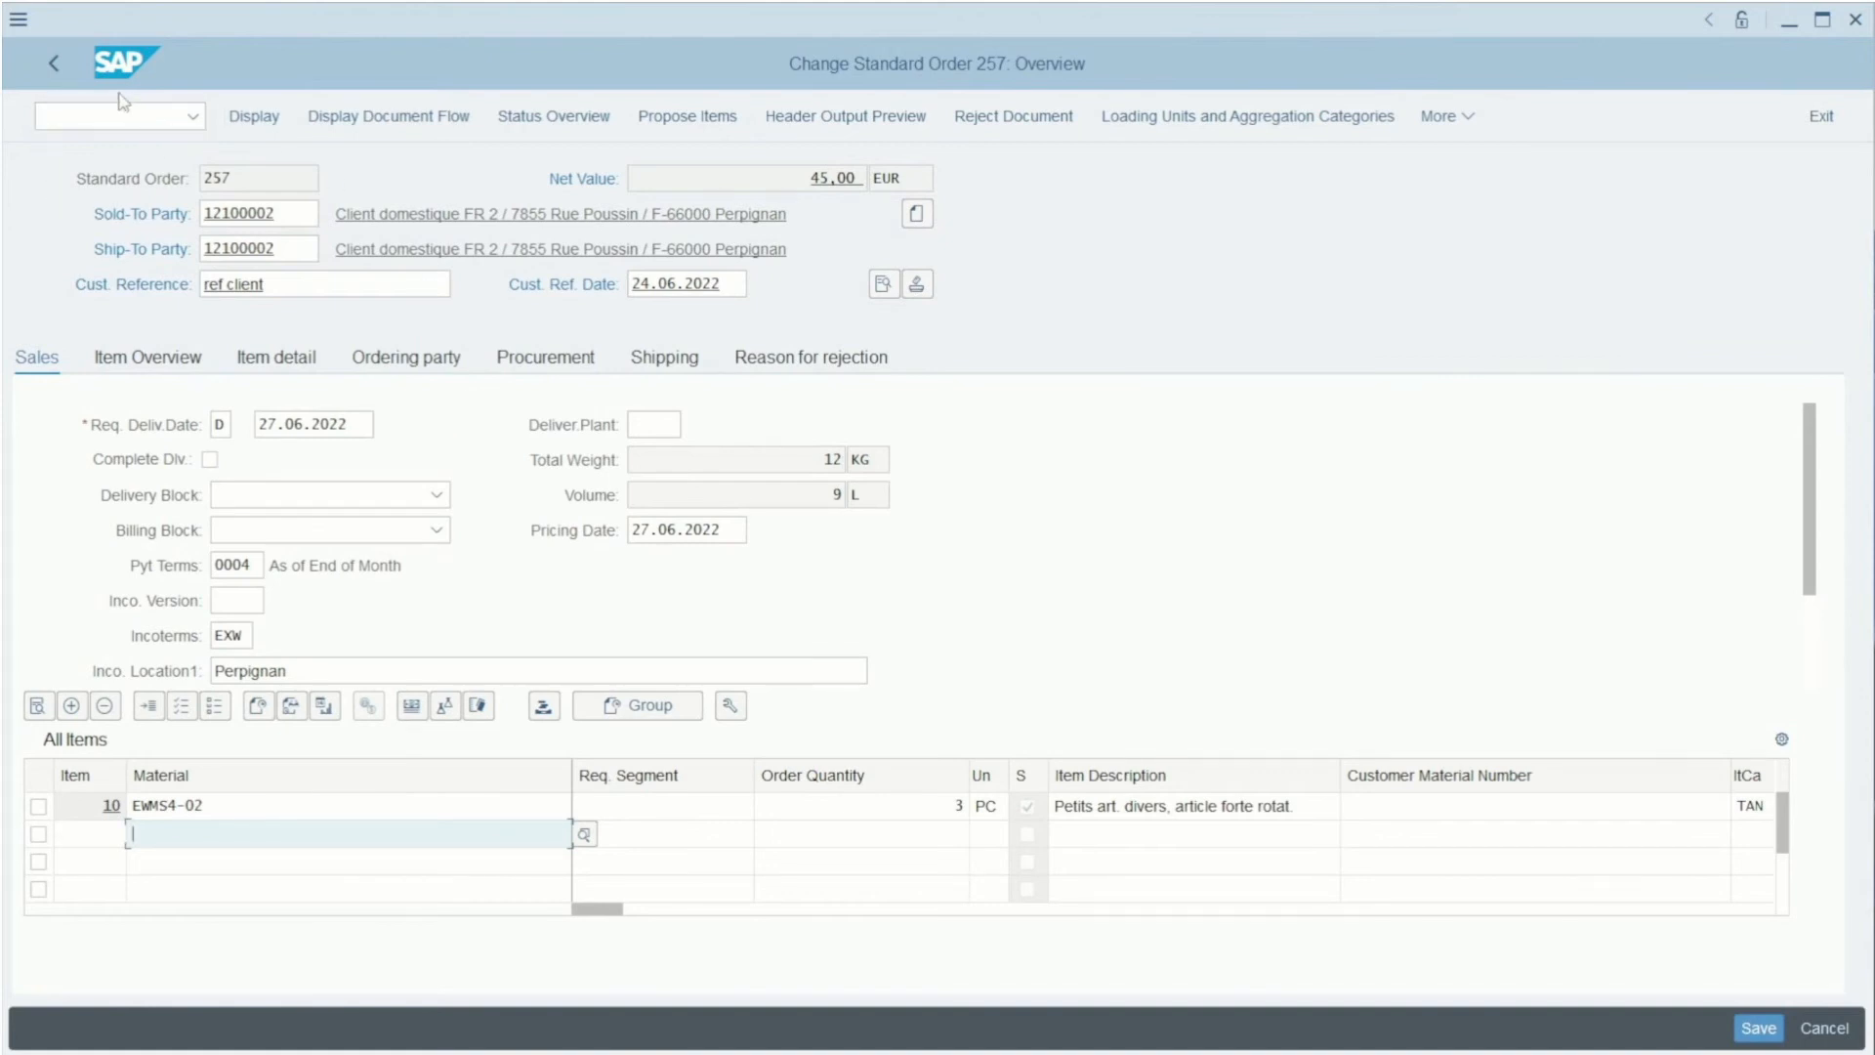
mouse_move(227, 850)
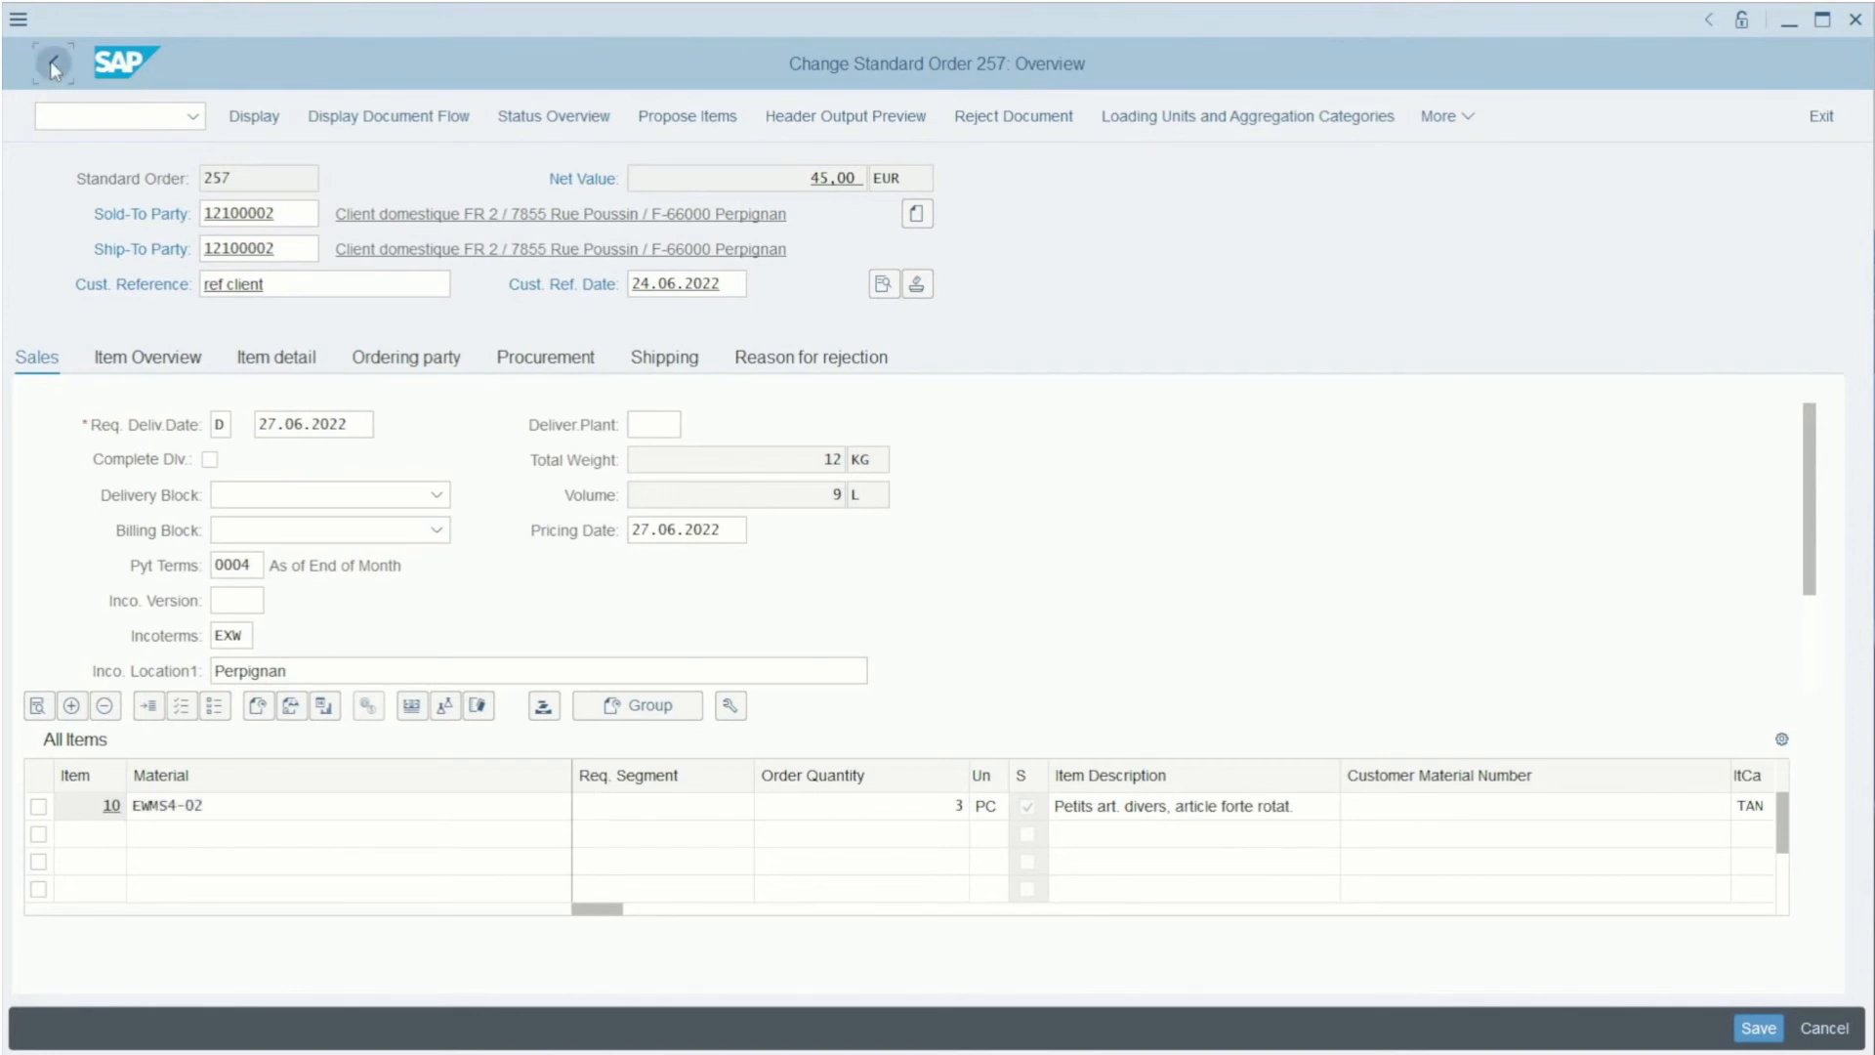
left_click(51, 63)
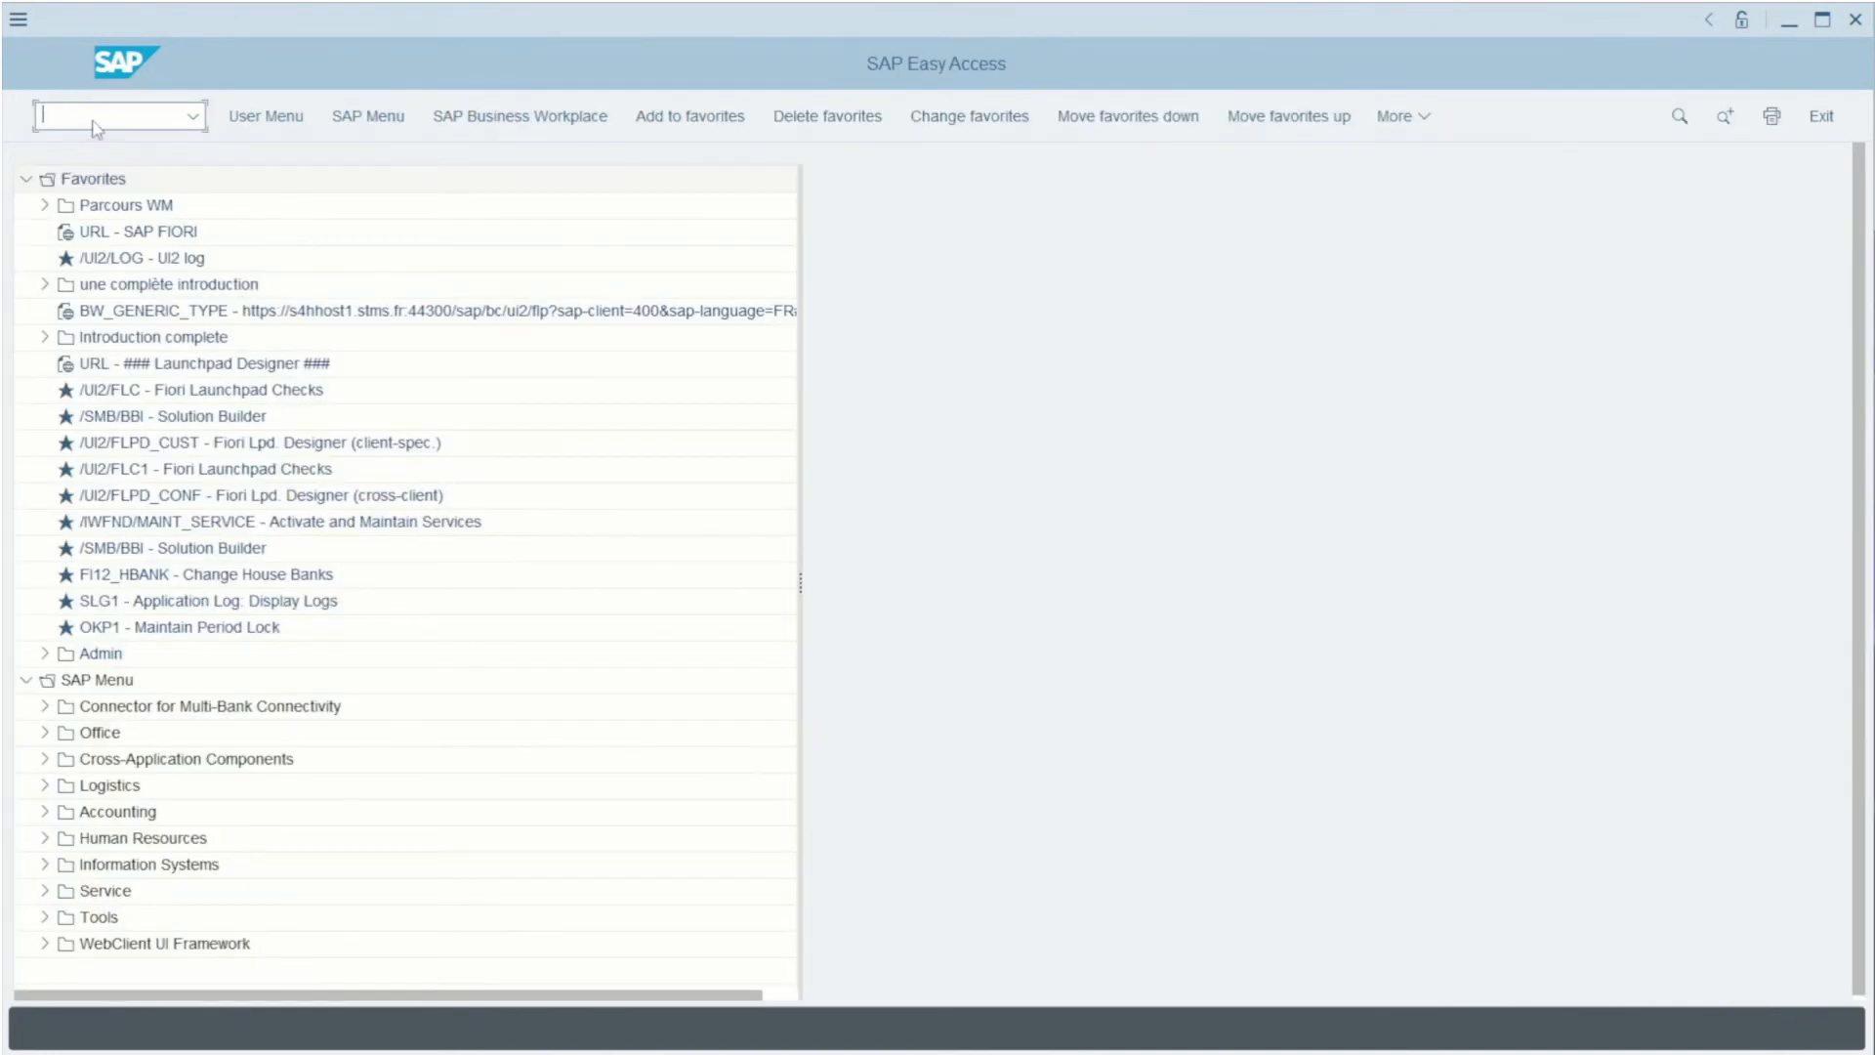
Run MD04 for material EWMS4-02 in plant 1210 and display its stock/requirements list
type("md04")
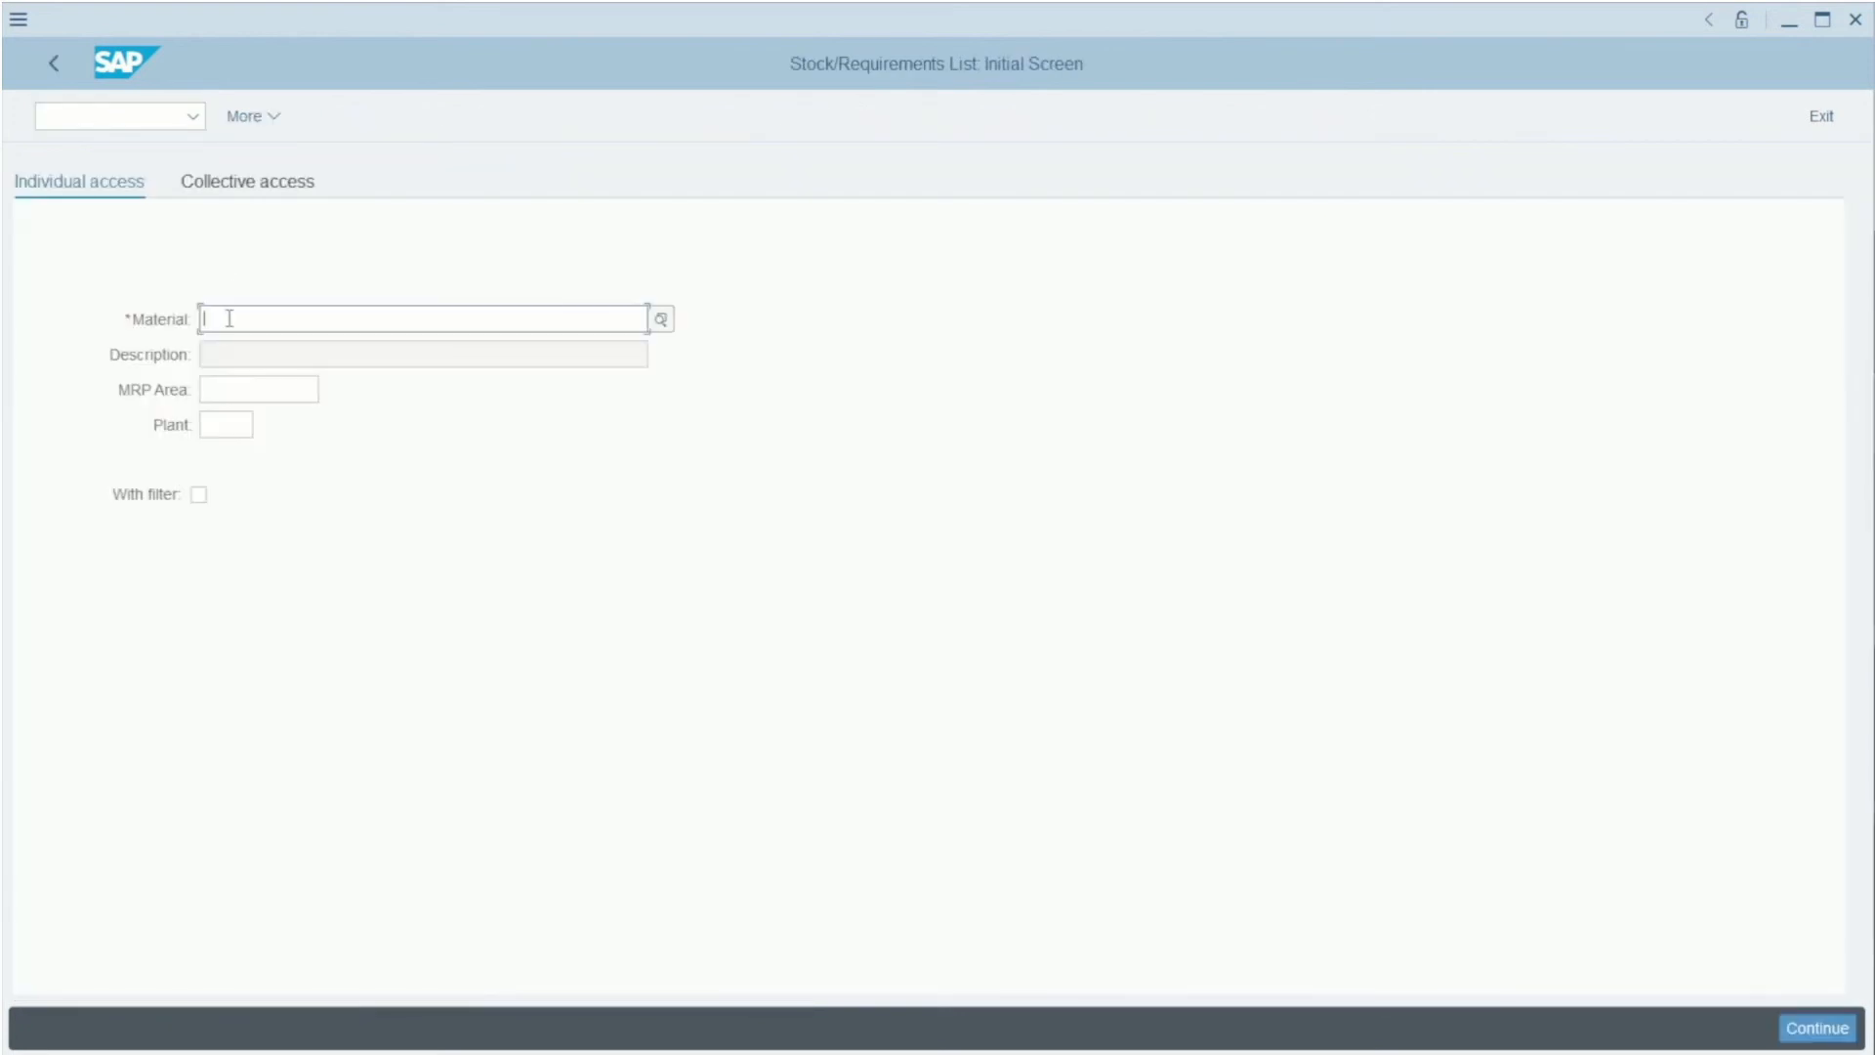
type("EWMS4-02")
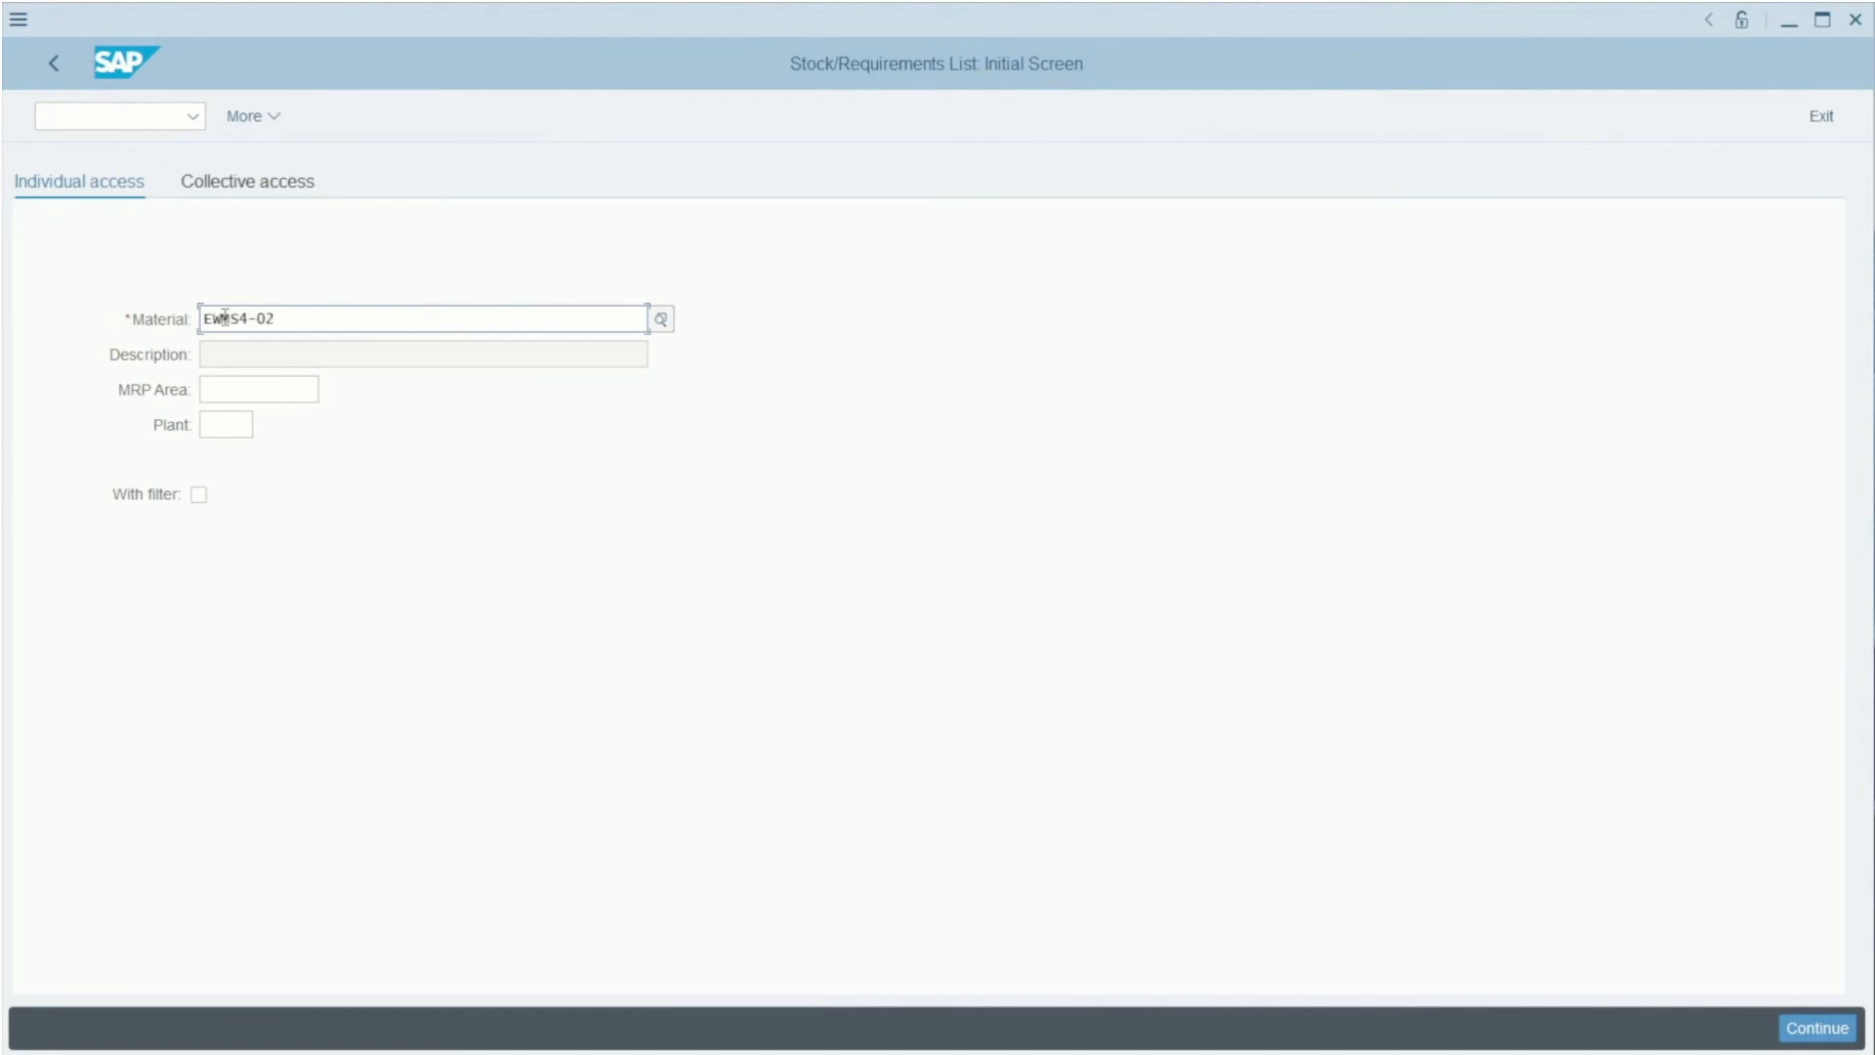
left_click(225, 424)
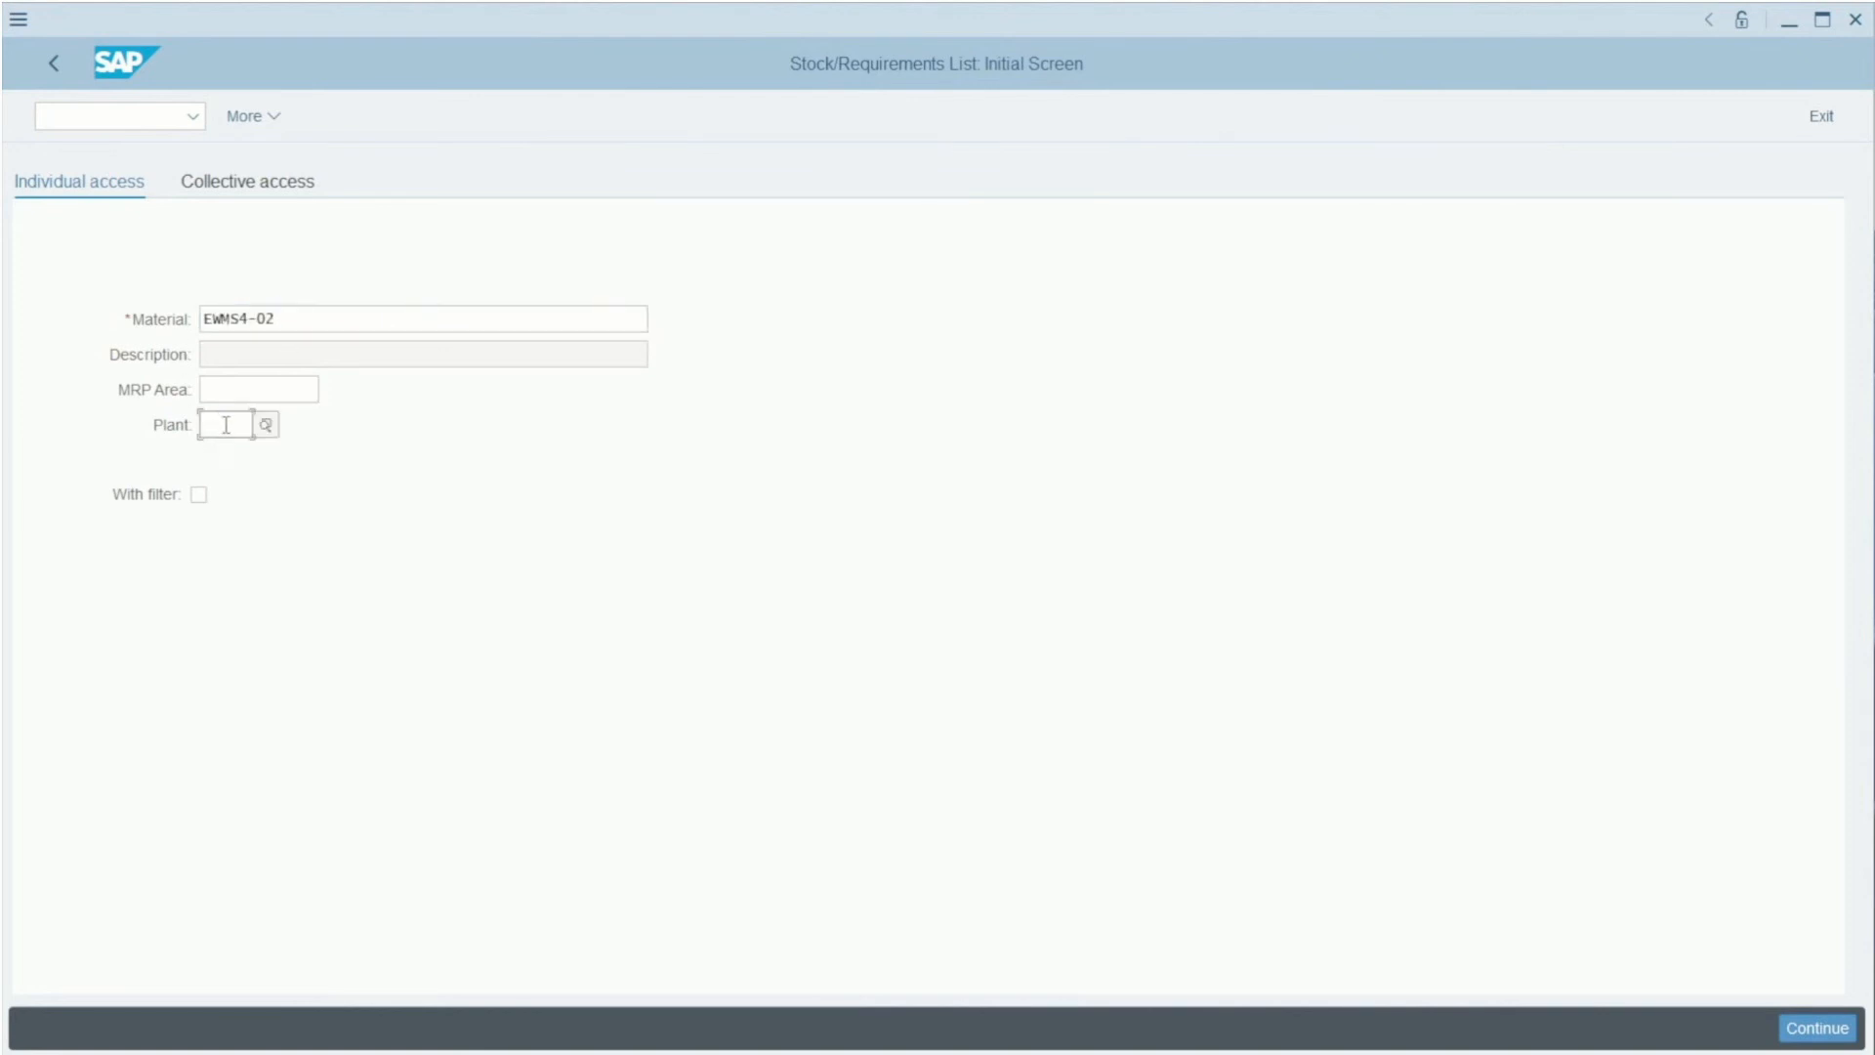
left_click(225, 424)
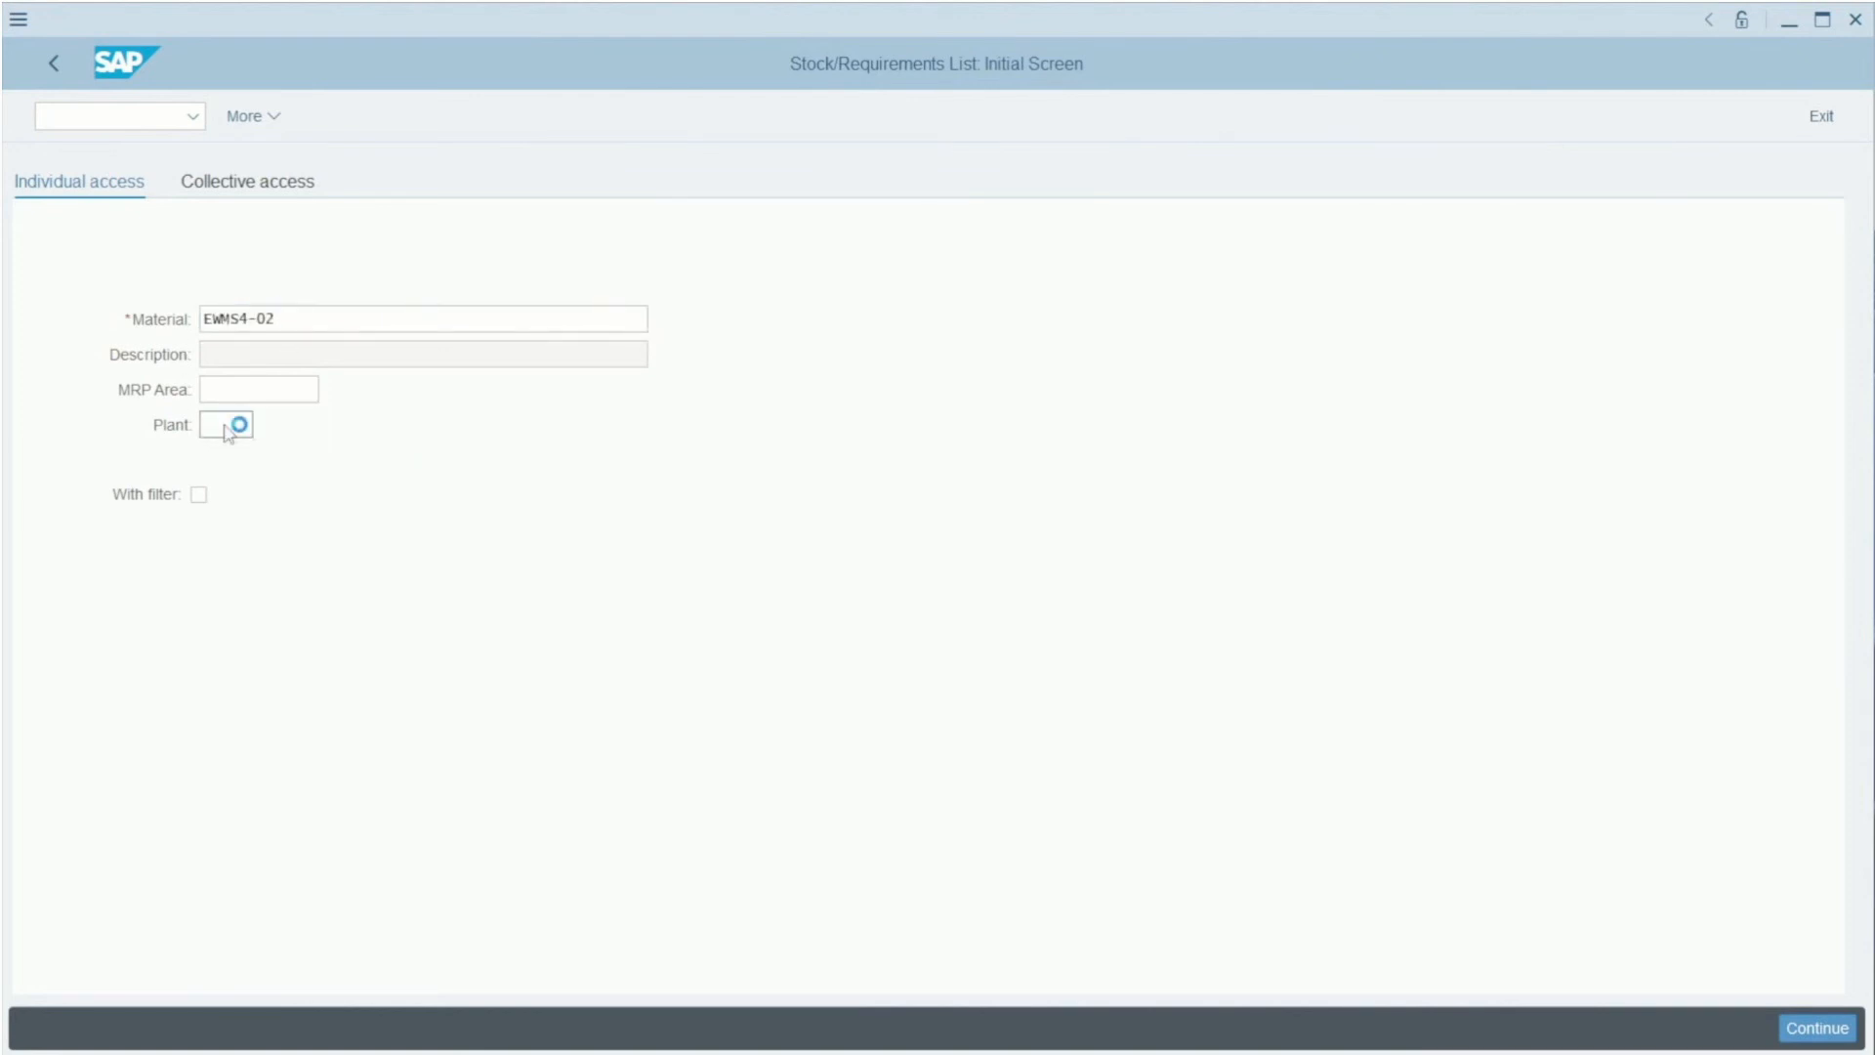
left_click(1815, 1027)
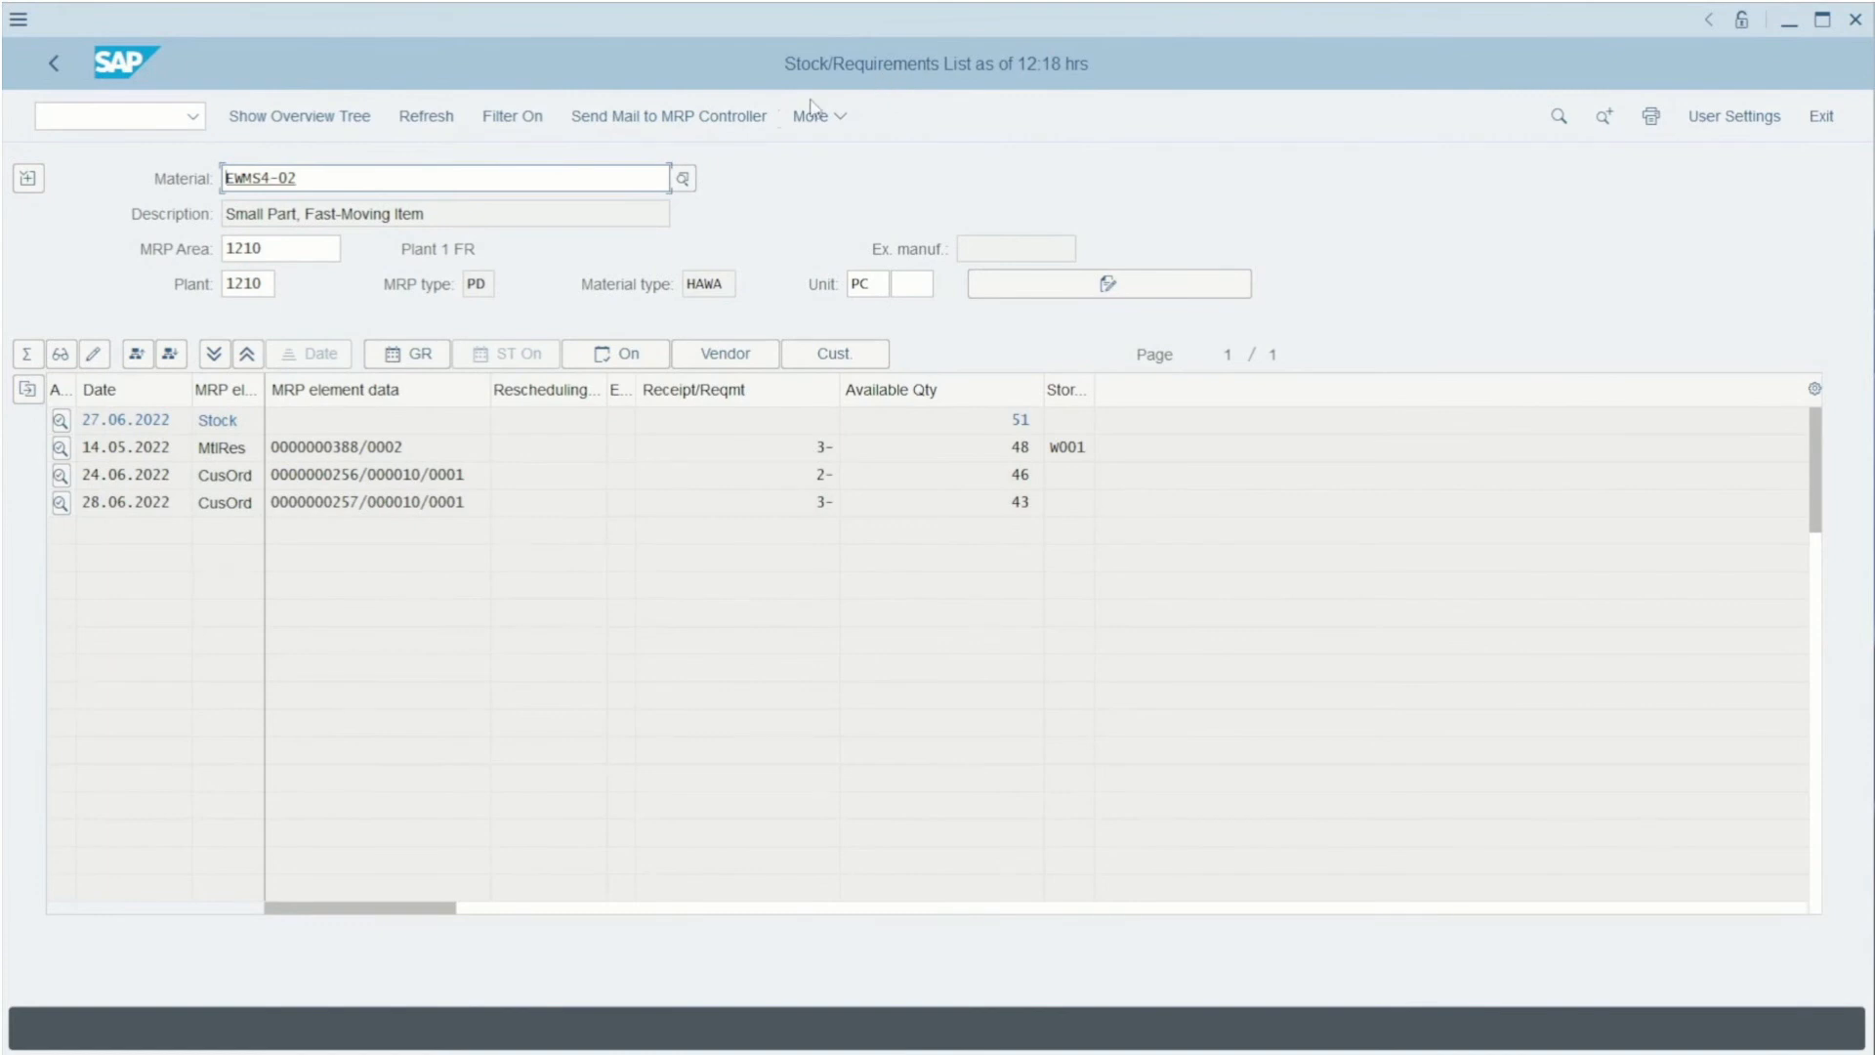
triple_click(445, 178)
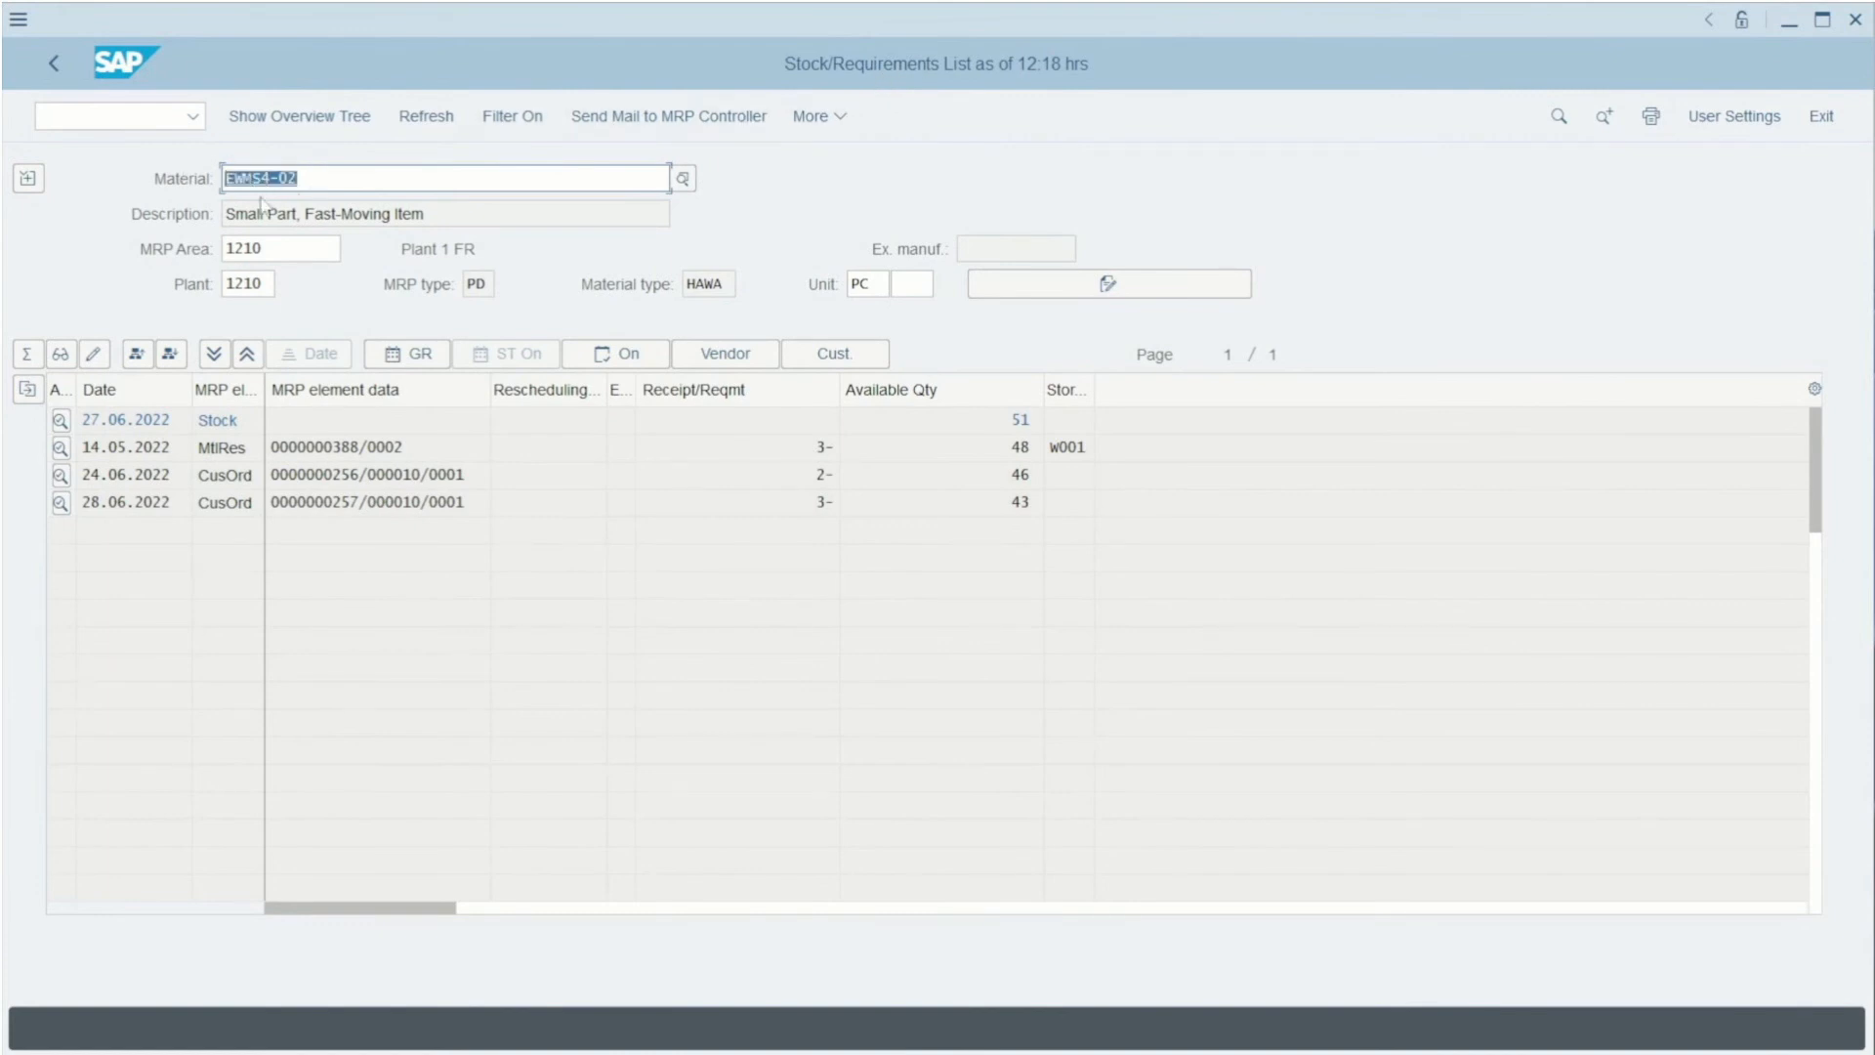
mouse_move(203, 471)
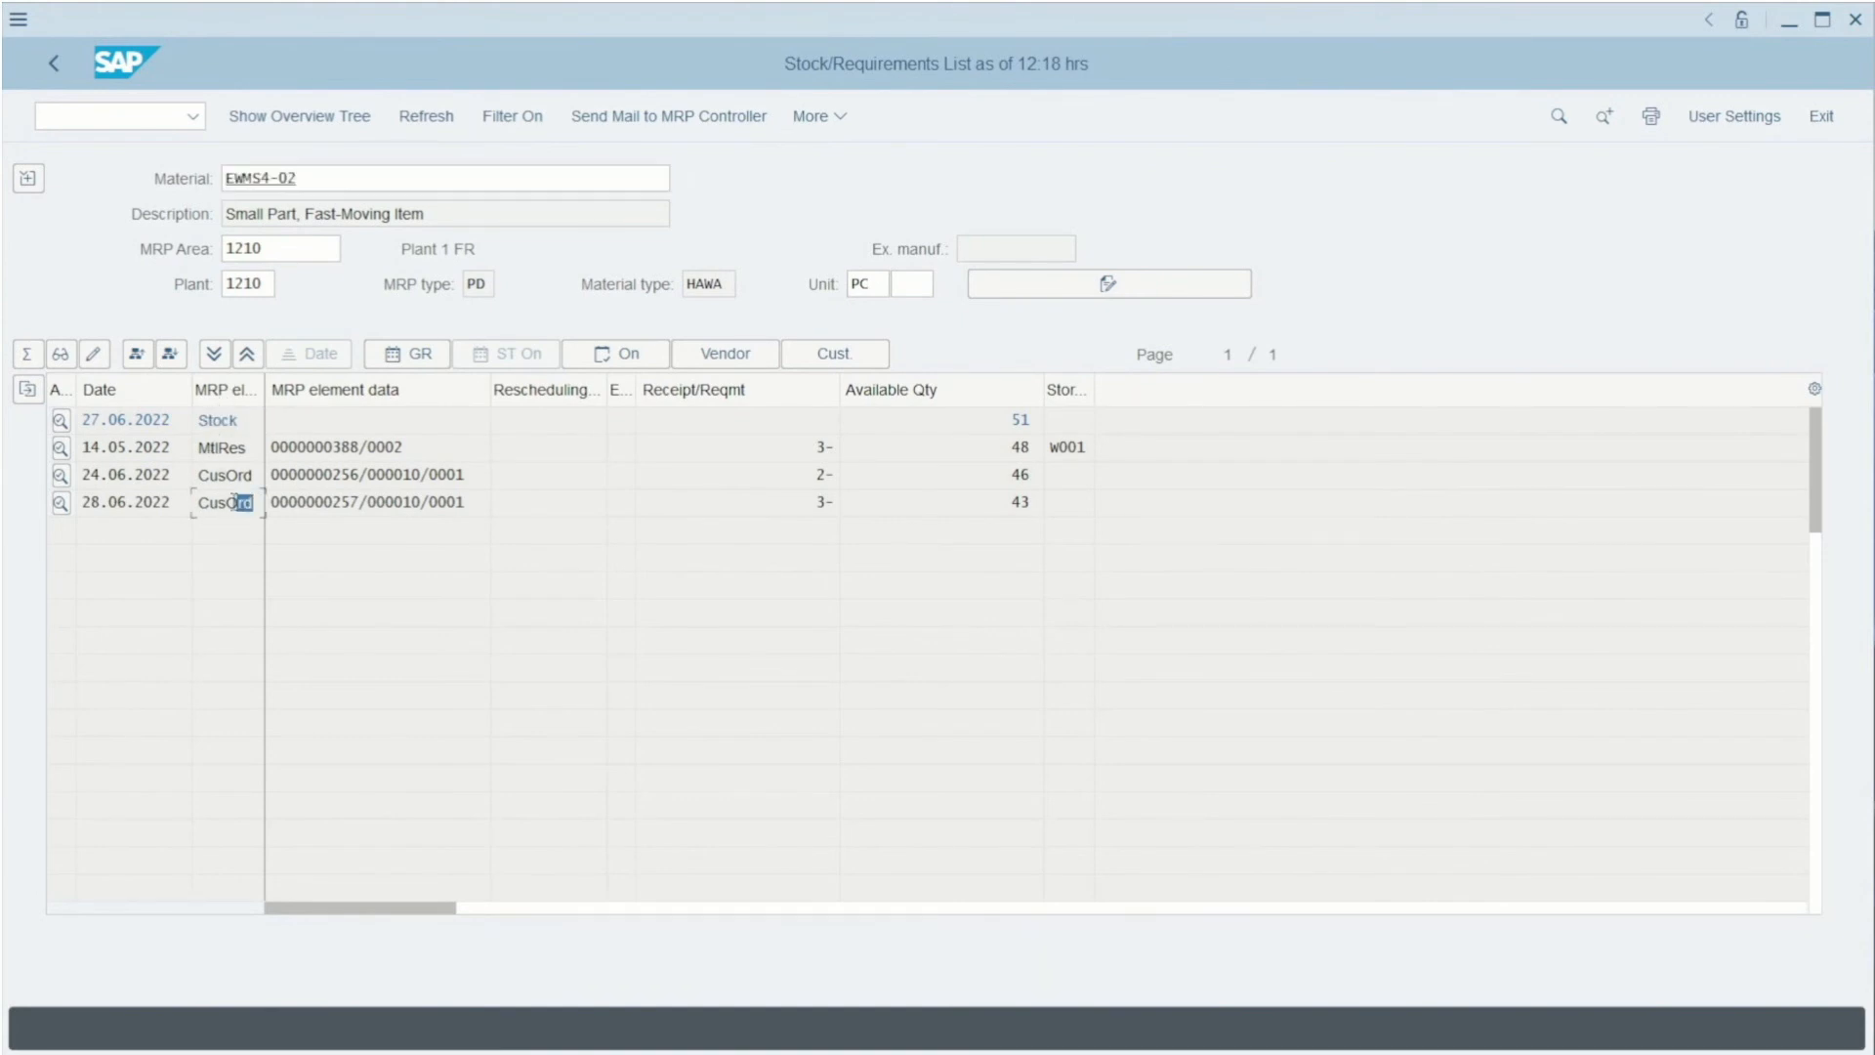
left_click(371, 502)
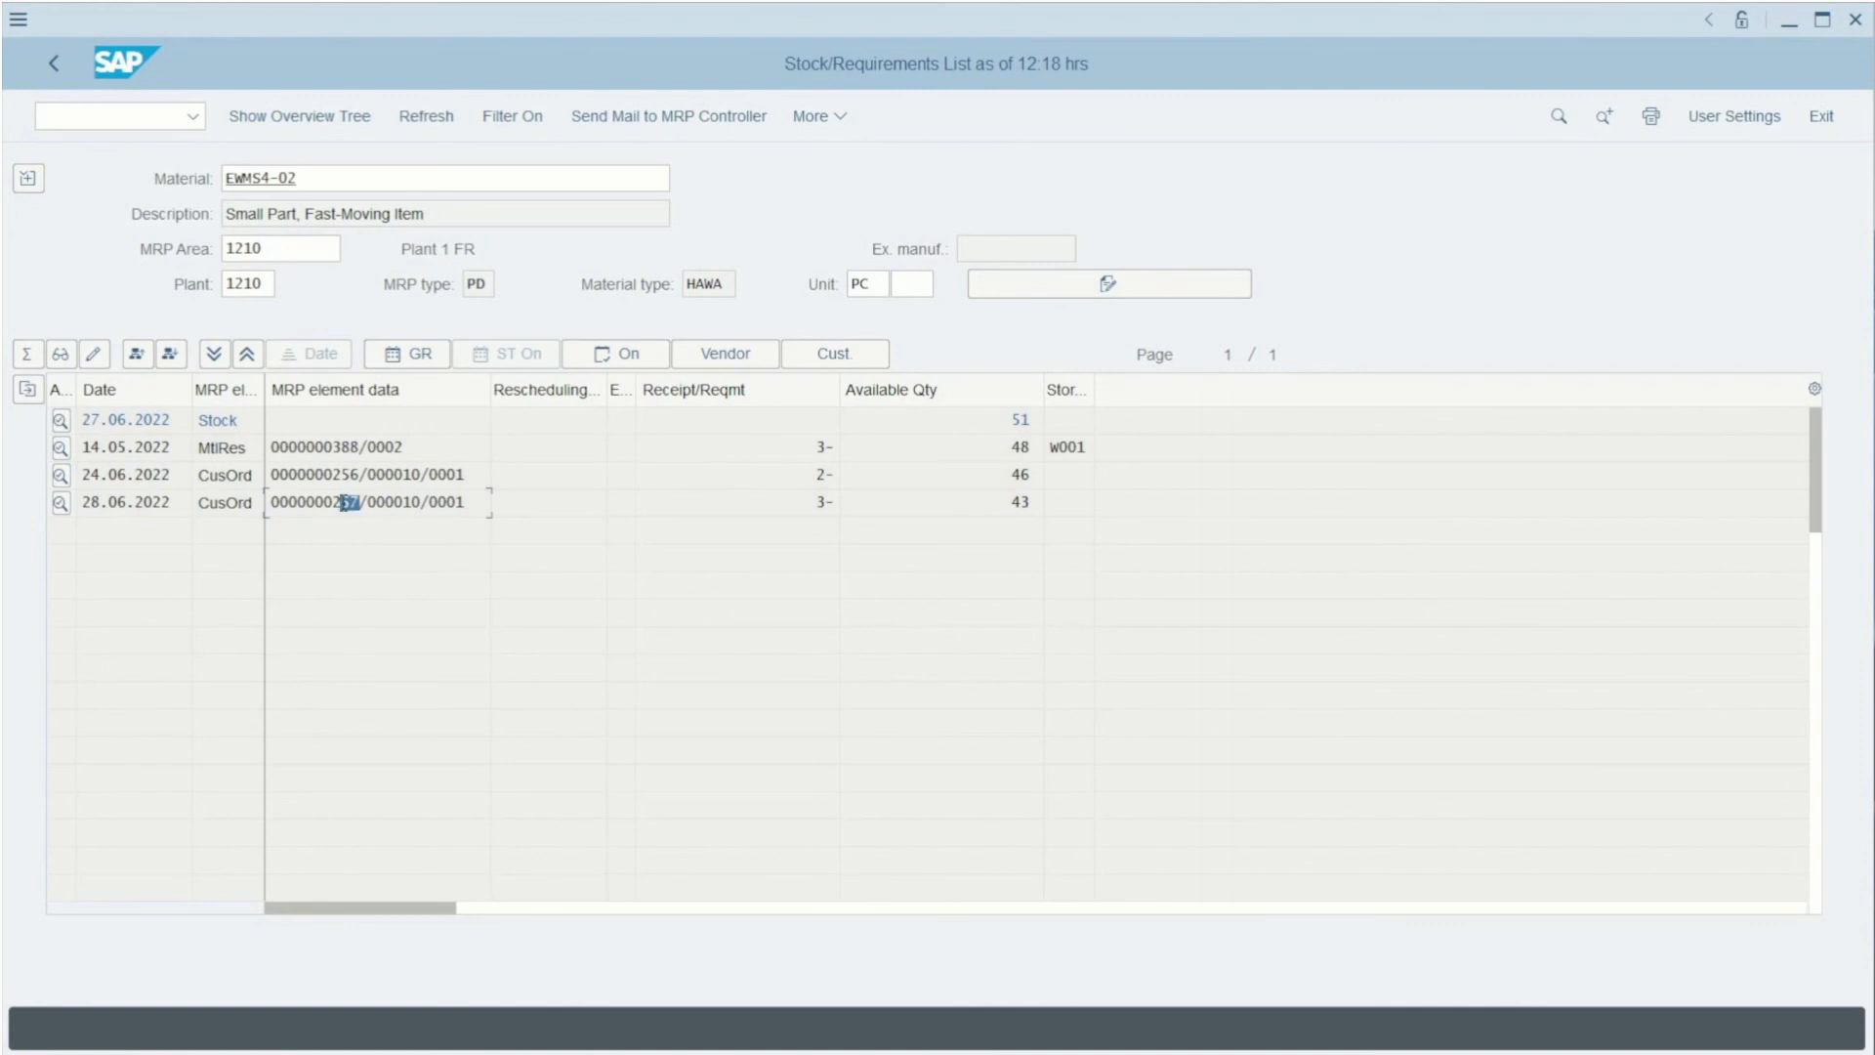
left_click(816, 502)
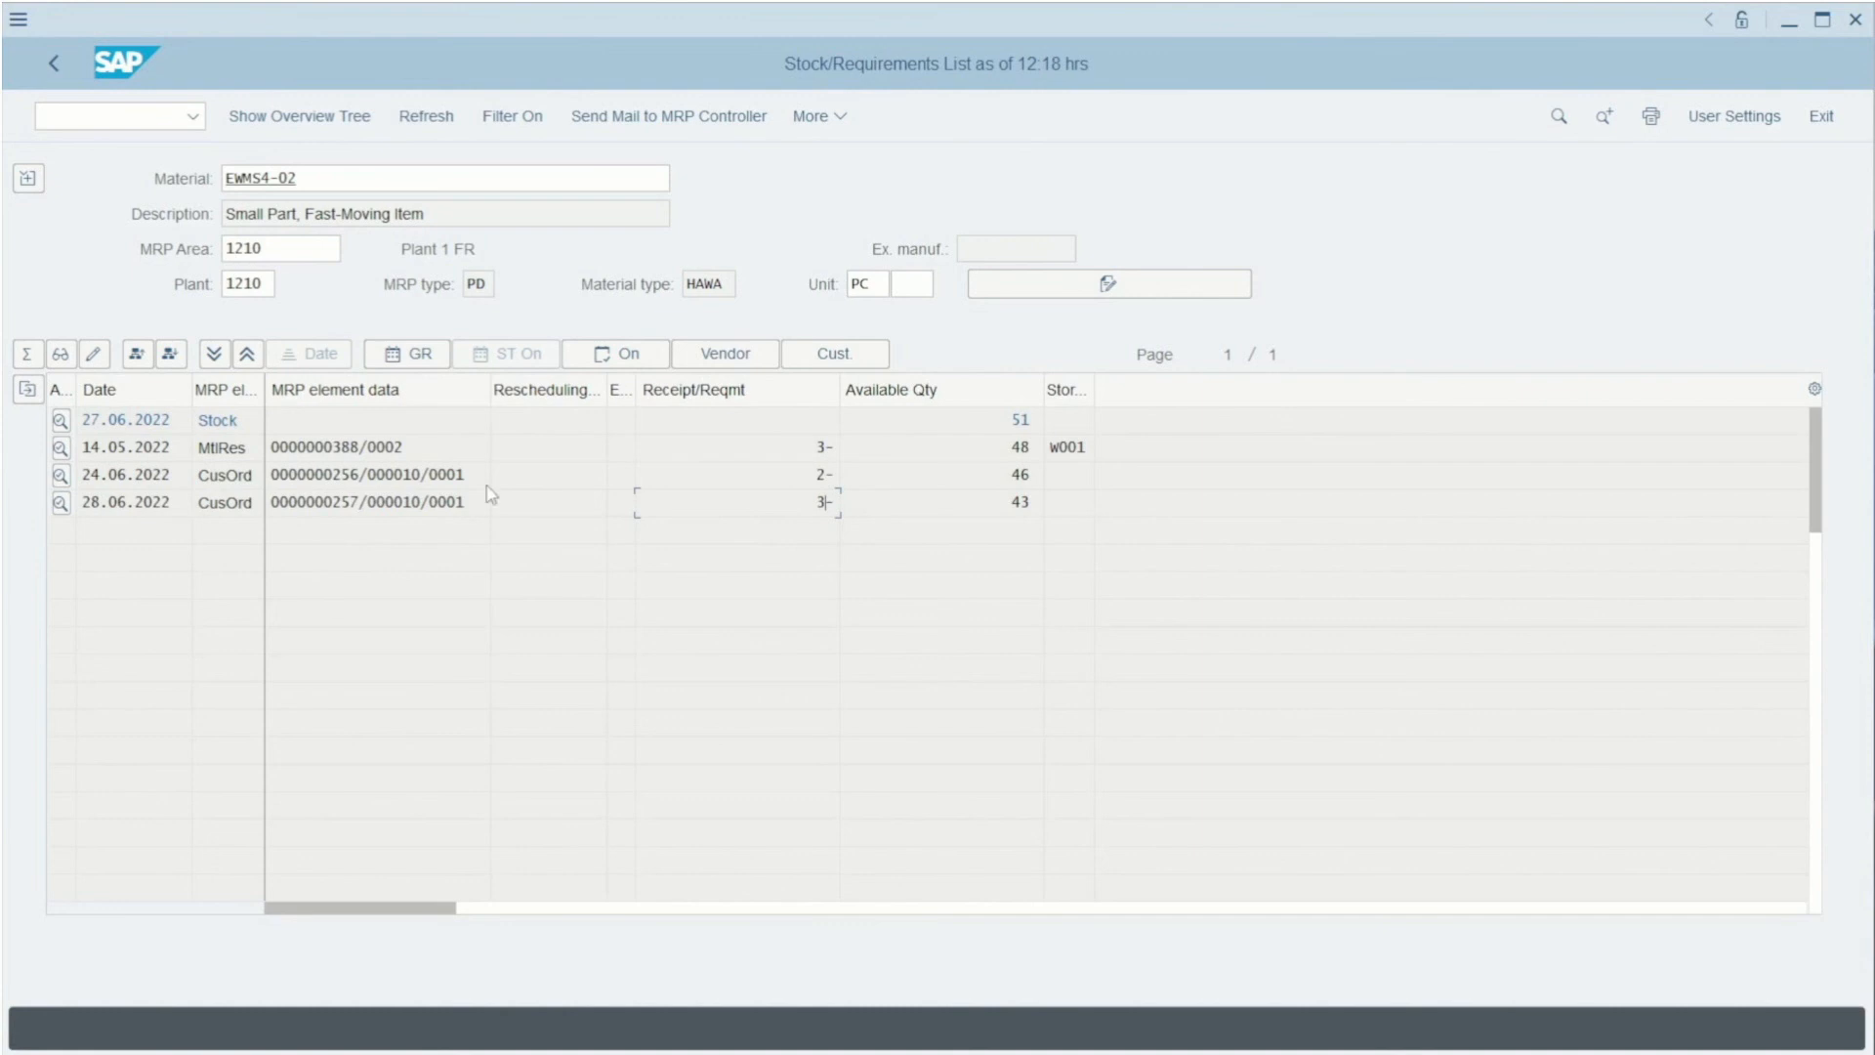
mouse_move(371, 550)
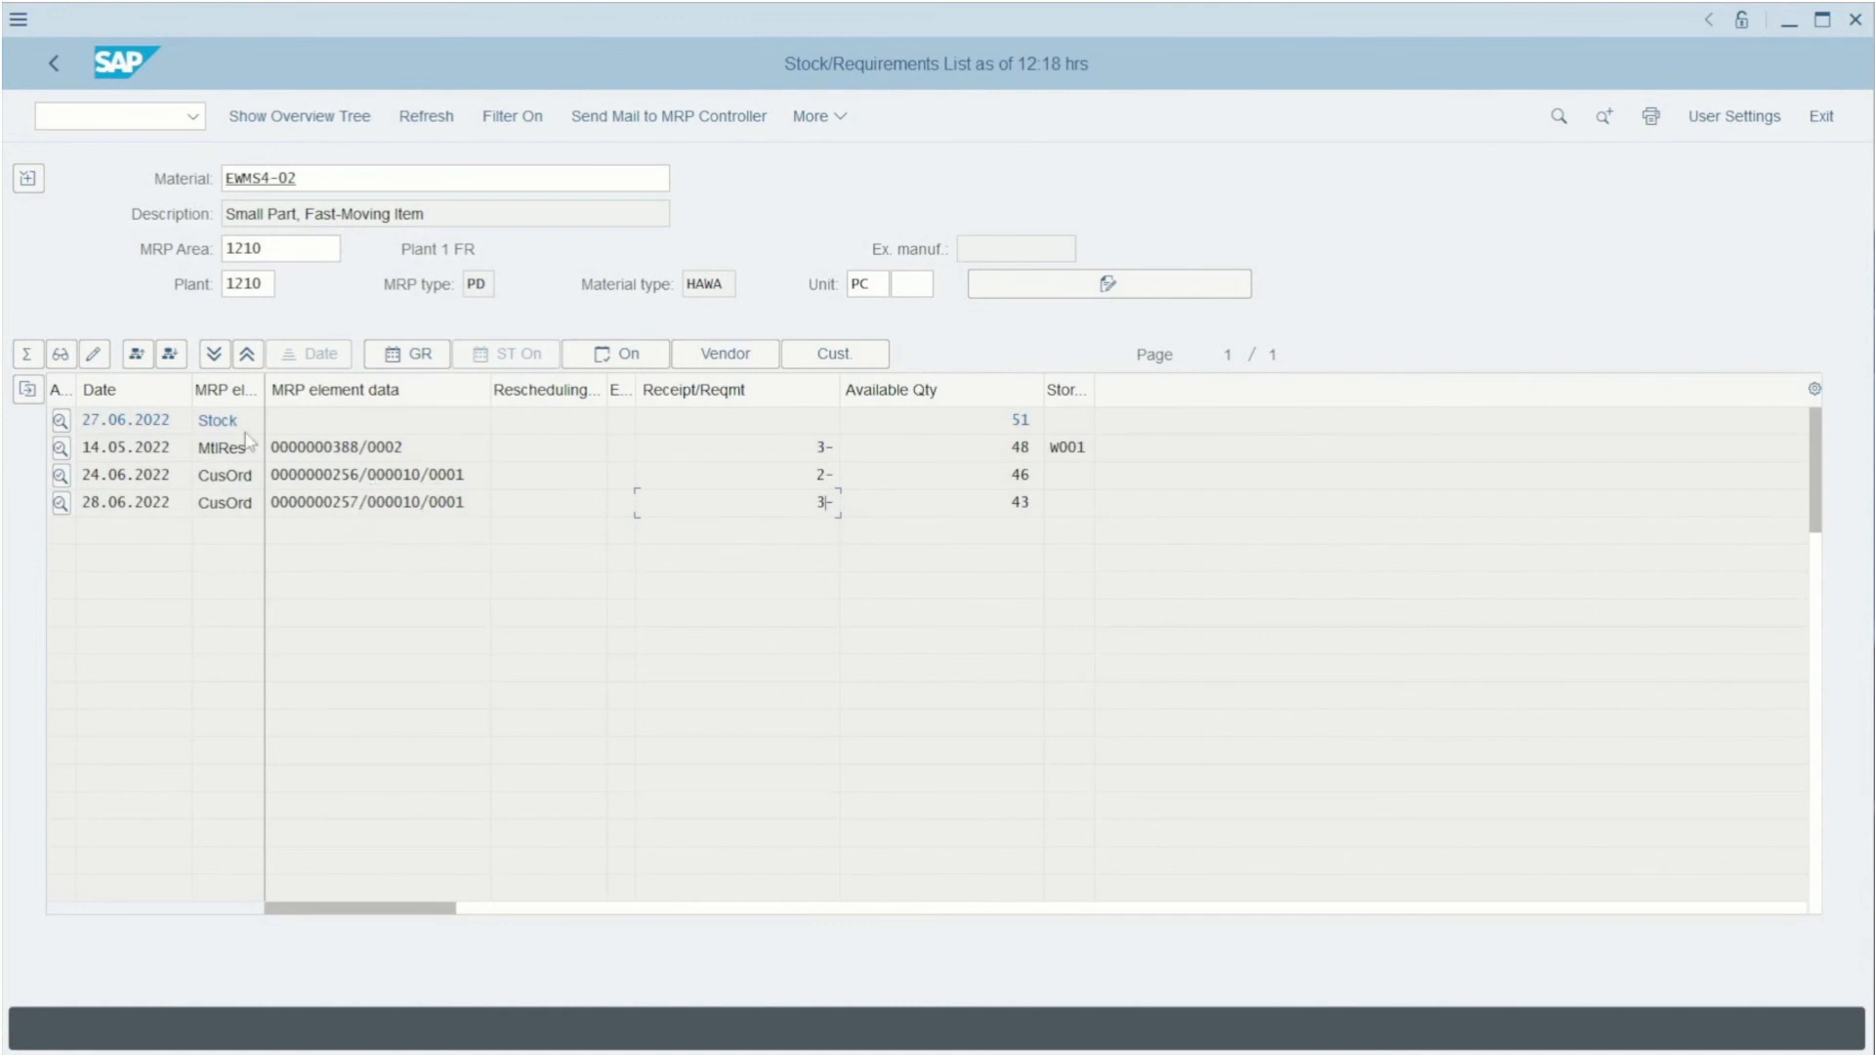
mouse_move(250, 578)
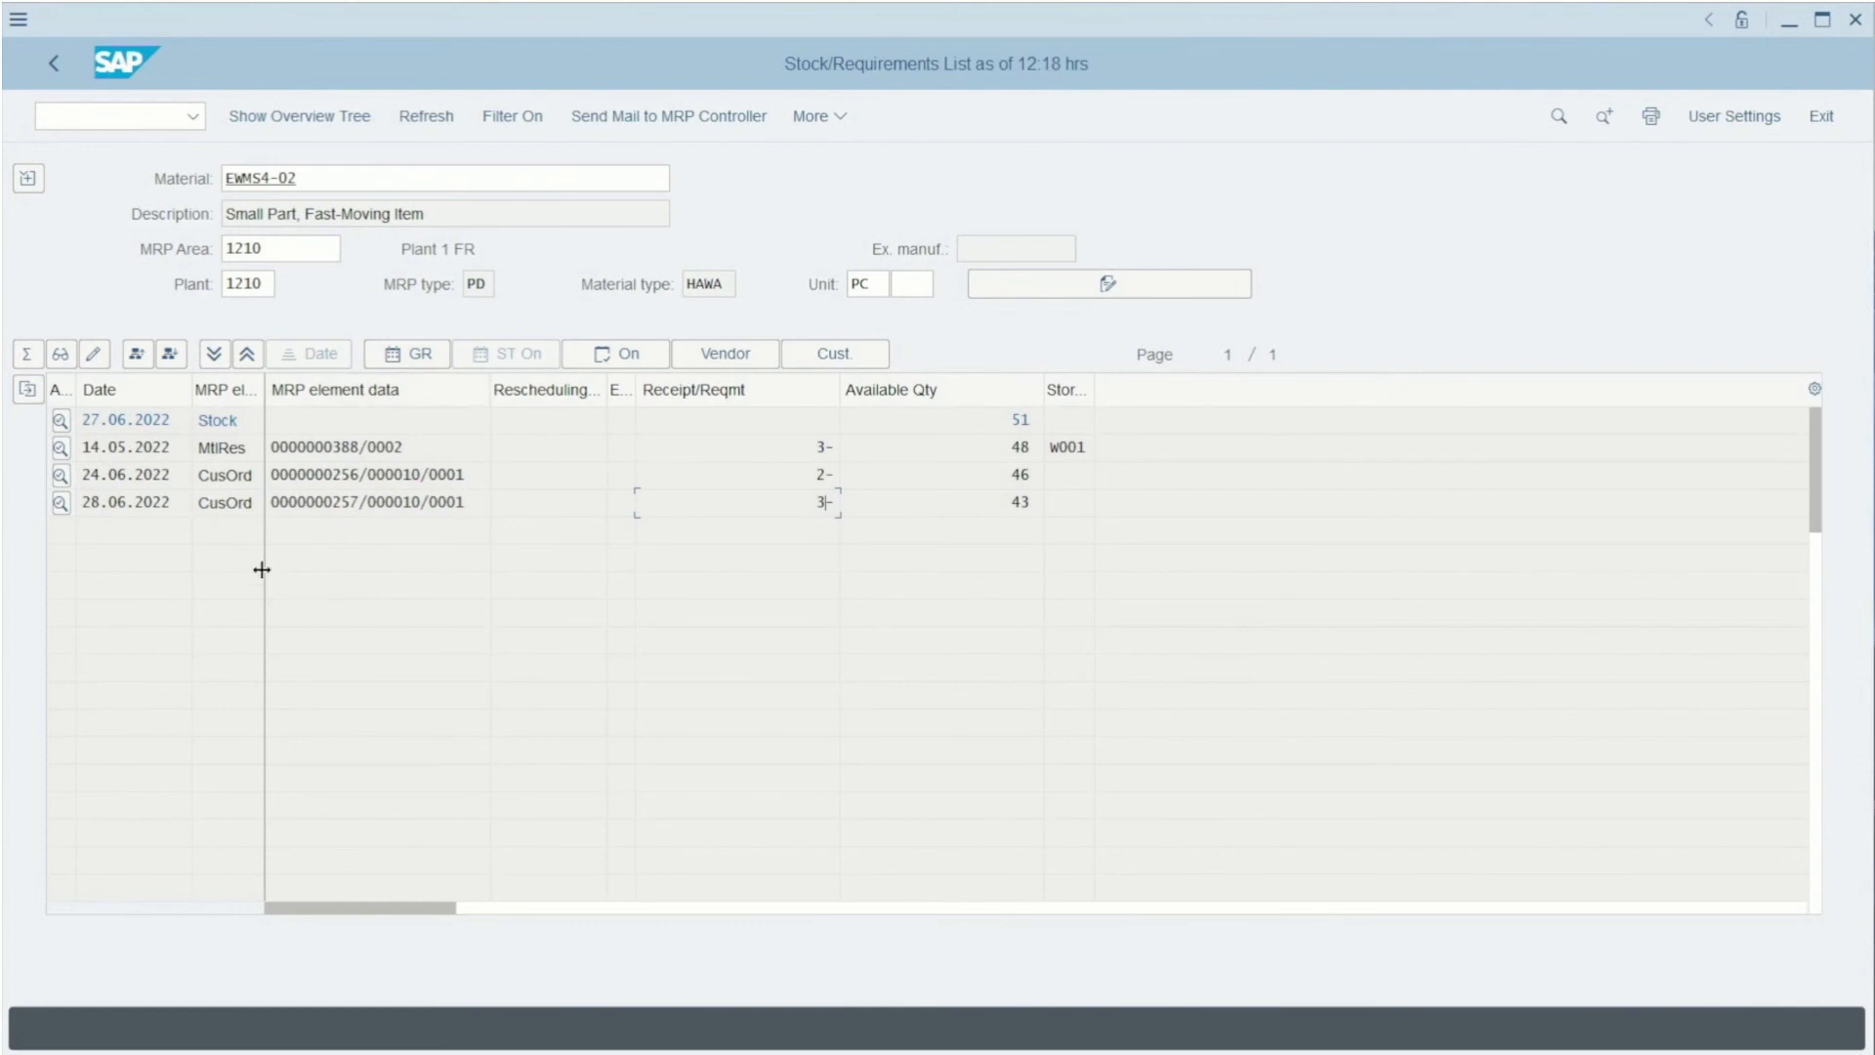
mouse_move(273, 580)
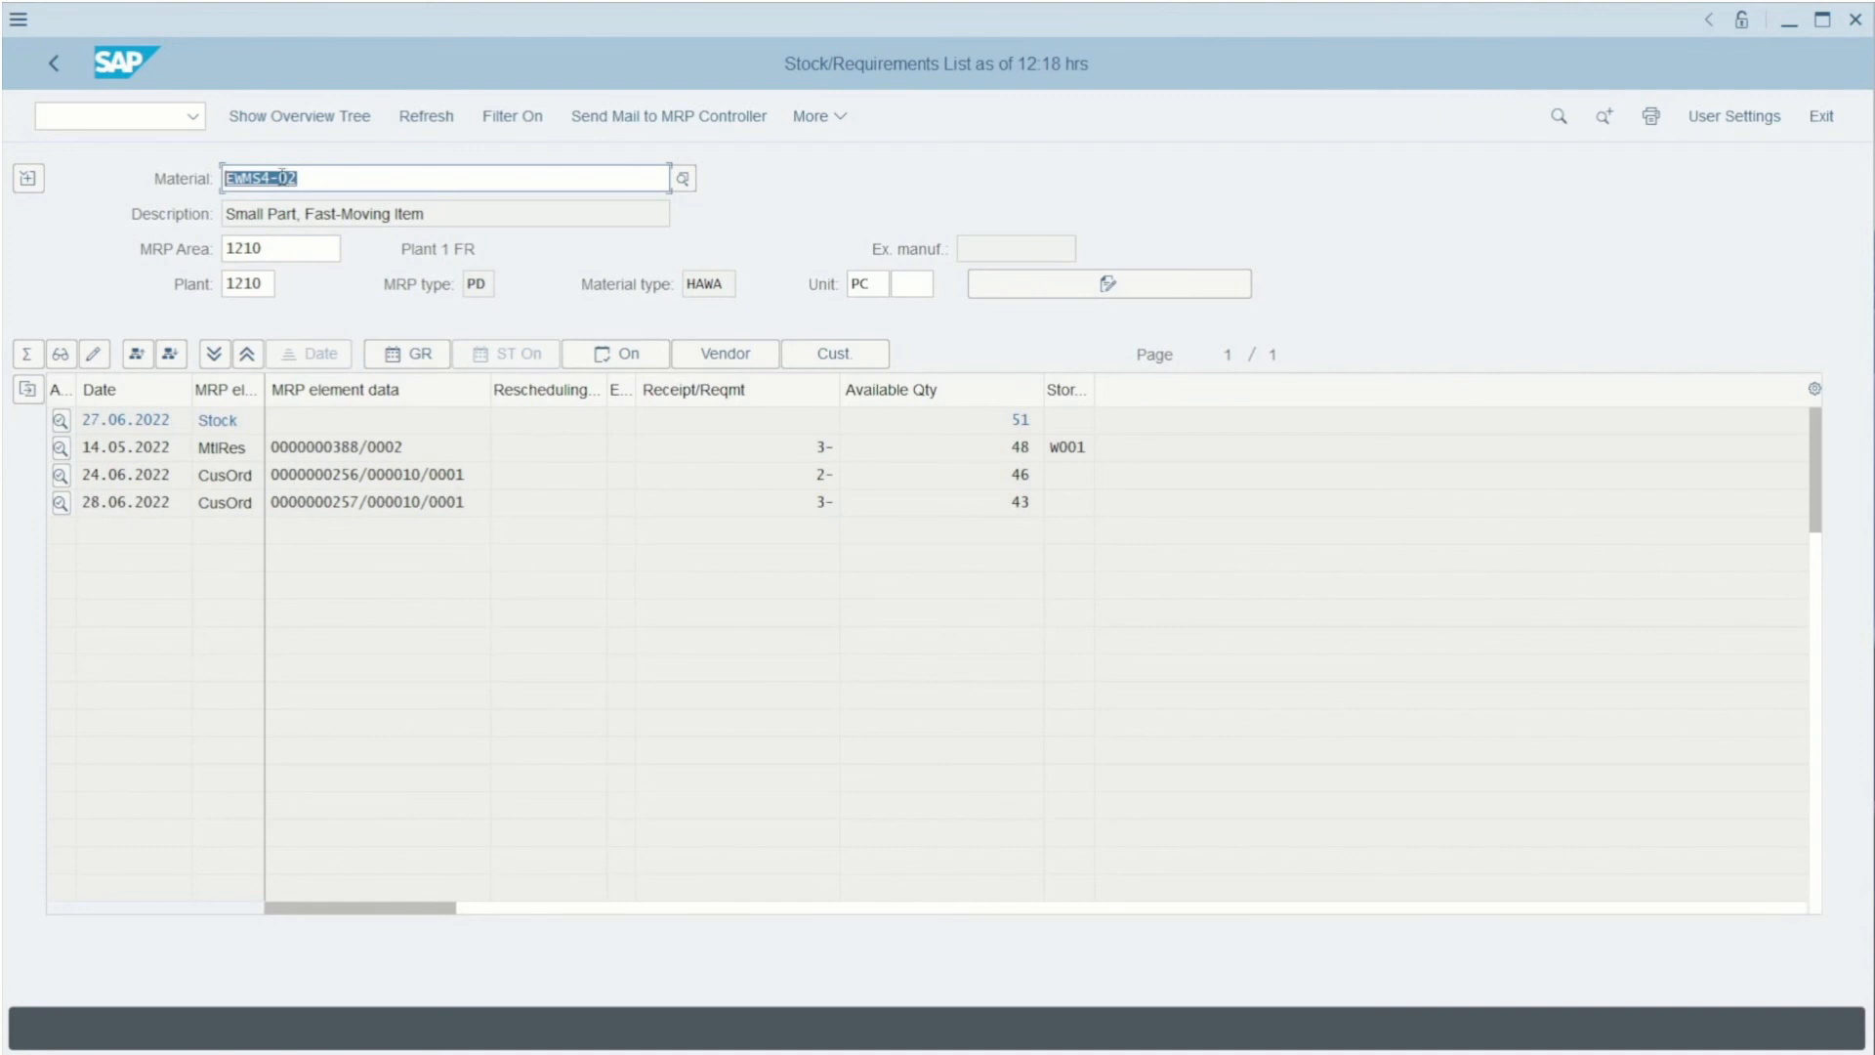
mouse_move(494, 332)
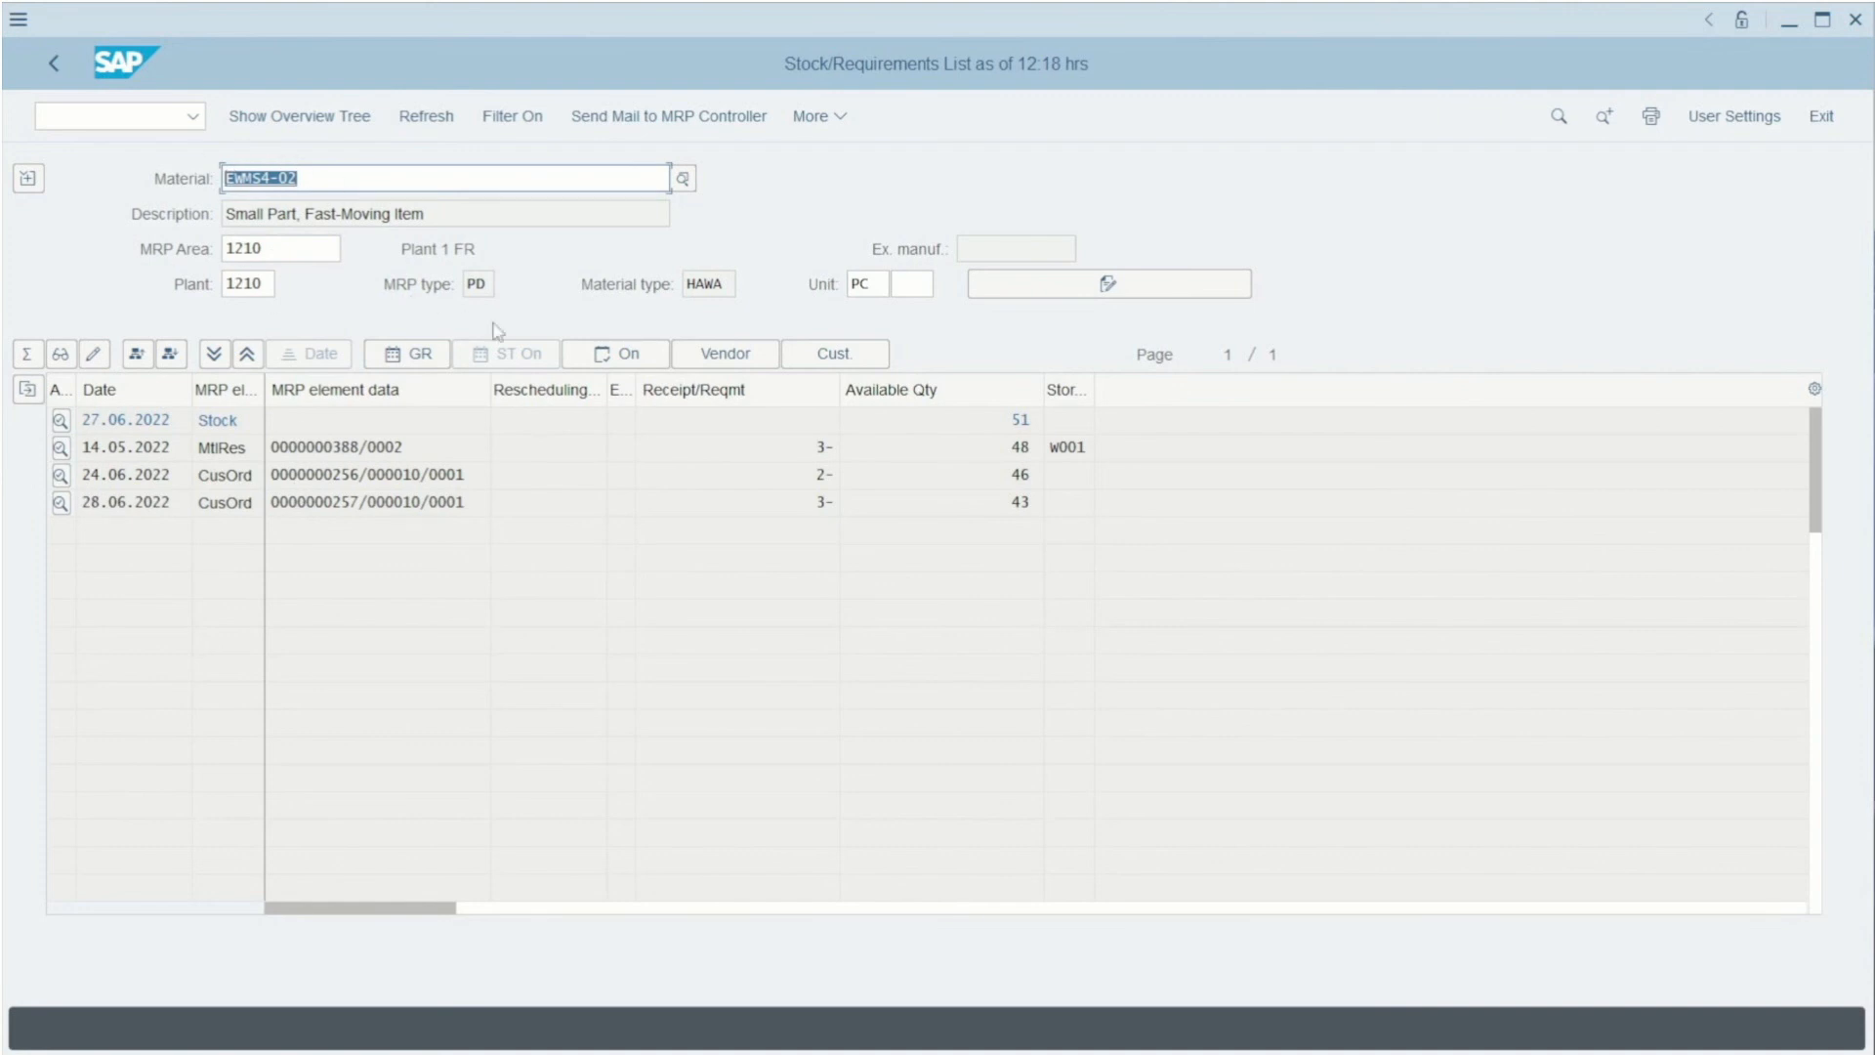